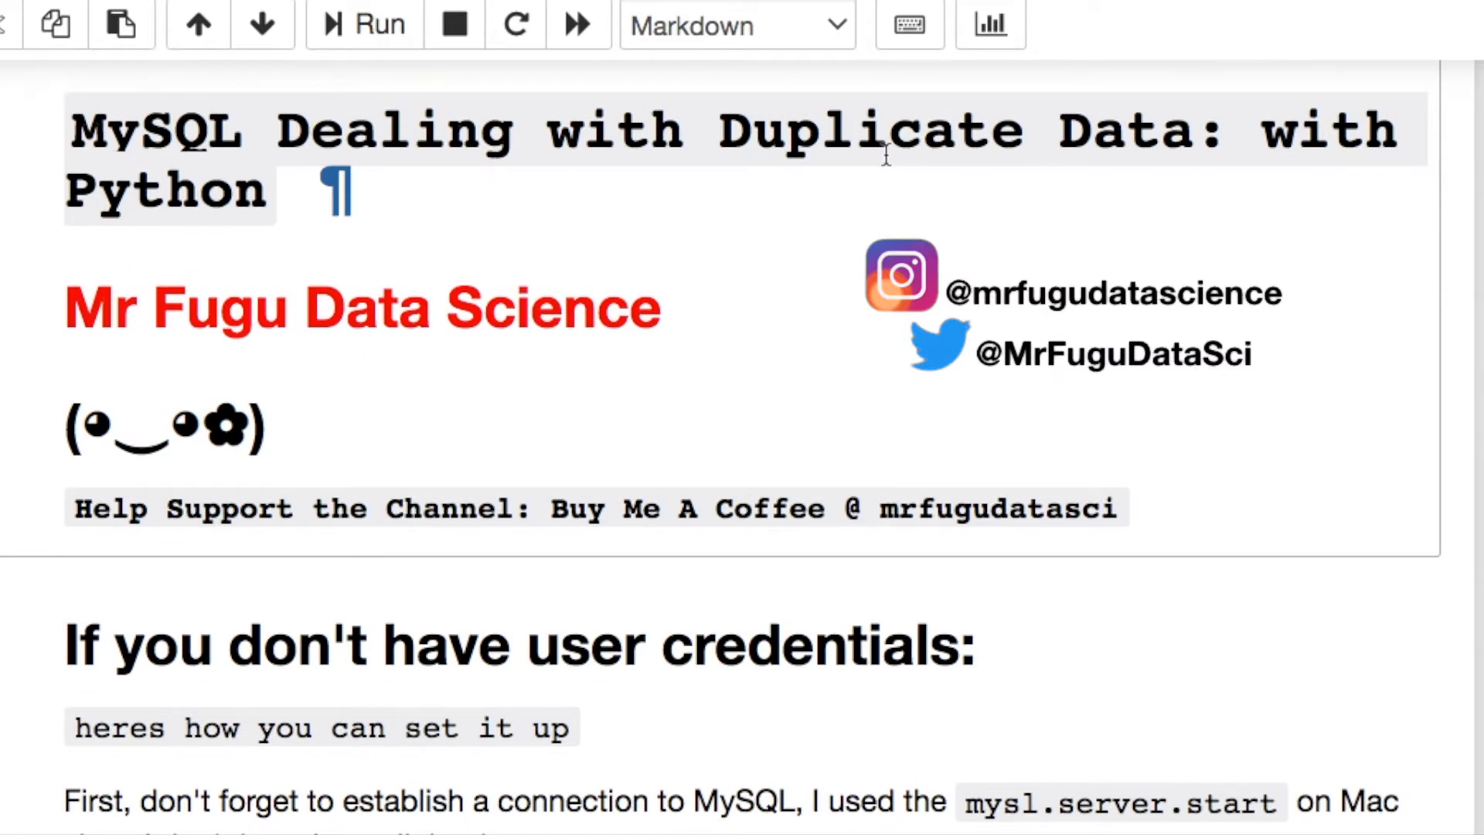
mouse_move(1097, 173)
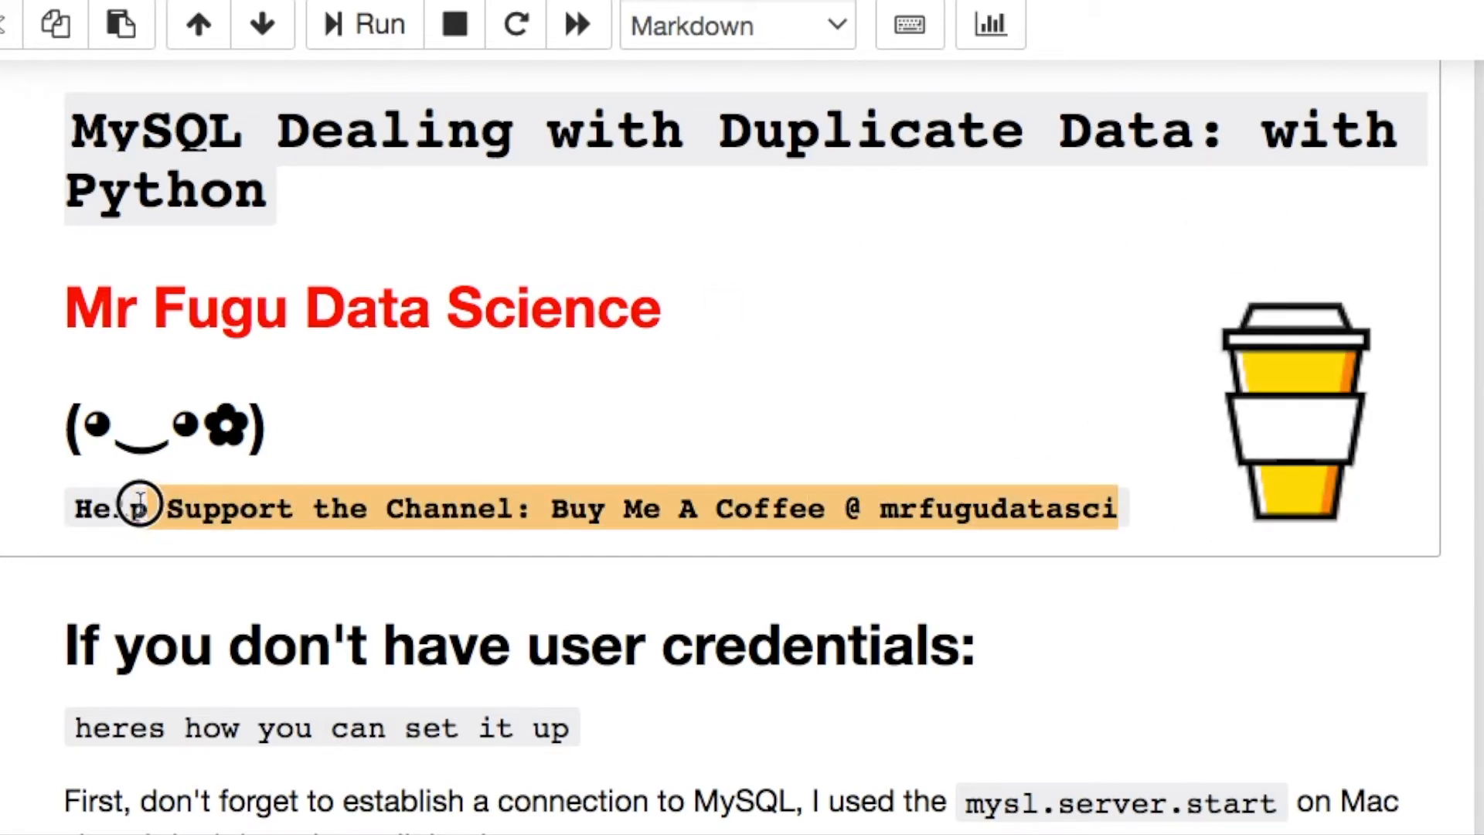
Step: Scroll to the first transactions and highlight the date part of a transactionId
scroll(down, 3)
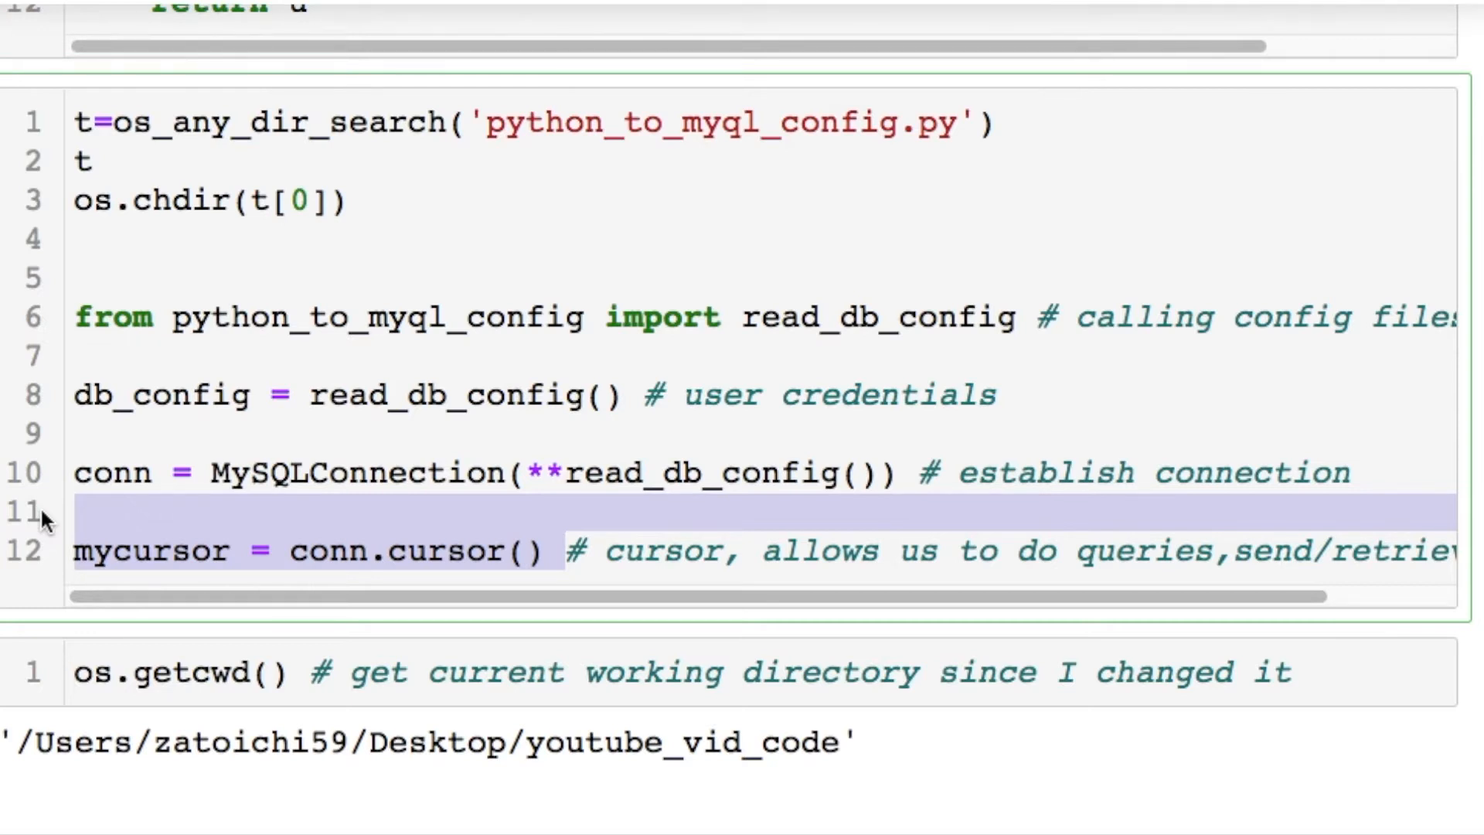
scroll(down, 3)
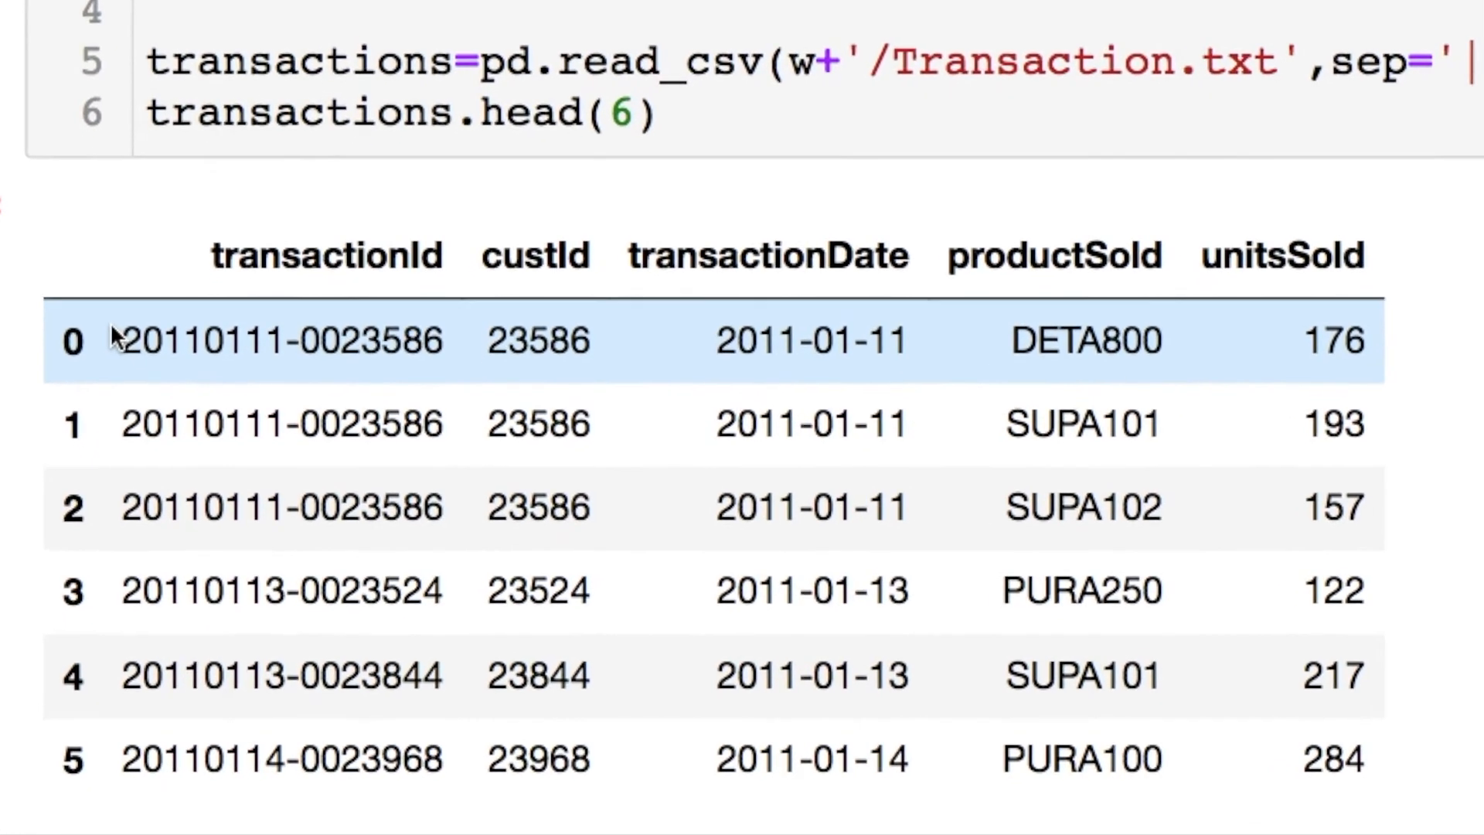
double_click(293, 326)
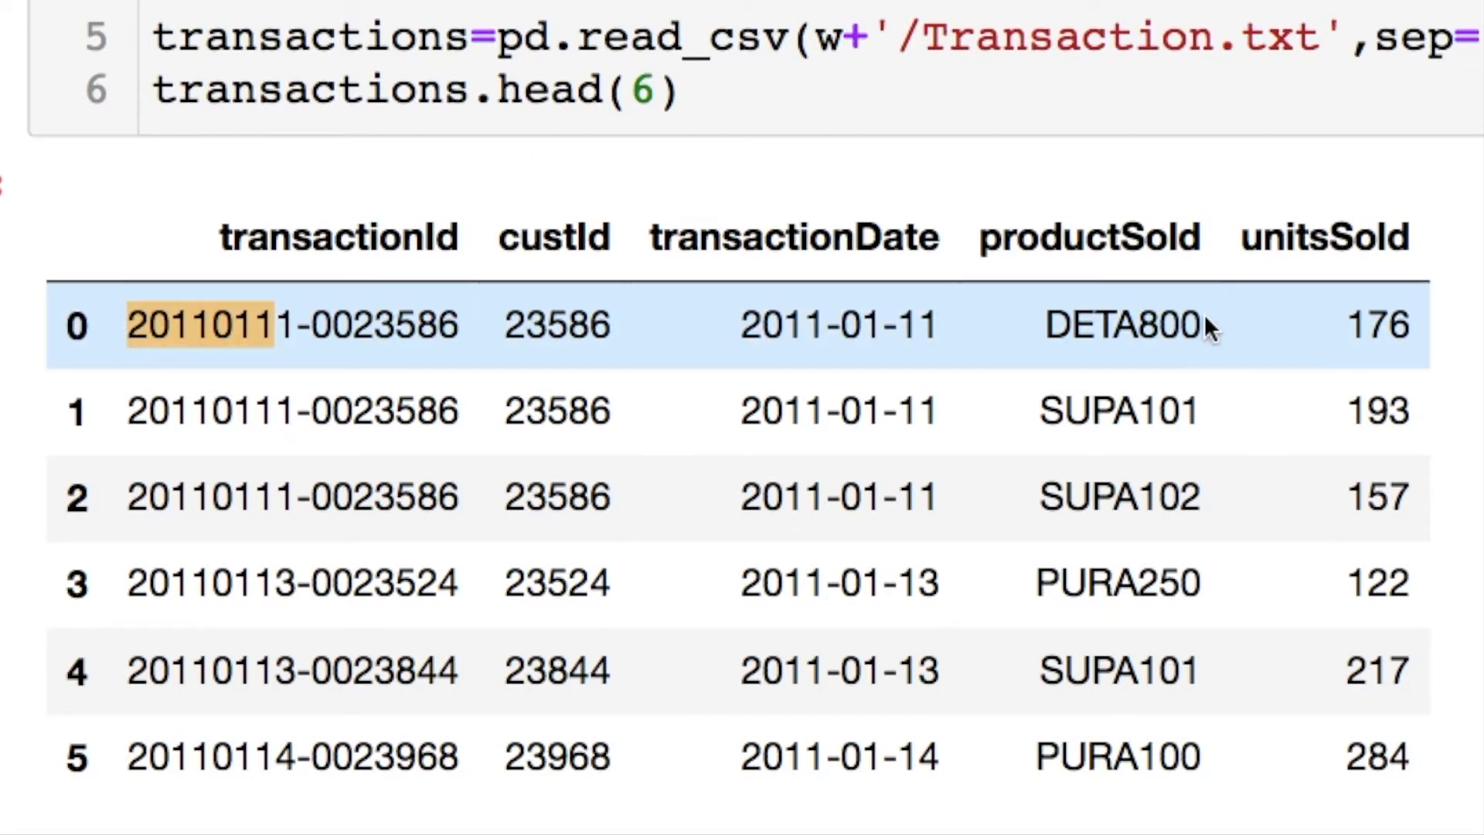
click(1377, 325)
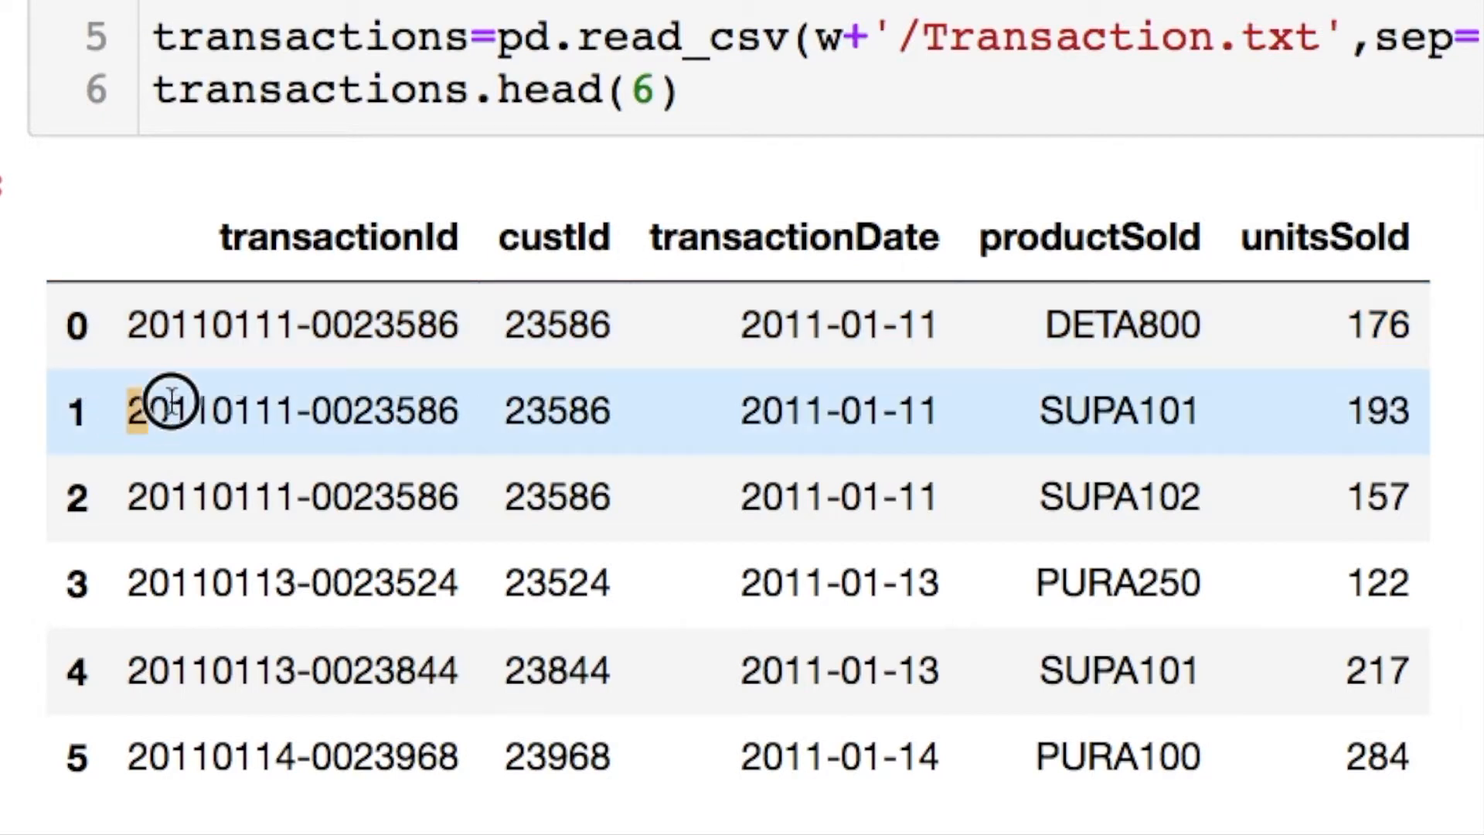
double_click(291, 409)
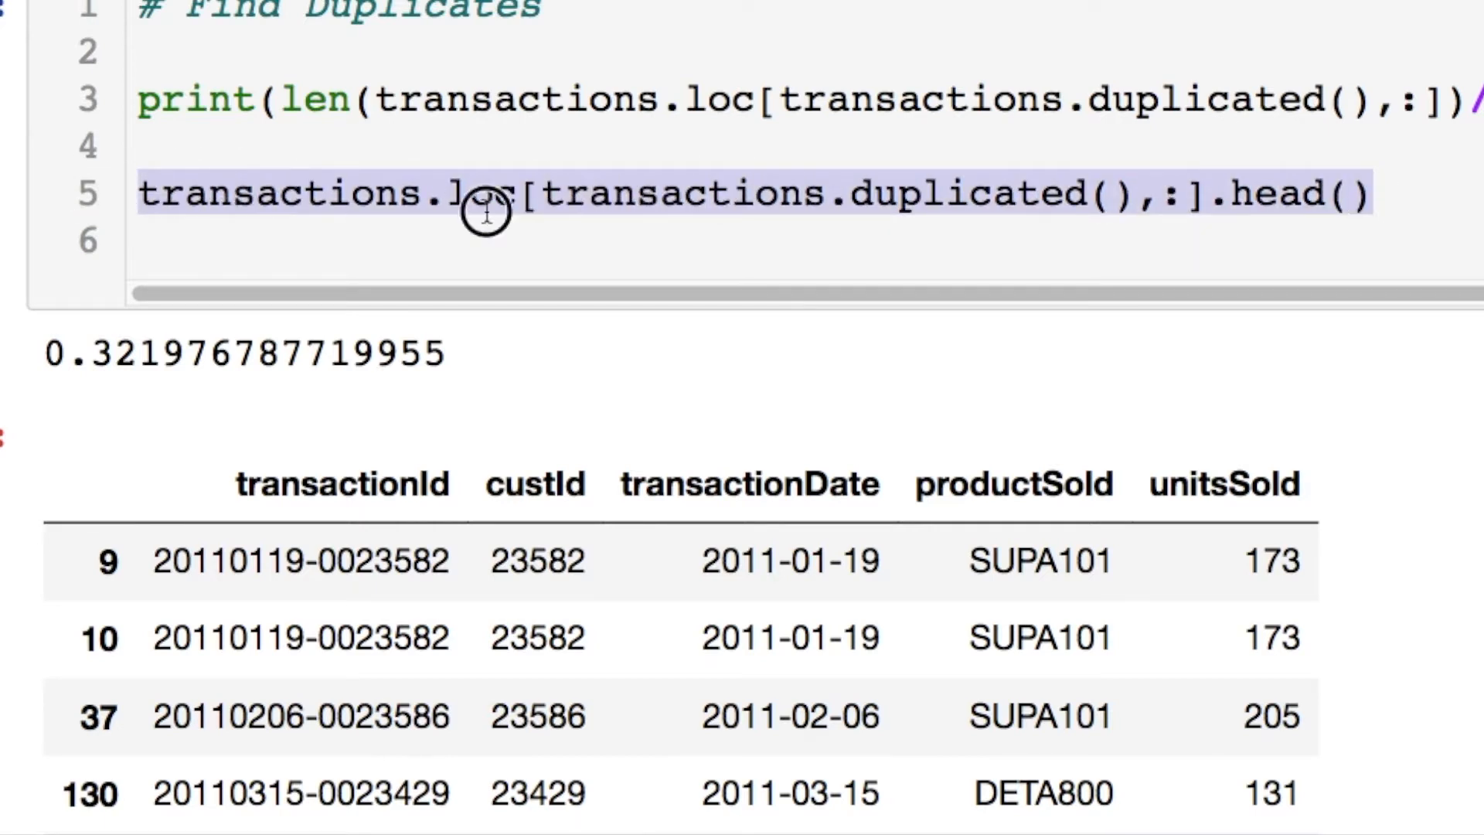
Step: Examine the all-columns loc duplicate check and the identical rows 130 and 131
double_click(481, 193)
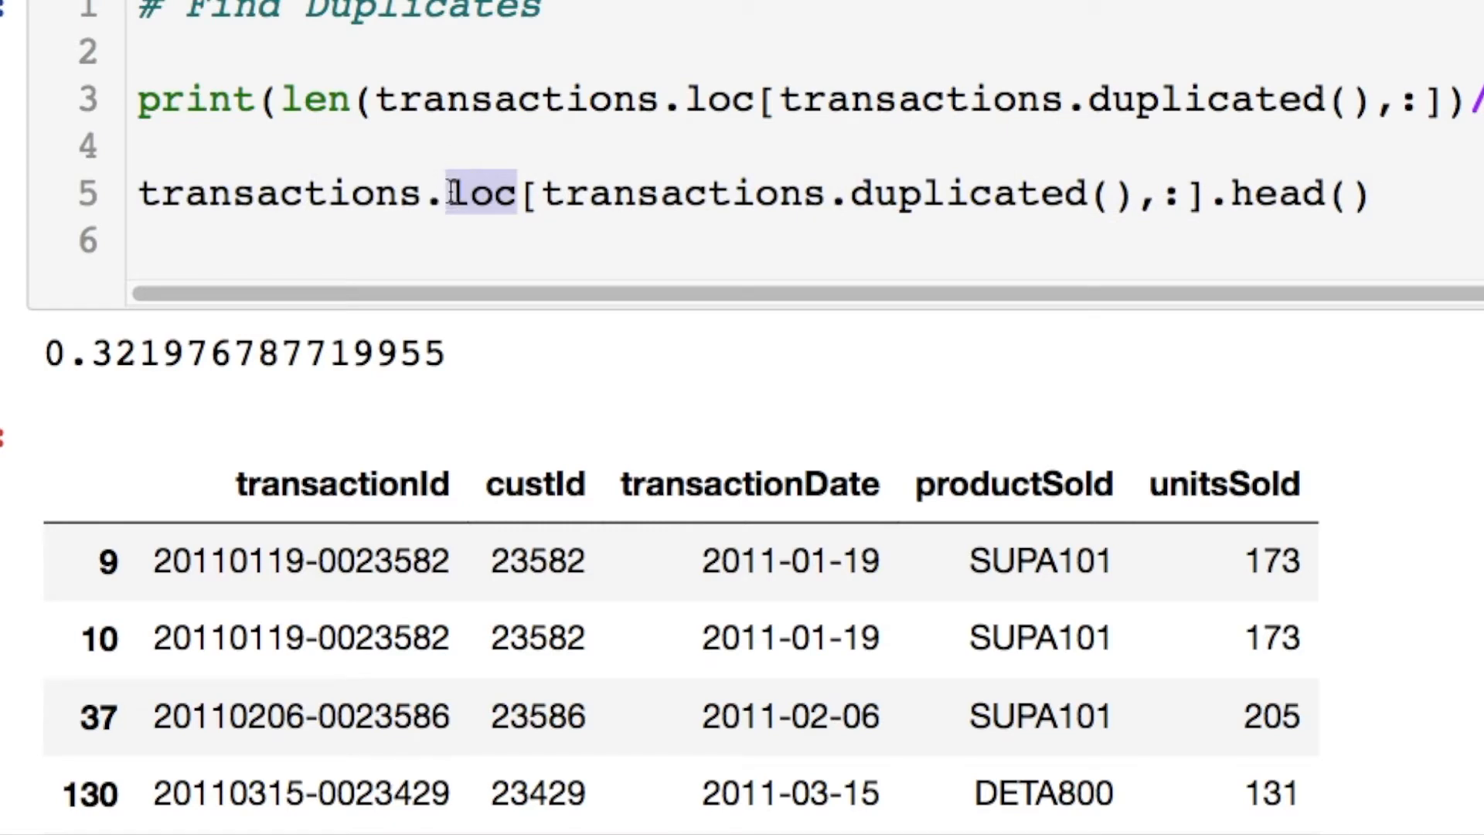
drag(449, 194, 1122, 194)
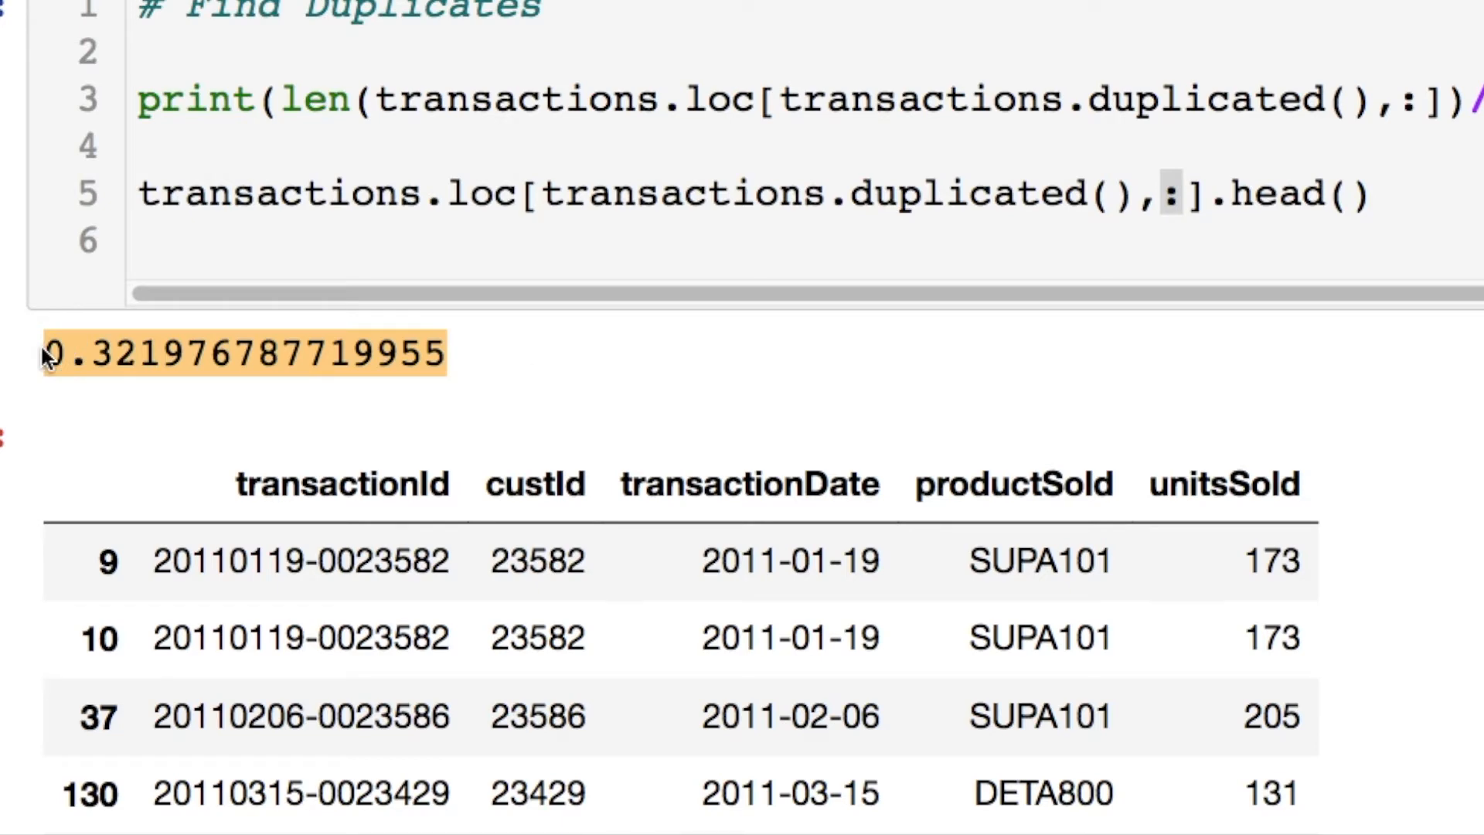
scroll(down, 3)
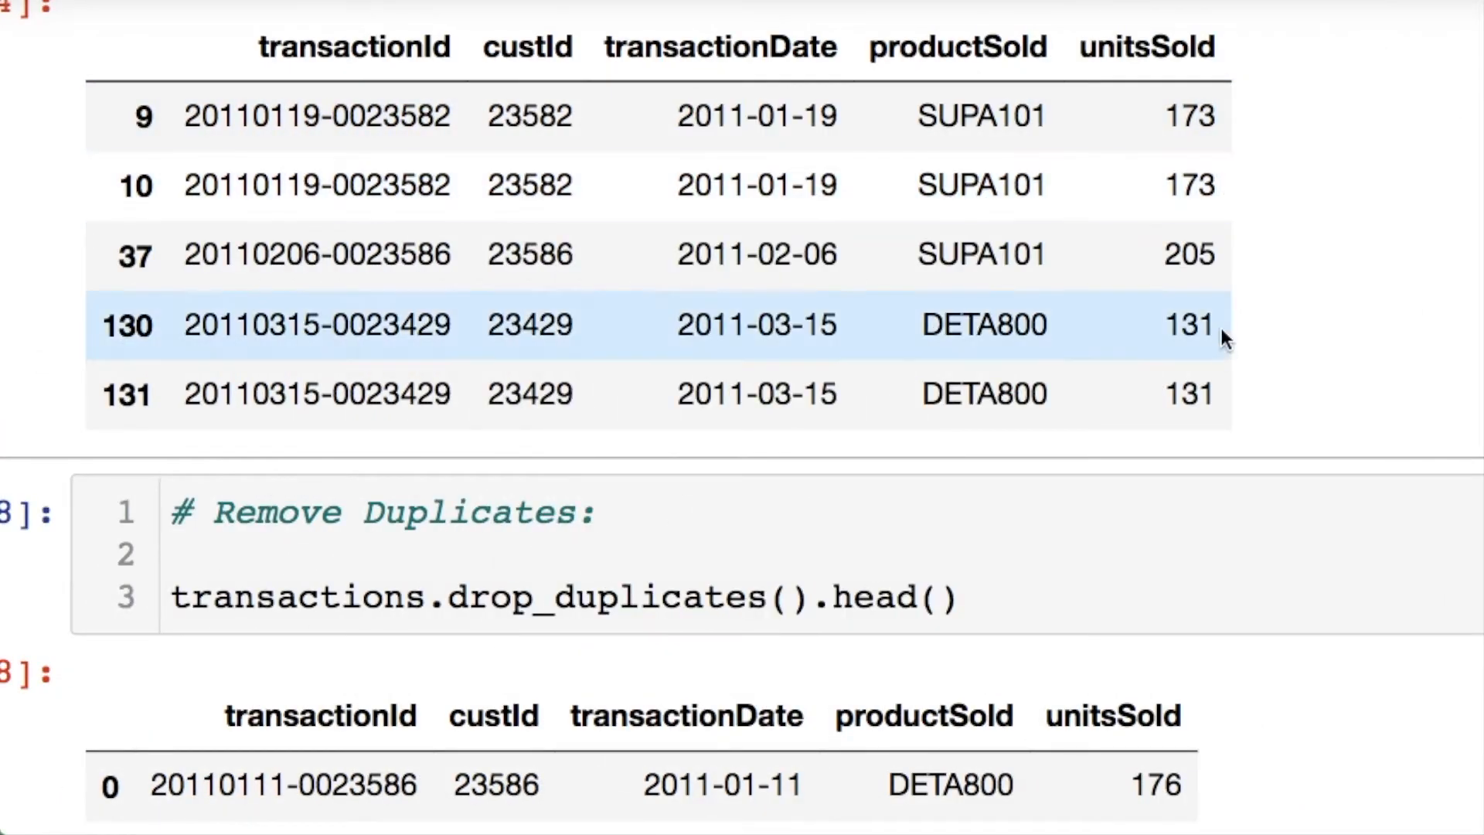
drag(185, 324, 1211, 395)
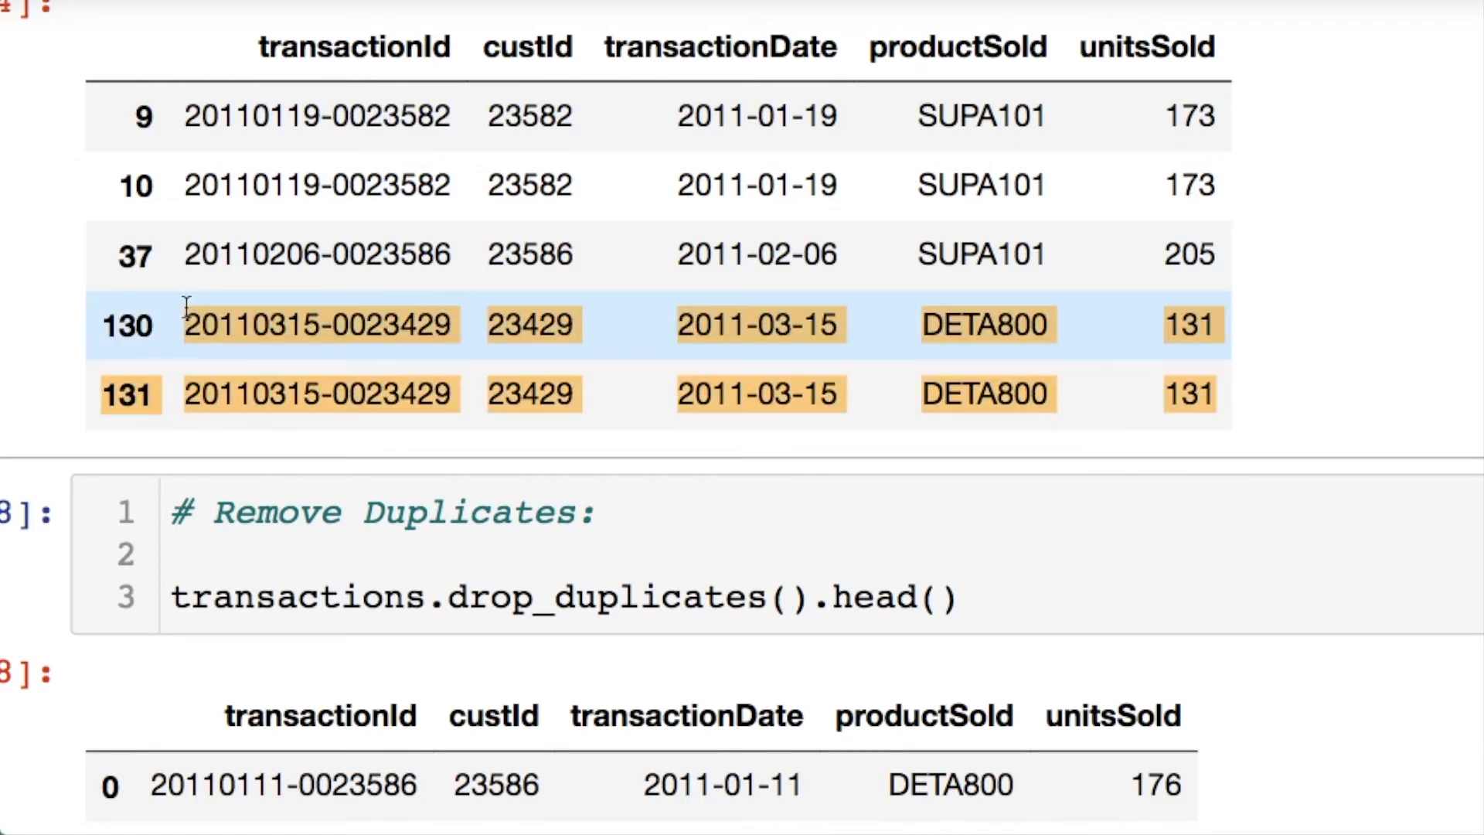
scroll(down, 3)
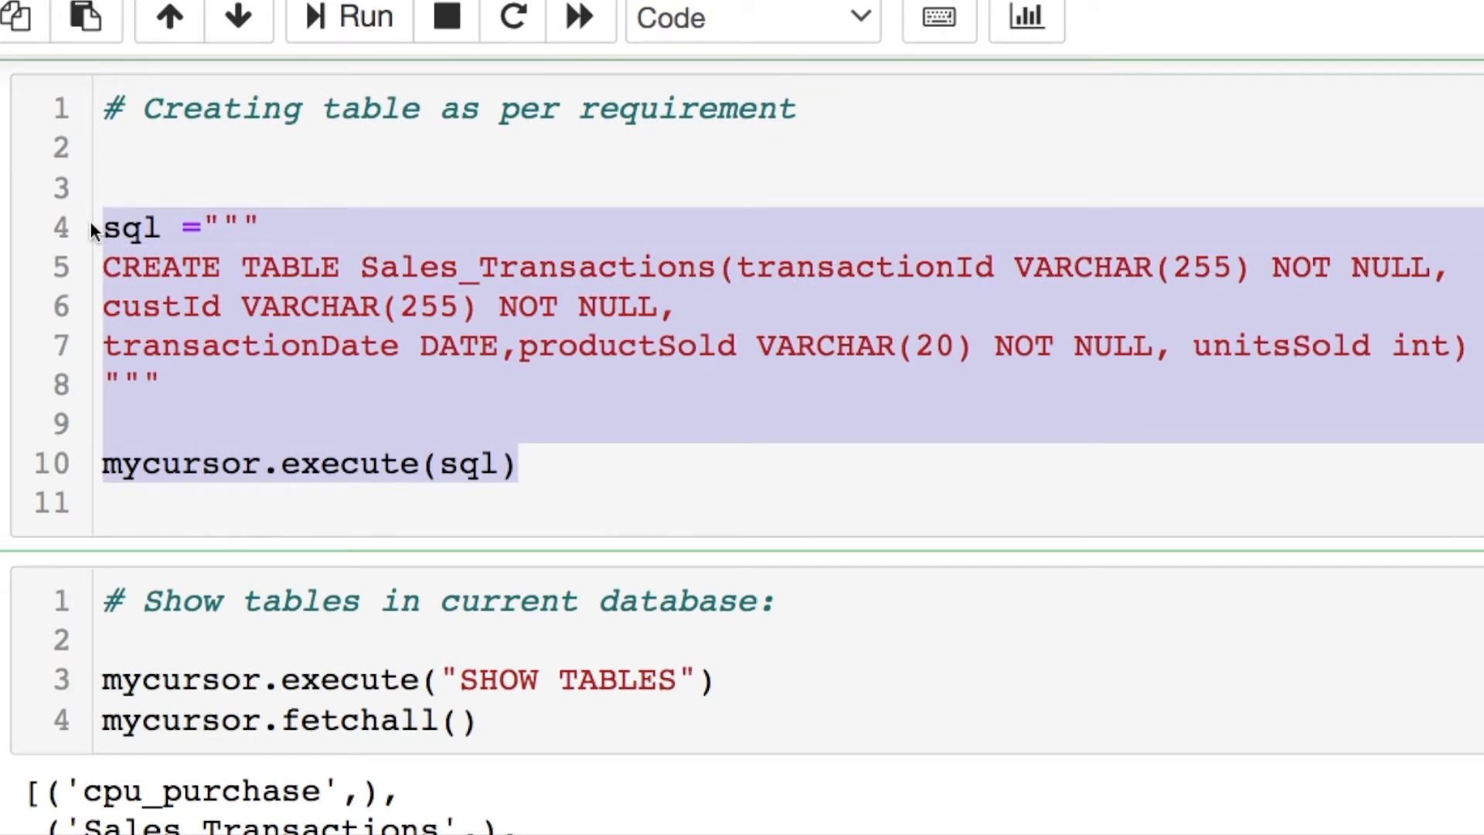
Step: Review the Sales_Transactions table definition, including the transactionId and custId columns
double_click(538, 267)
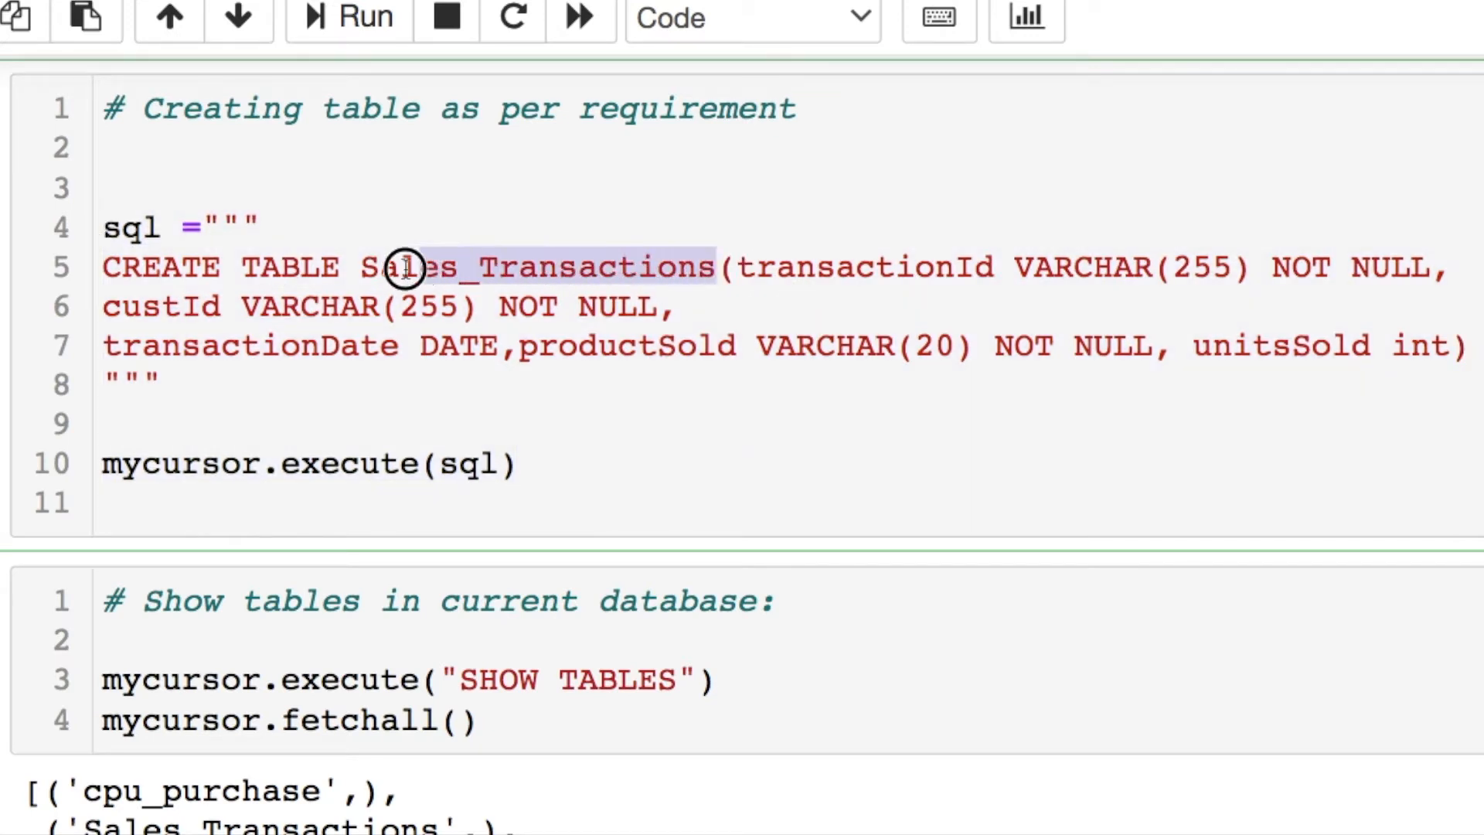
drag(407, 267, 796, 309)
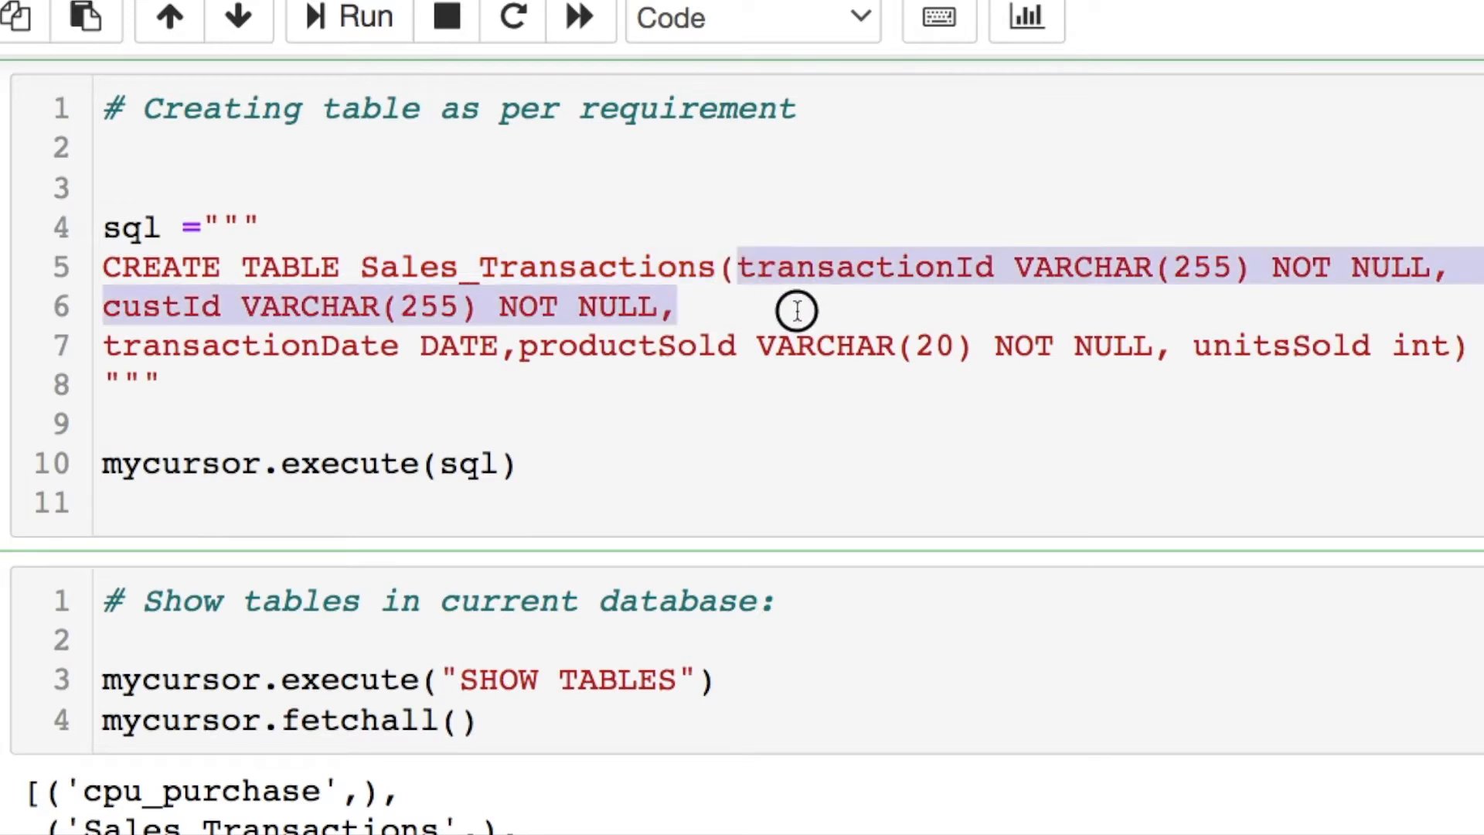
drag(795, 307, 1146, 346)
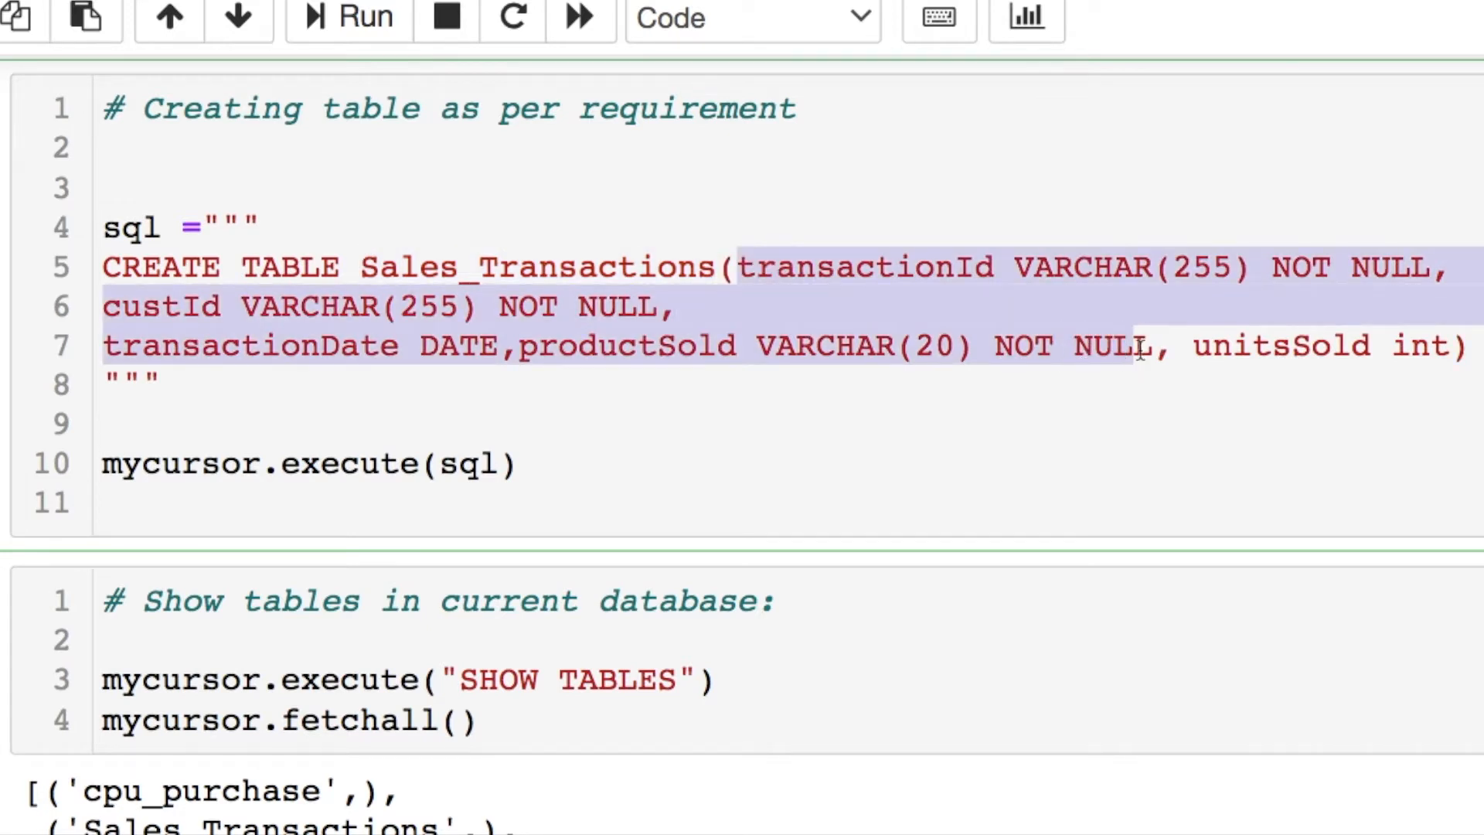
click(861, 485)
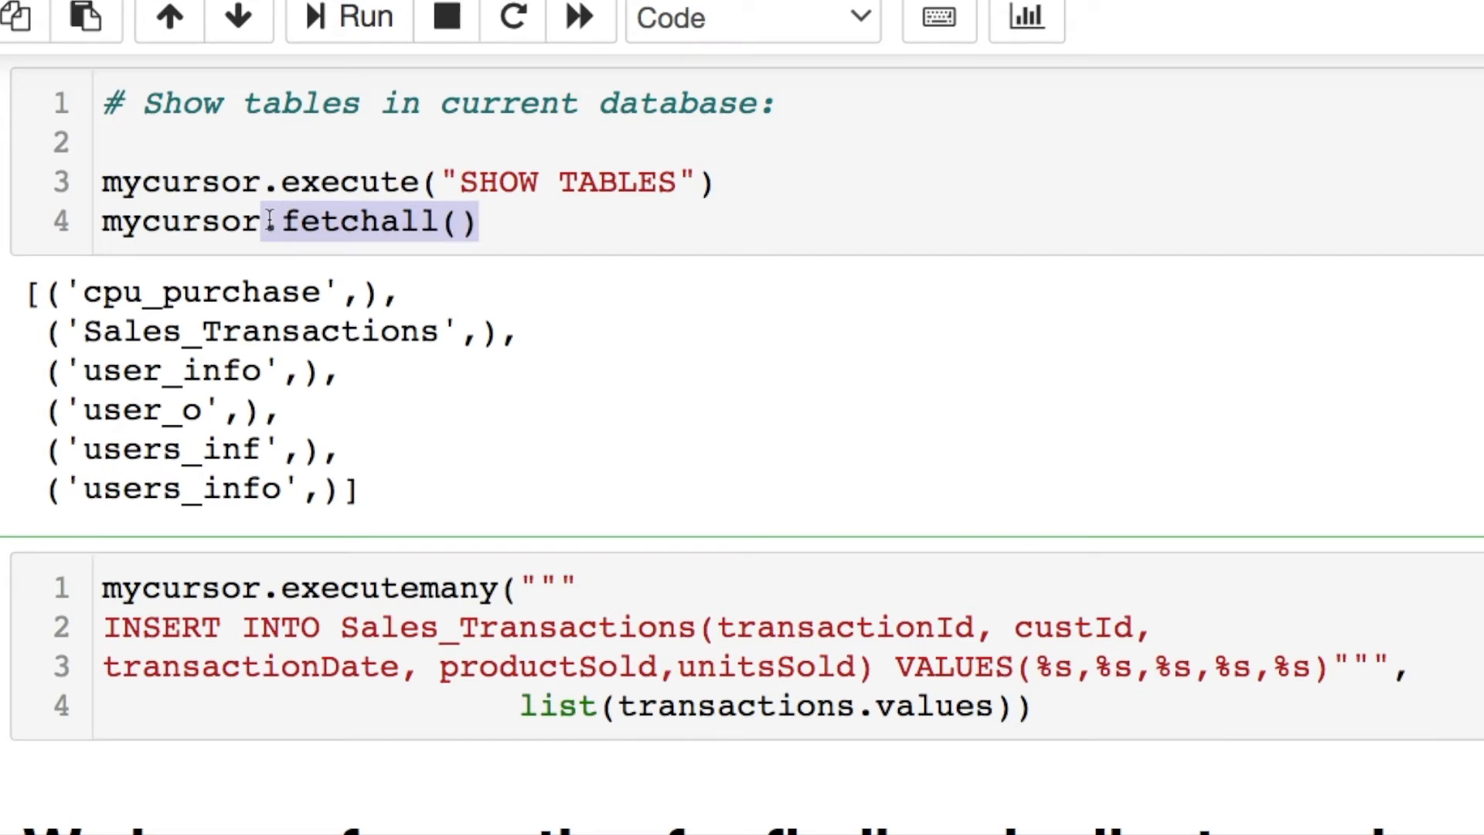
mouse_move(456, 322)
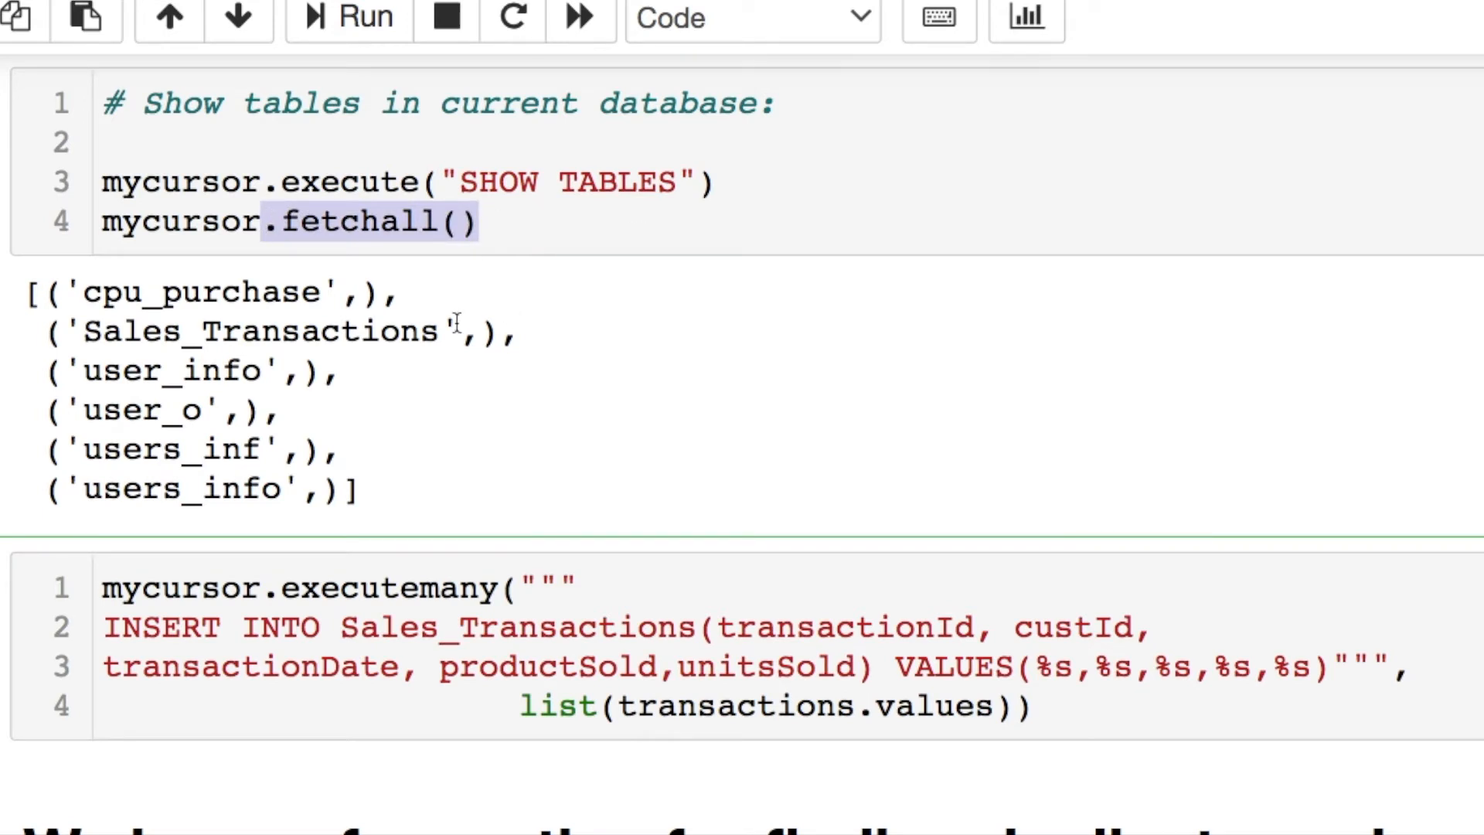
Step: Locate Sales_Transactions in the list of tables and move down to the grouping query
double_click(256, 332)
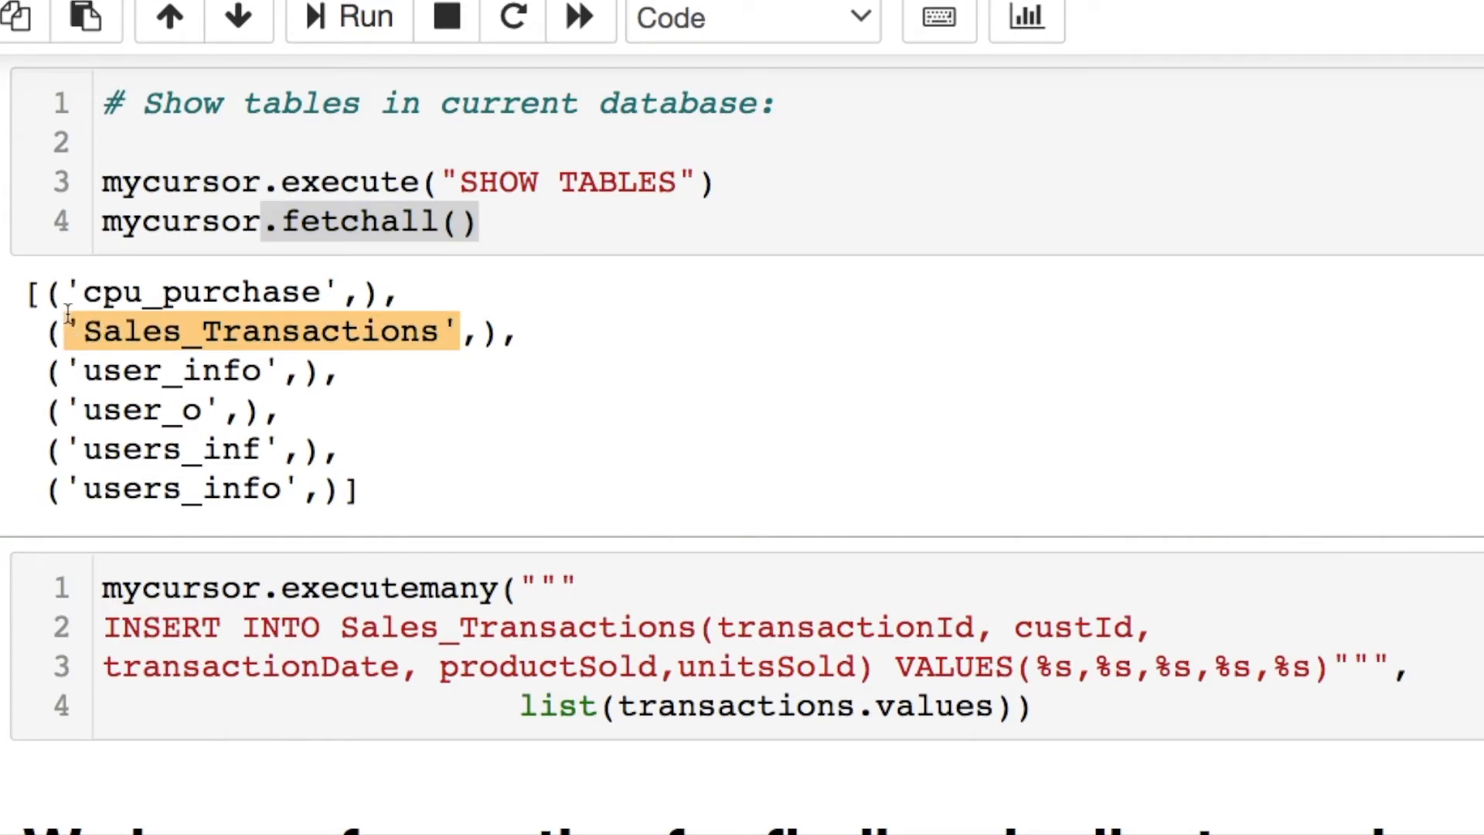
scroll(down, 3)
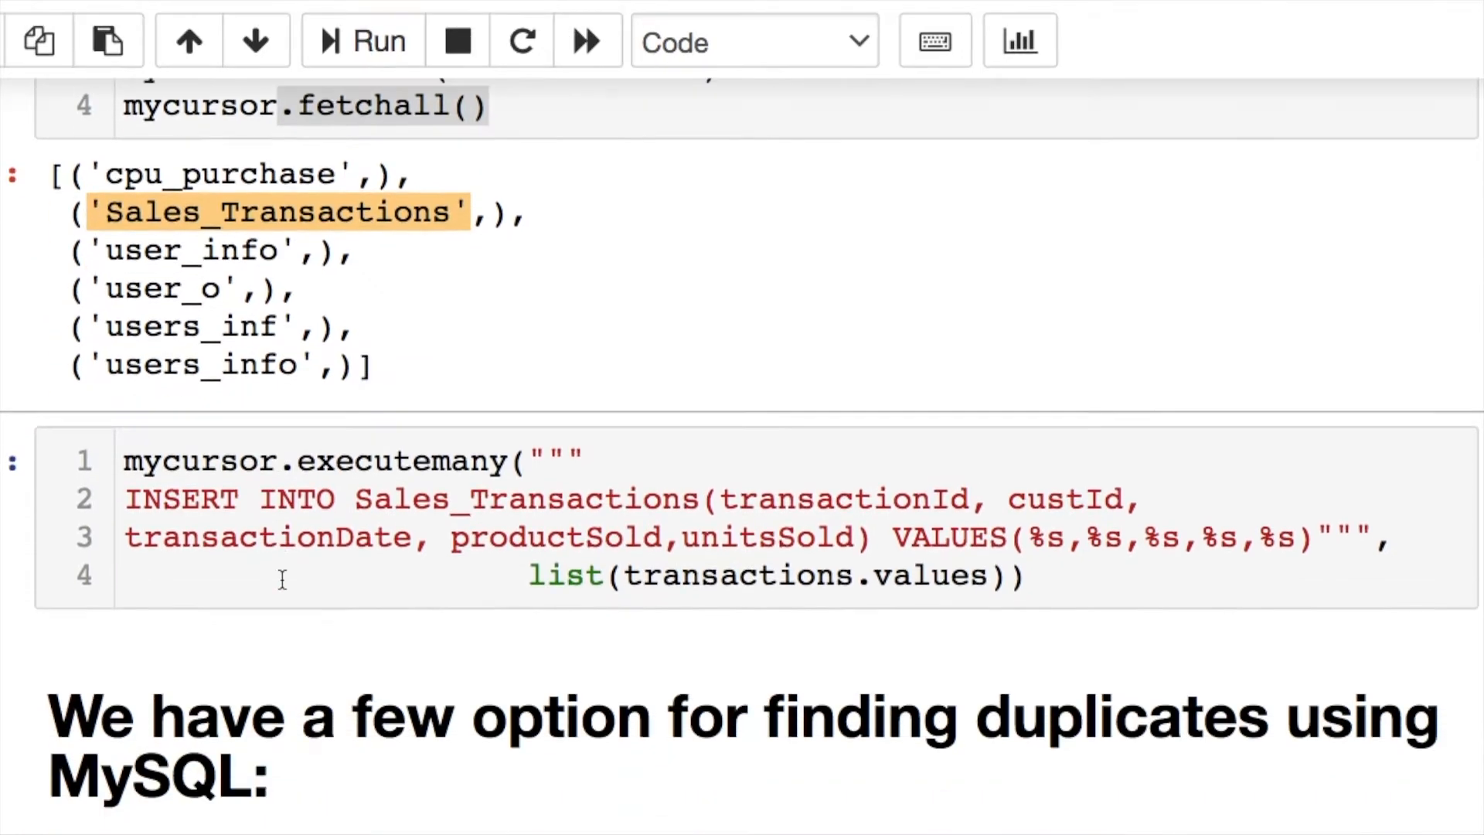
scroll(down, 3)
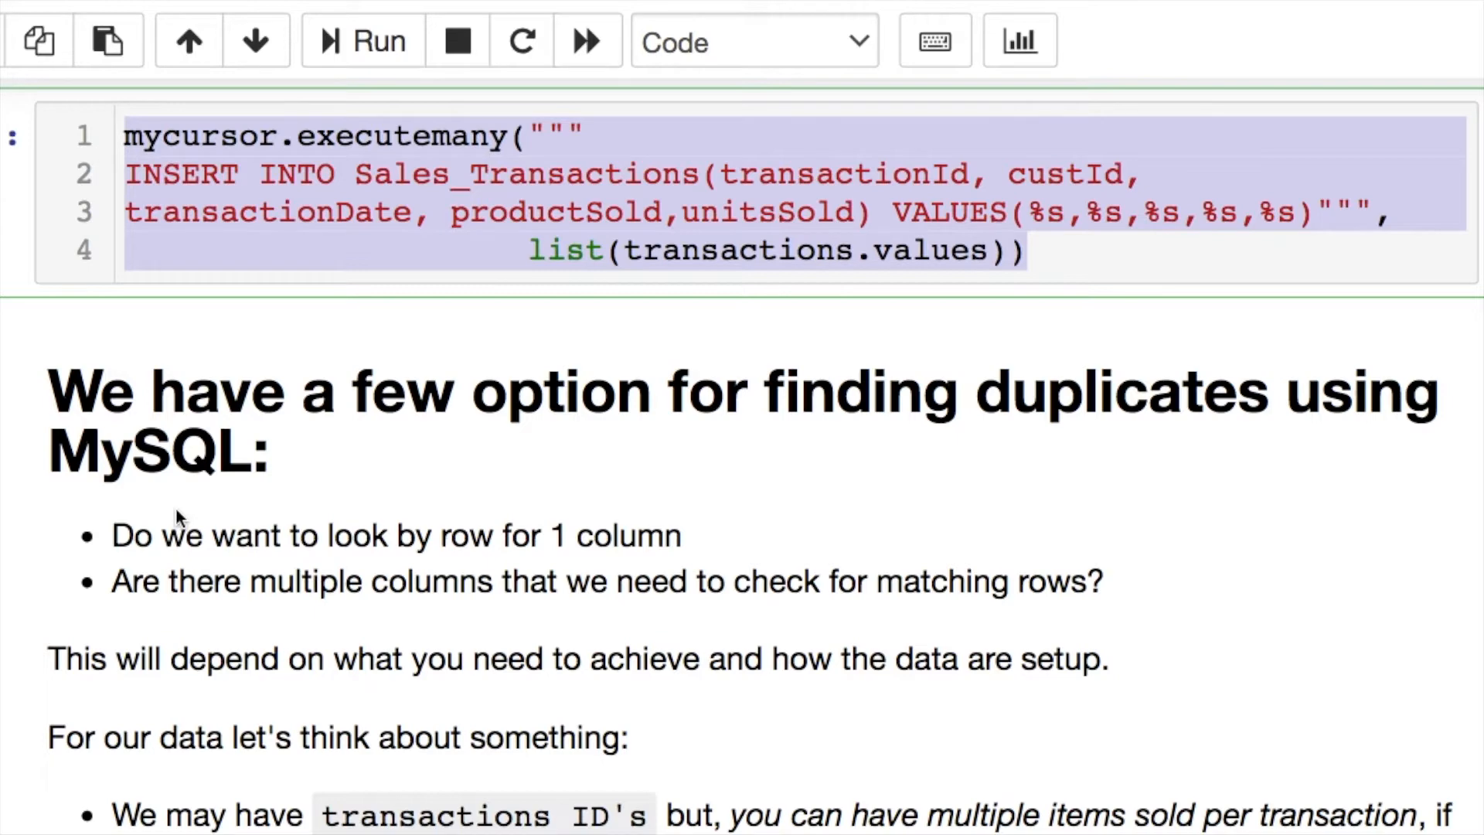
scroll(down, 3)
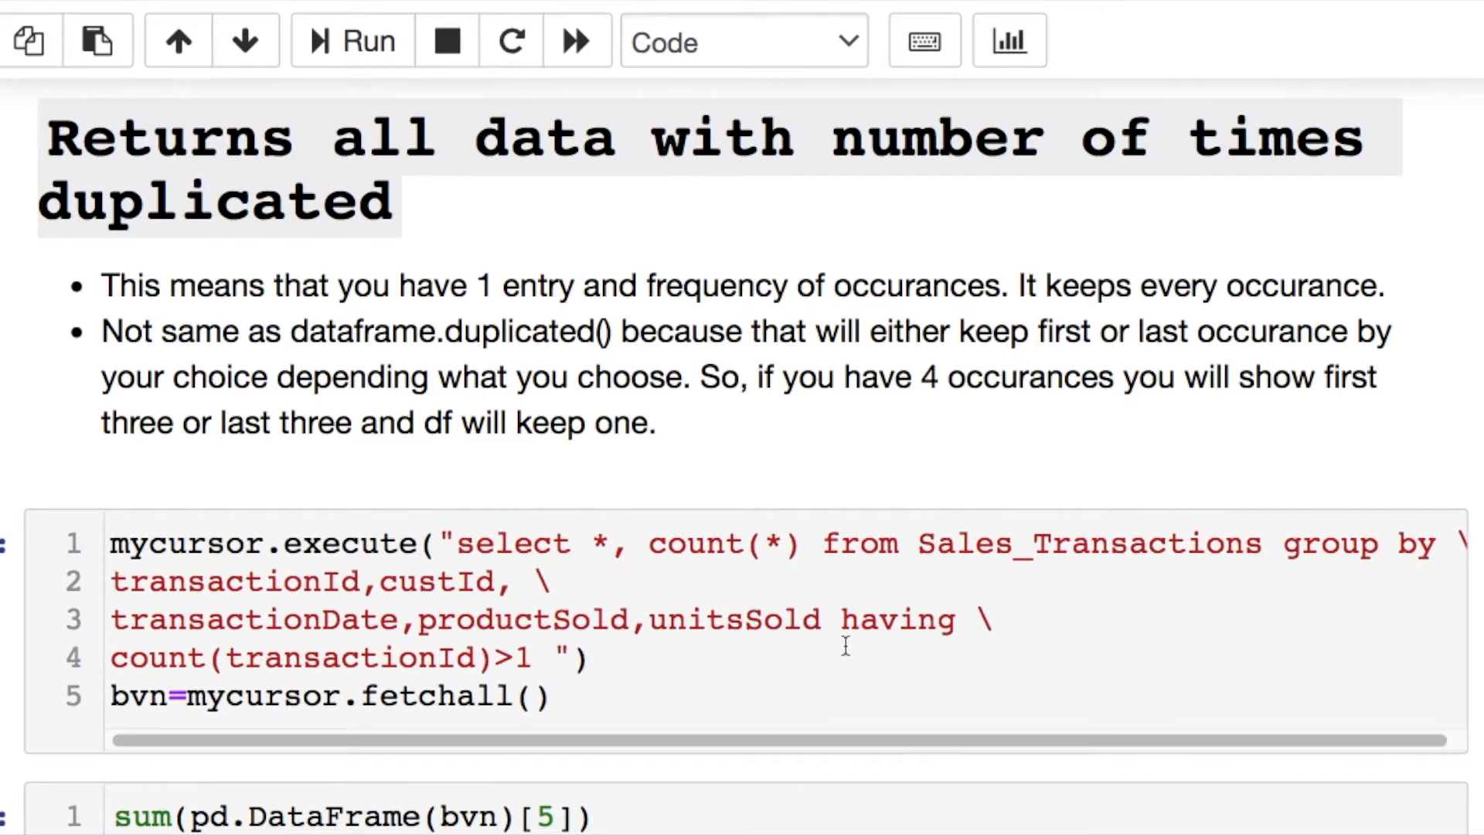
scroll(down, 3)
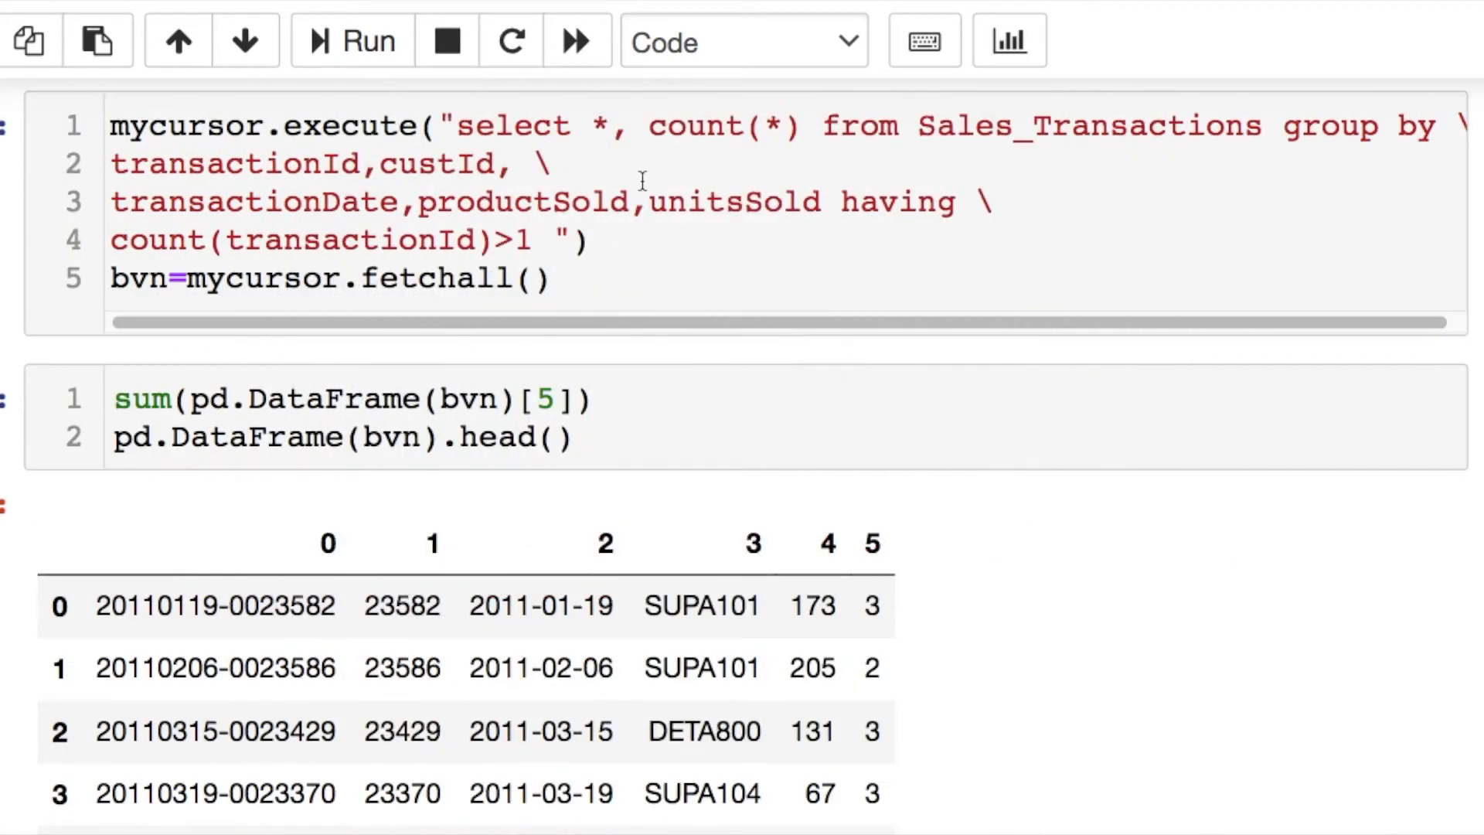
Step: Examine the GROUP BY query storing fetchall results in bvn and uncomment the head line
double_click(511, 125)
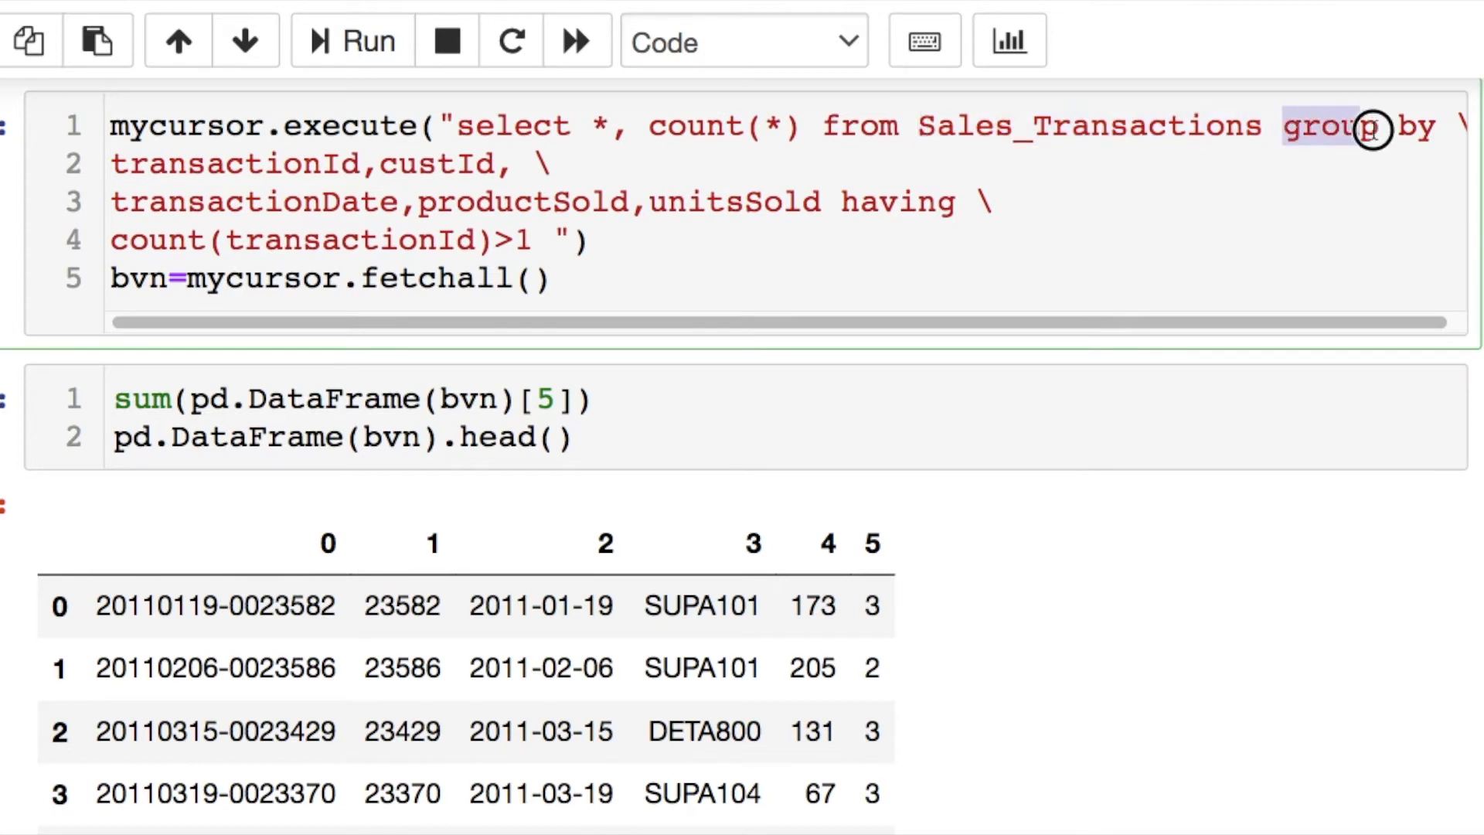
drag(1373, 123, 932, 201)
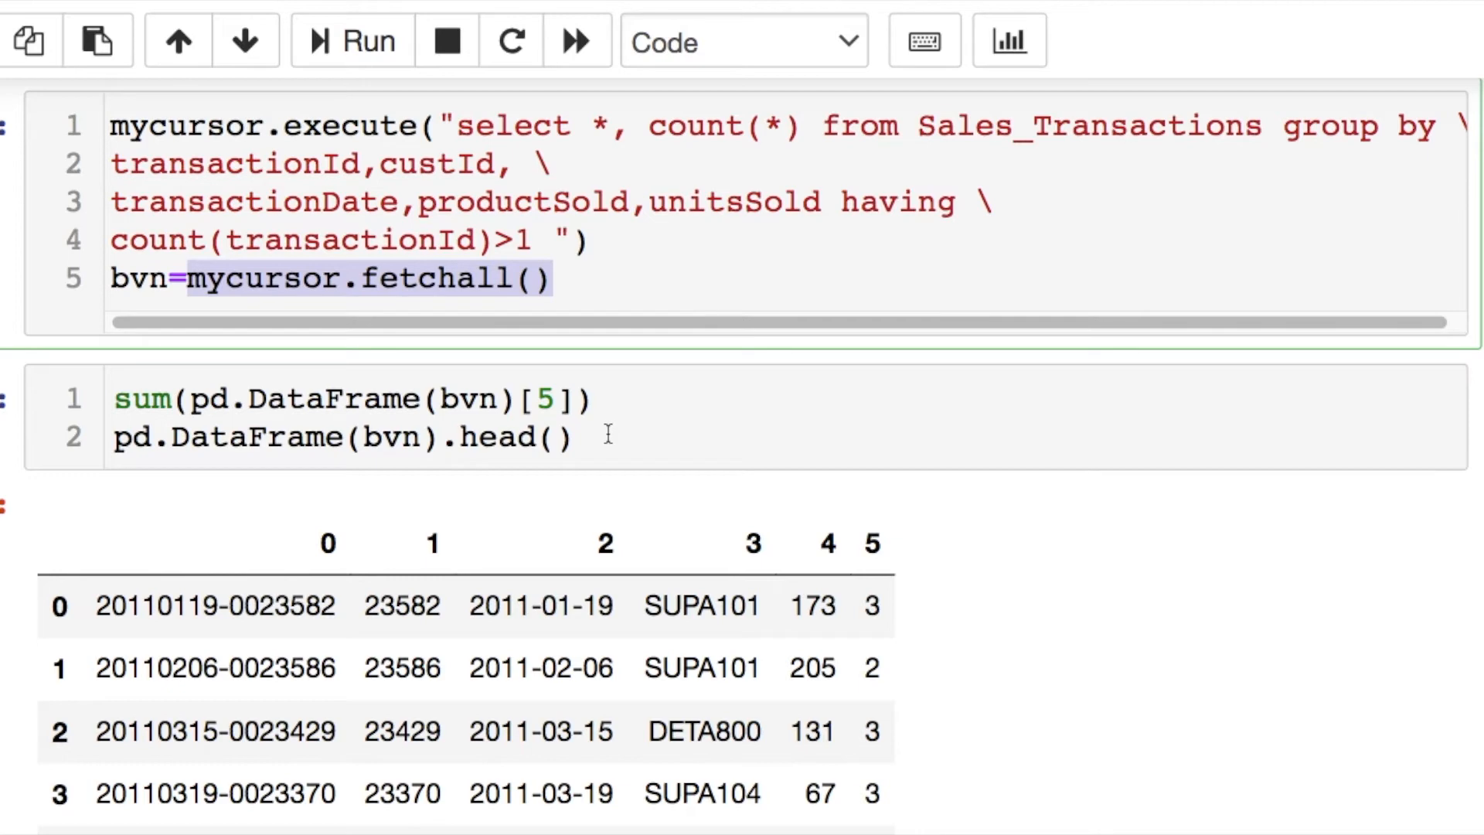
scroll(down, 3)
text(# )
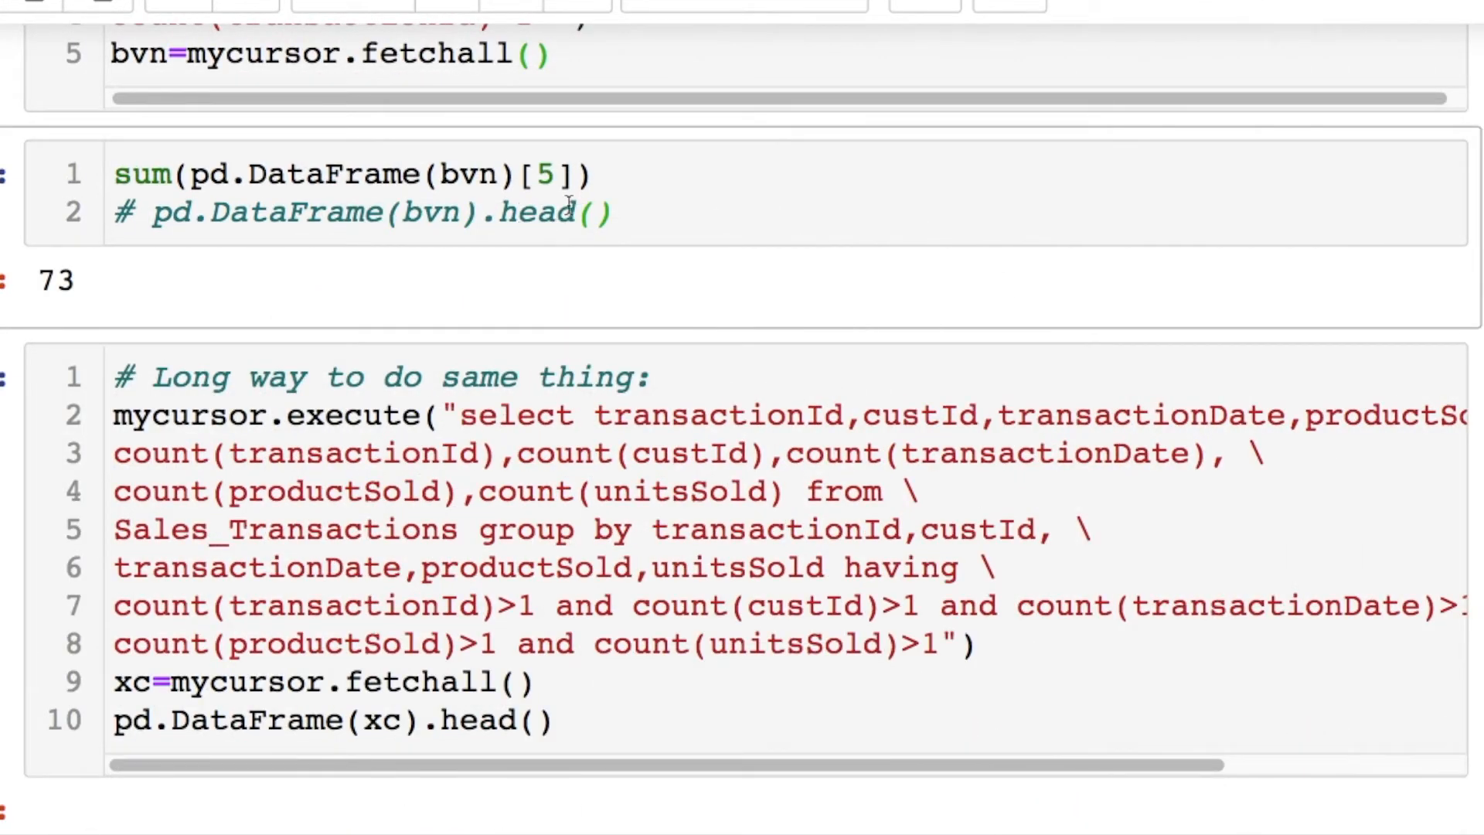
click(615, 212)
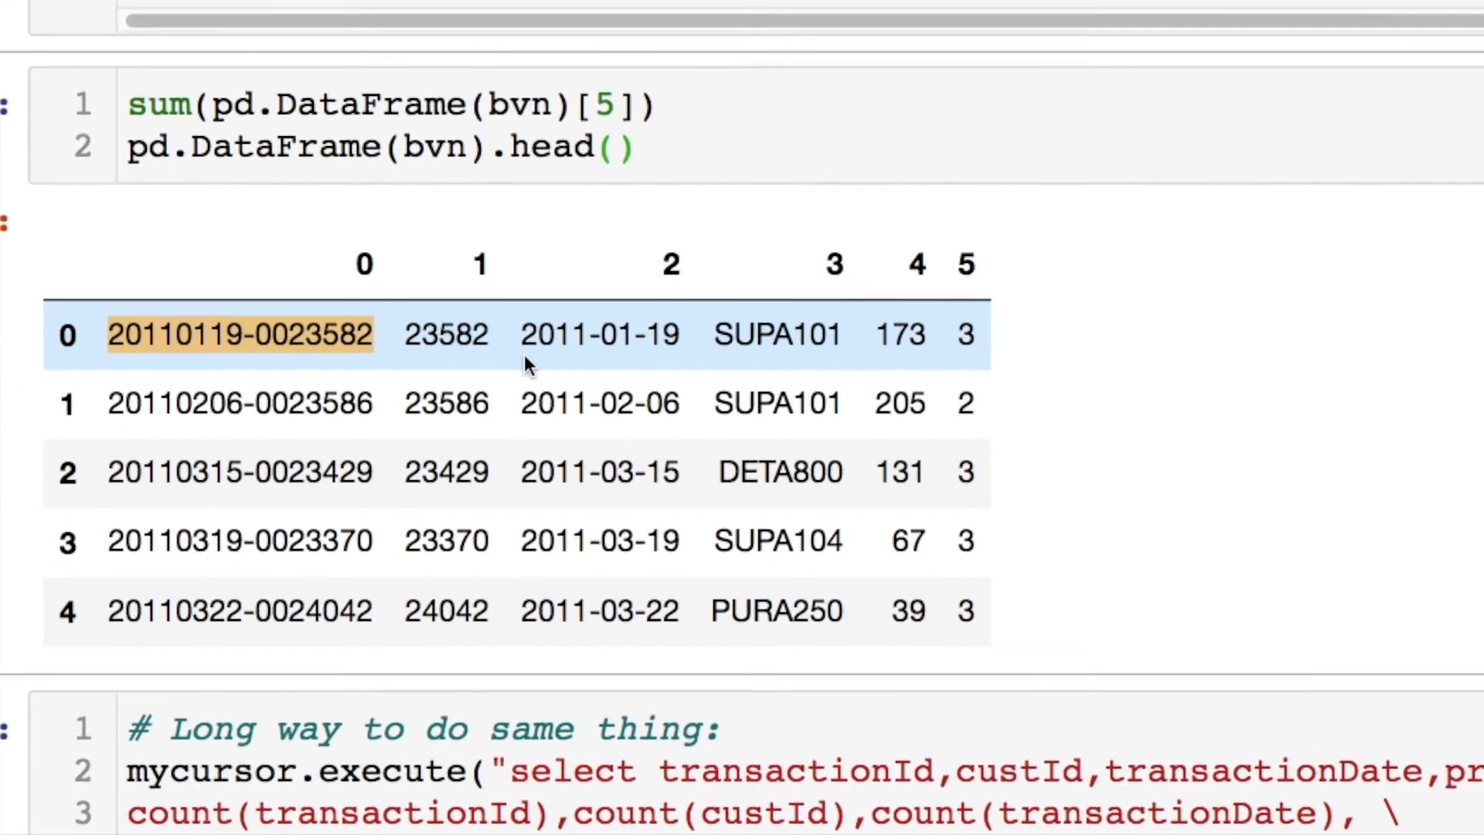
scroll(down, 3)
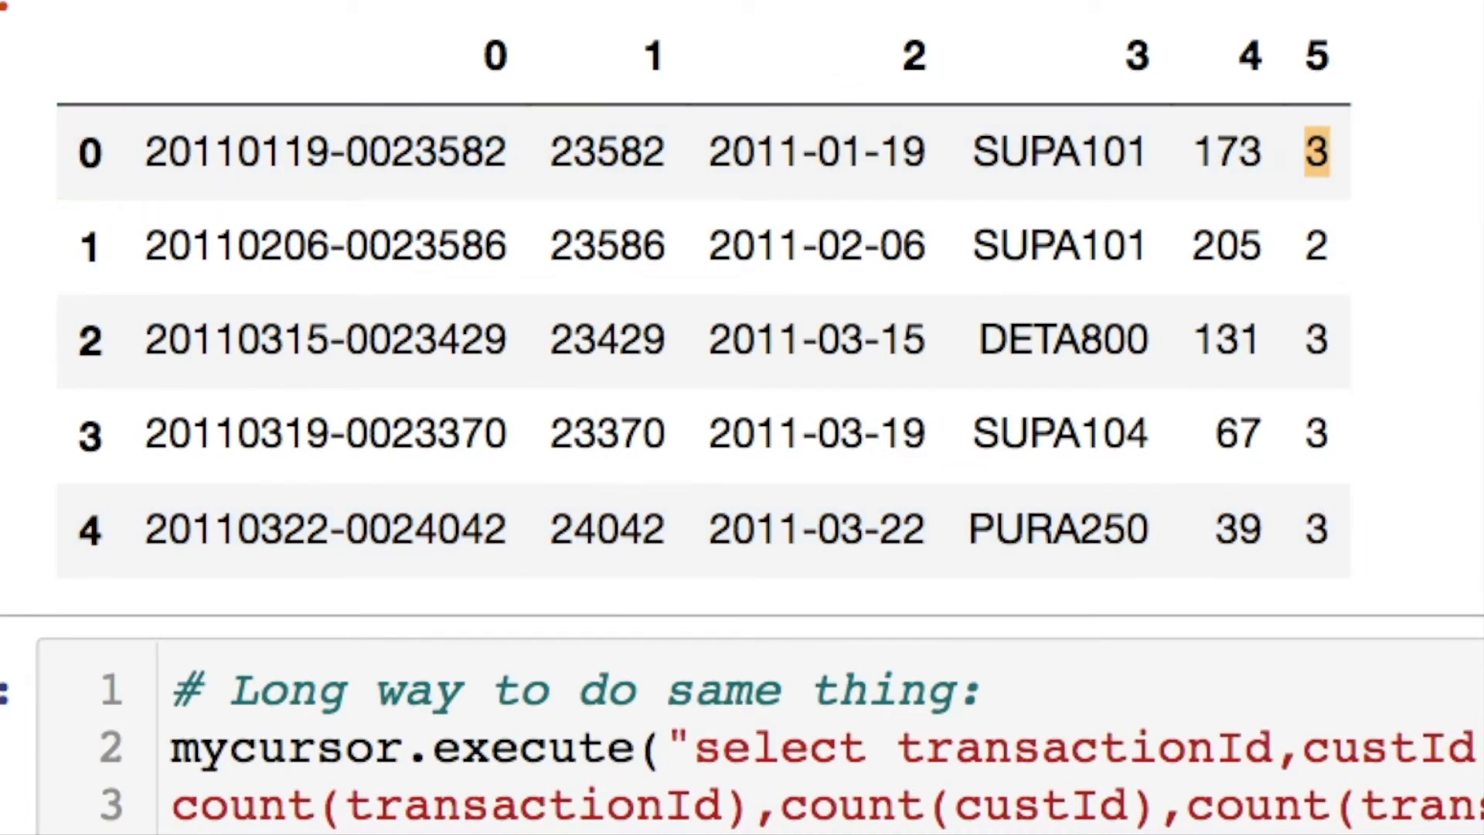
mouse_move(649, 8)
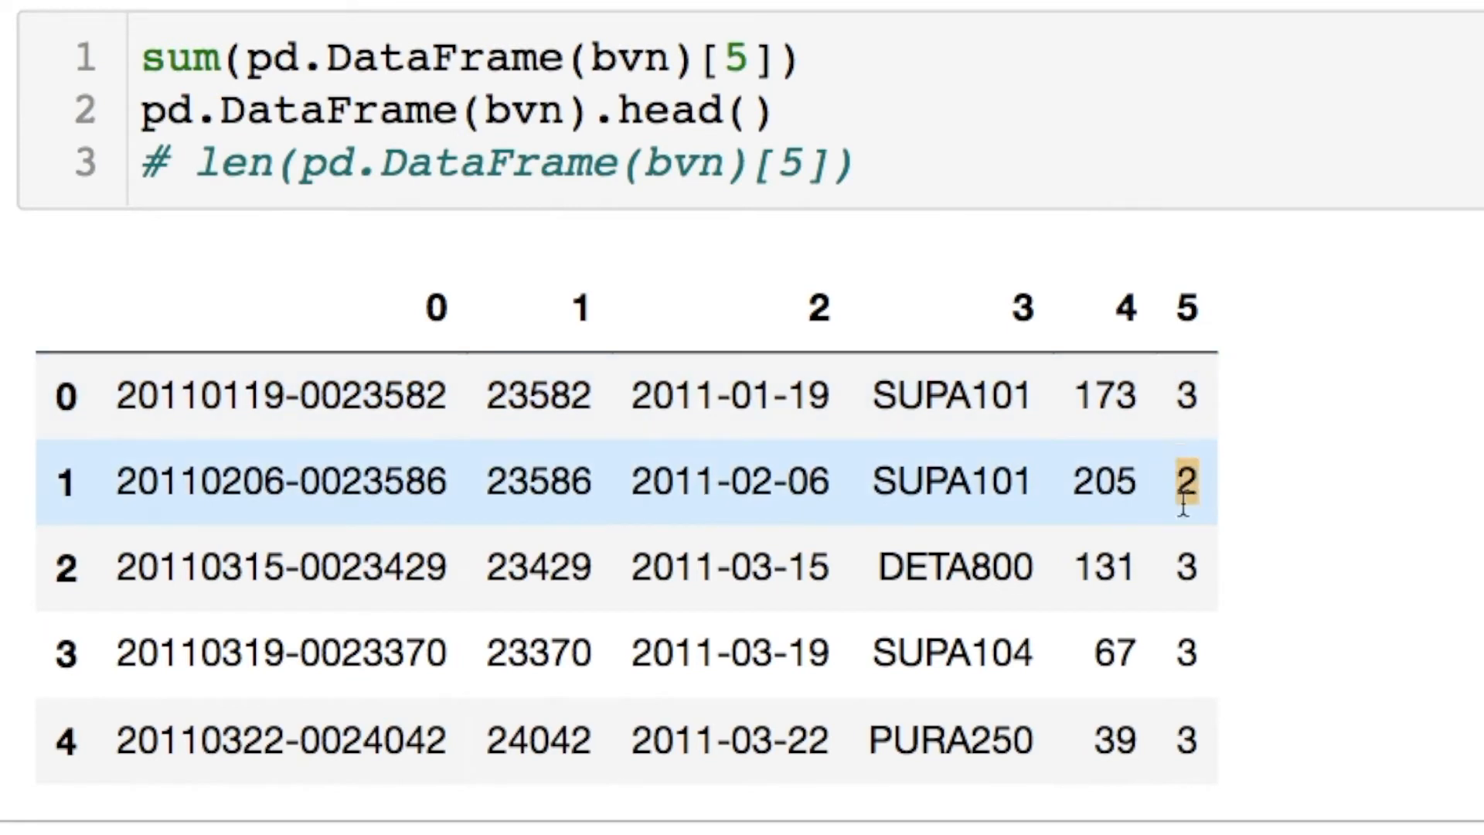
Step: Point out the occurrence counts of 2 and 3 in the duplicated rows
click(1186, 565)
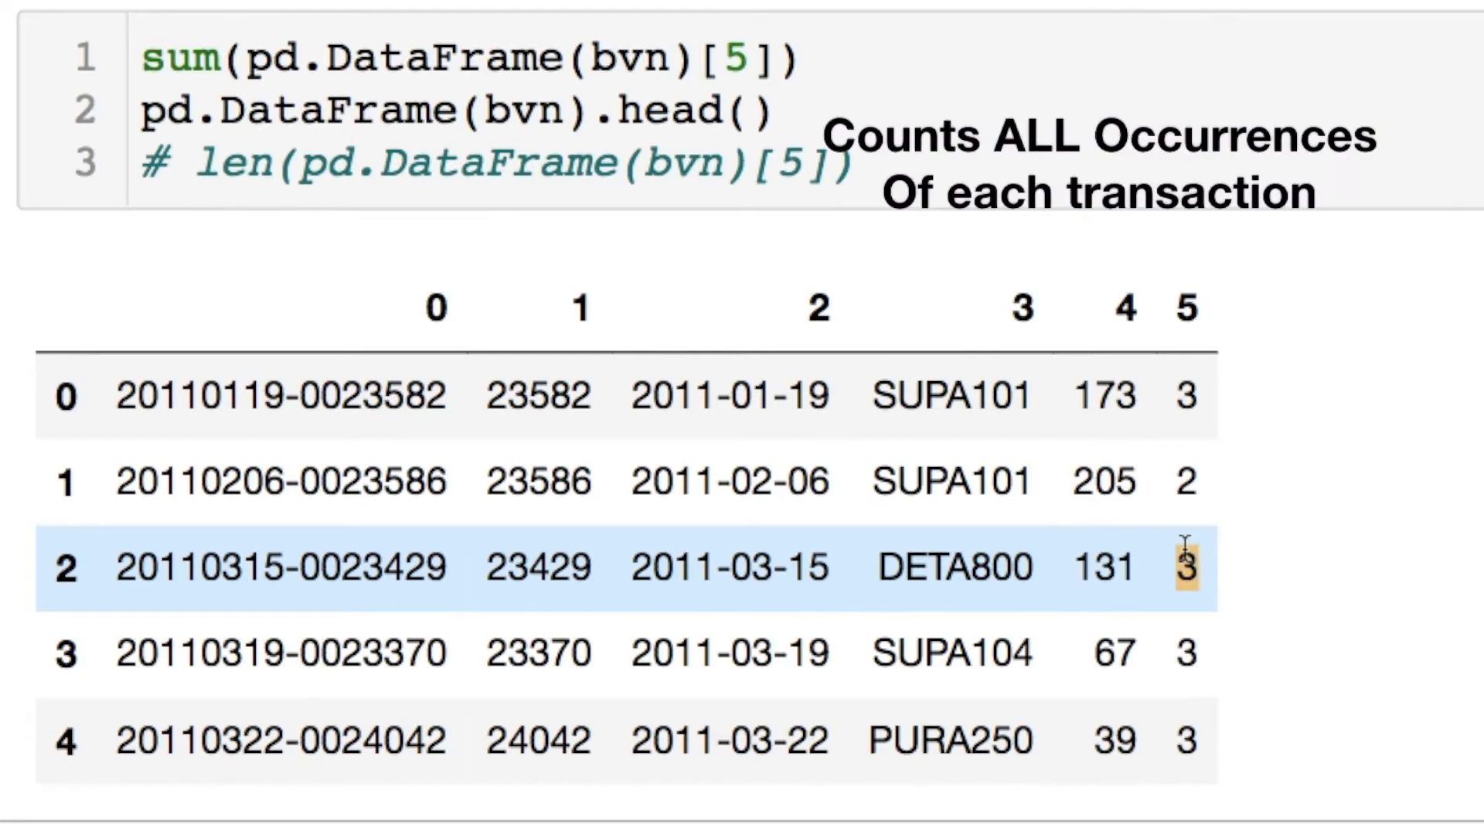
click(1185, 395)
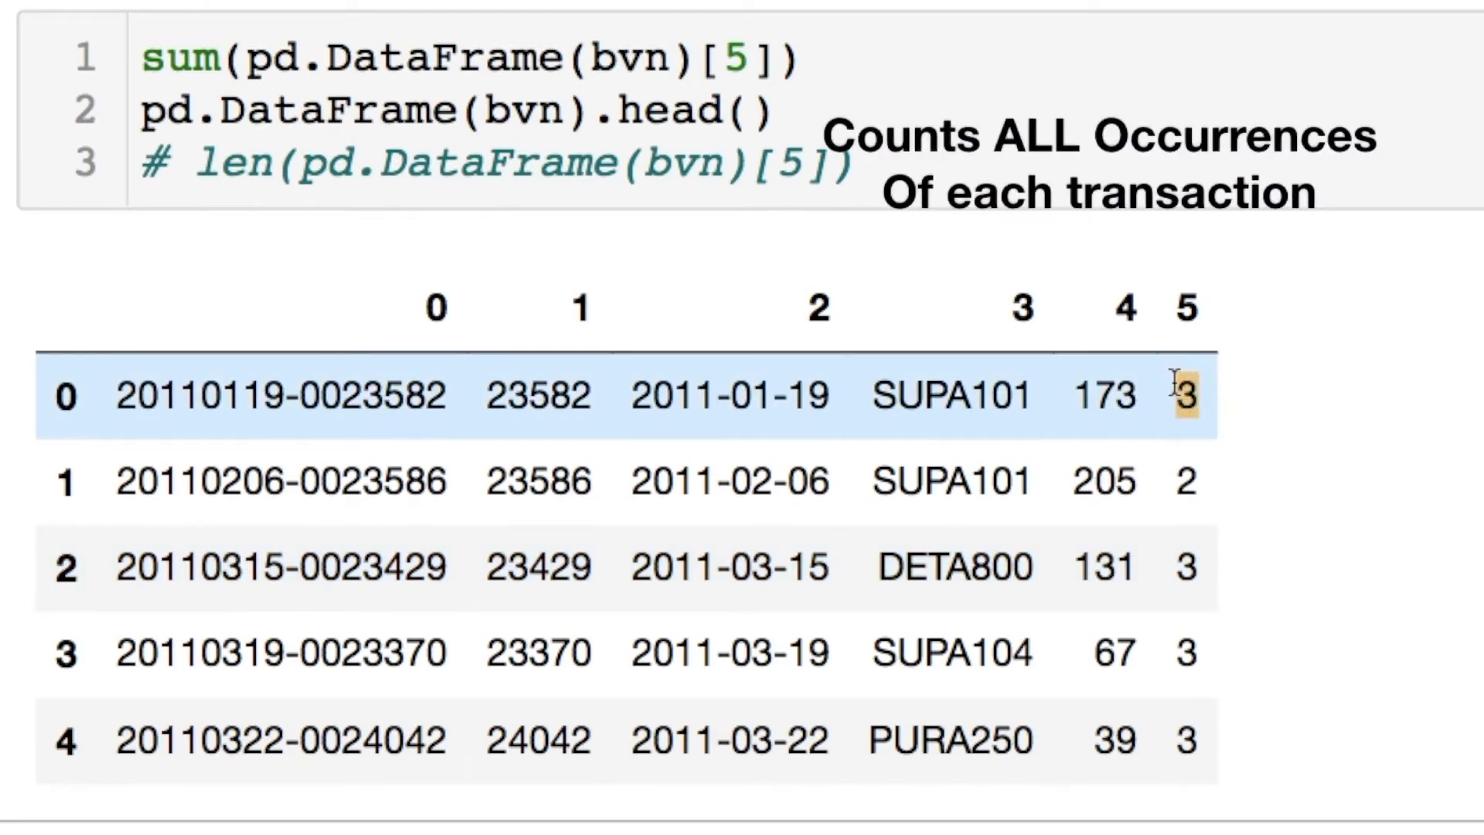
click(1186, 567)
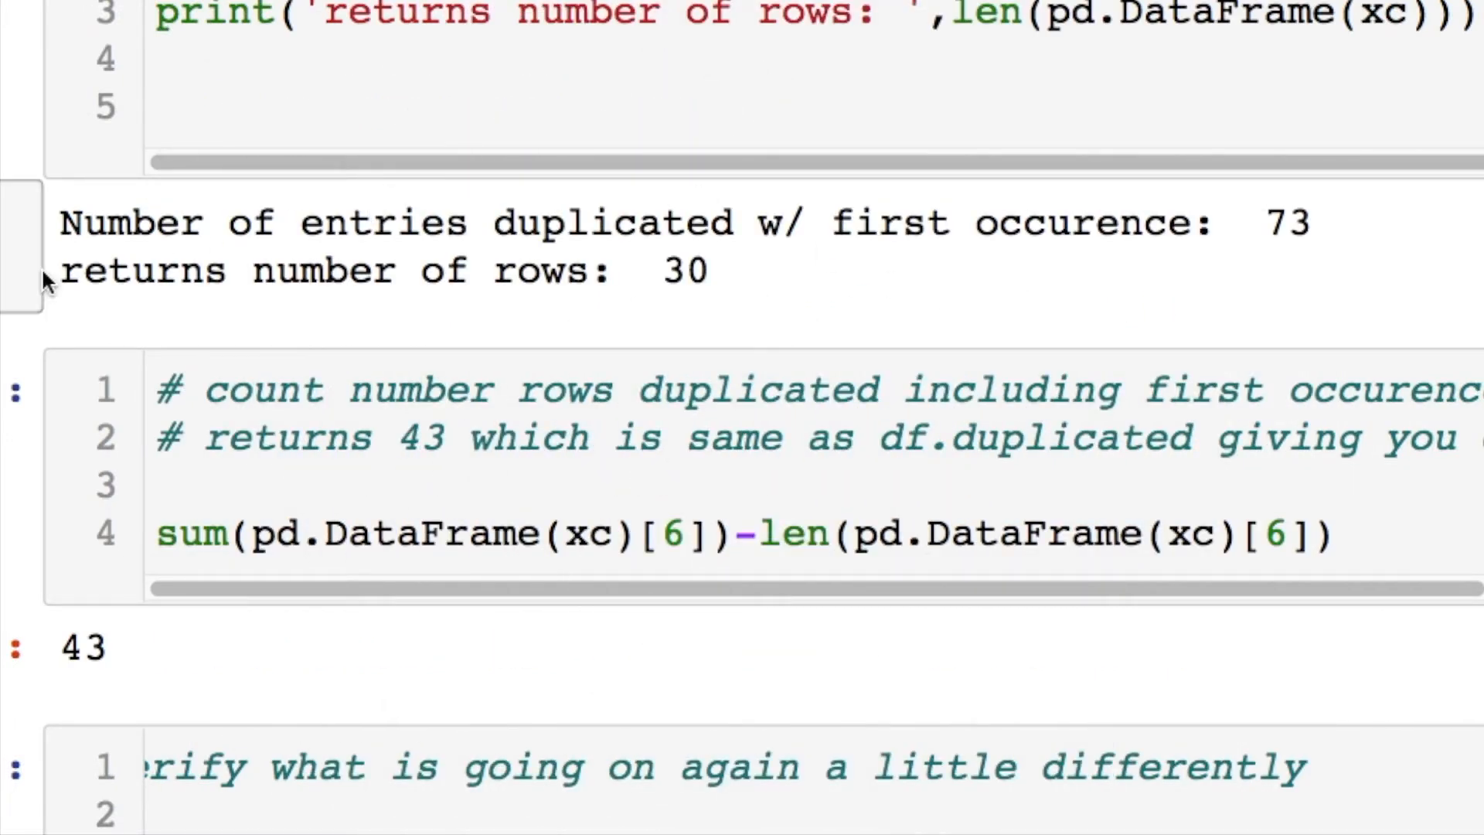
drag(59, 222, 691, 223)
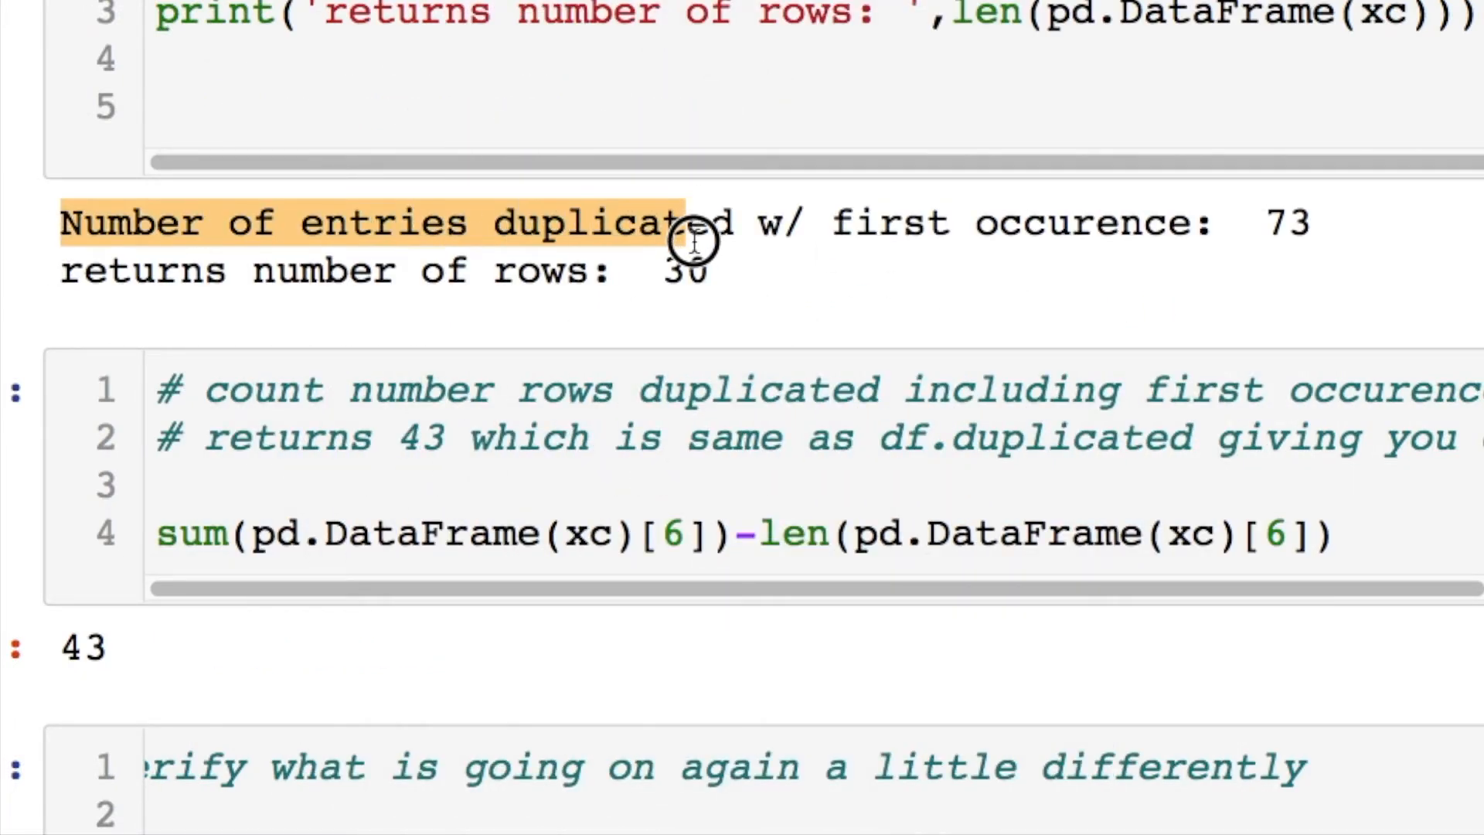
drag(691, 224, 1202, 224)
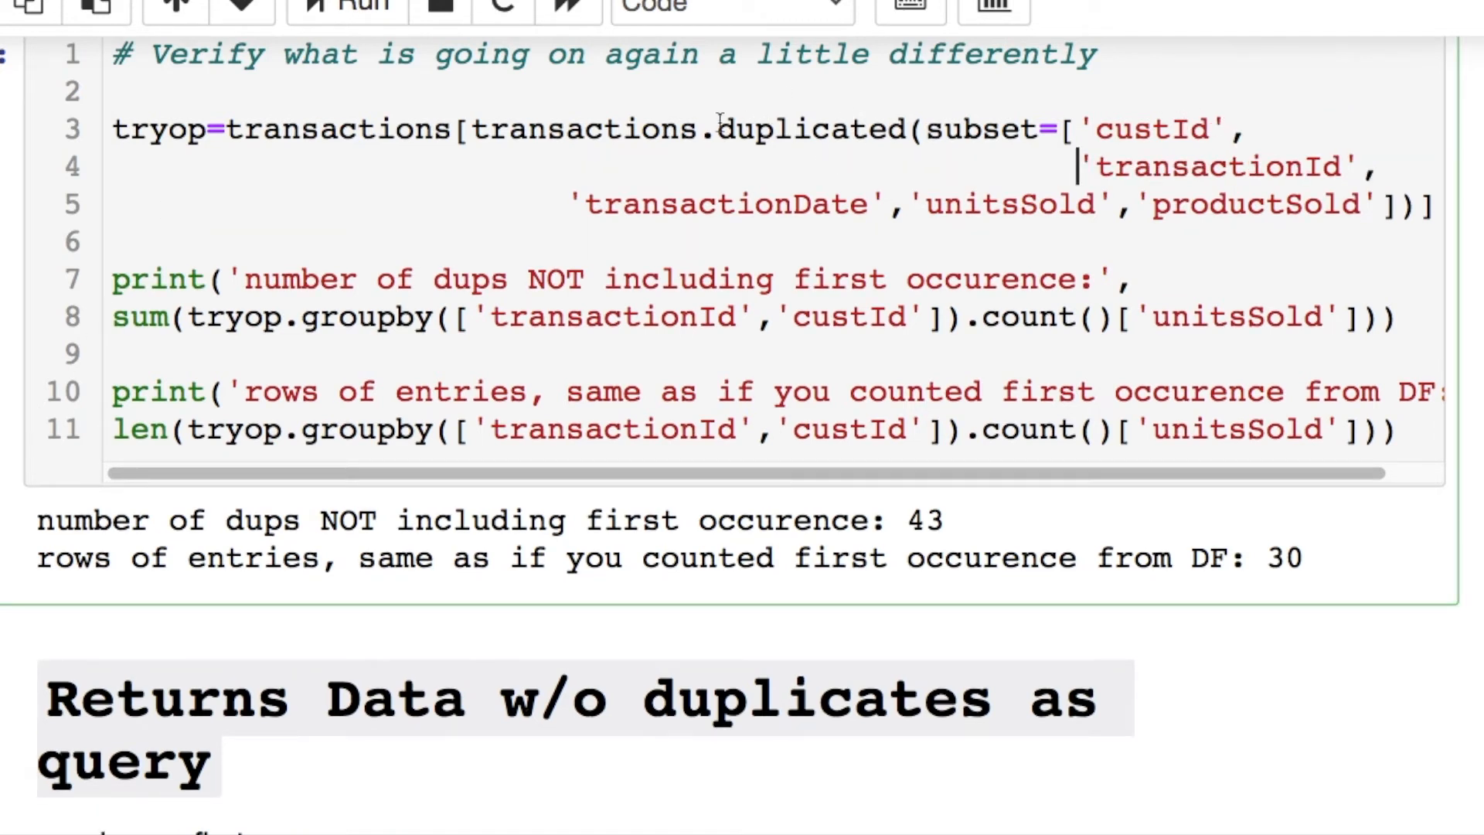
double_click(809, 130)
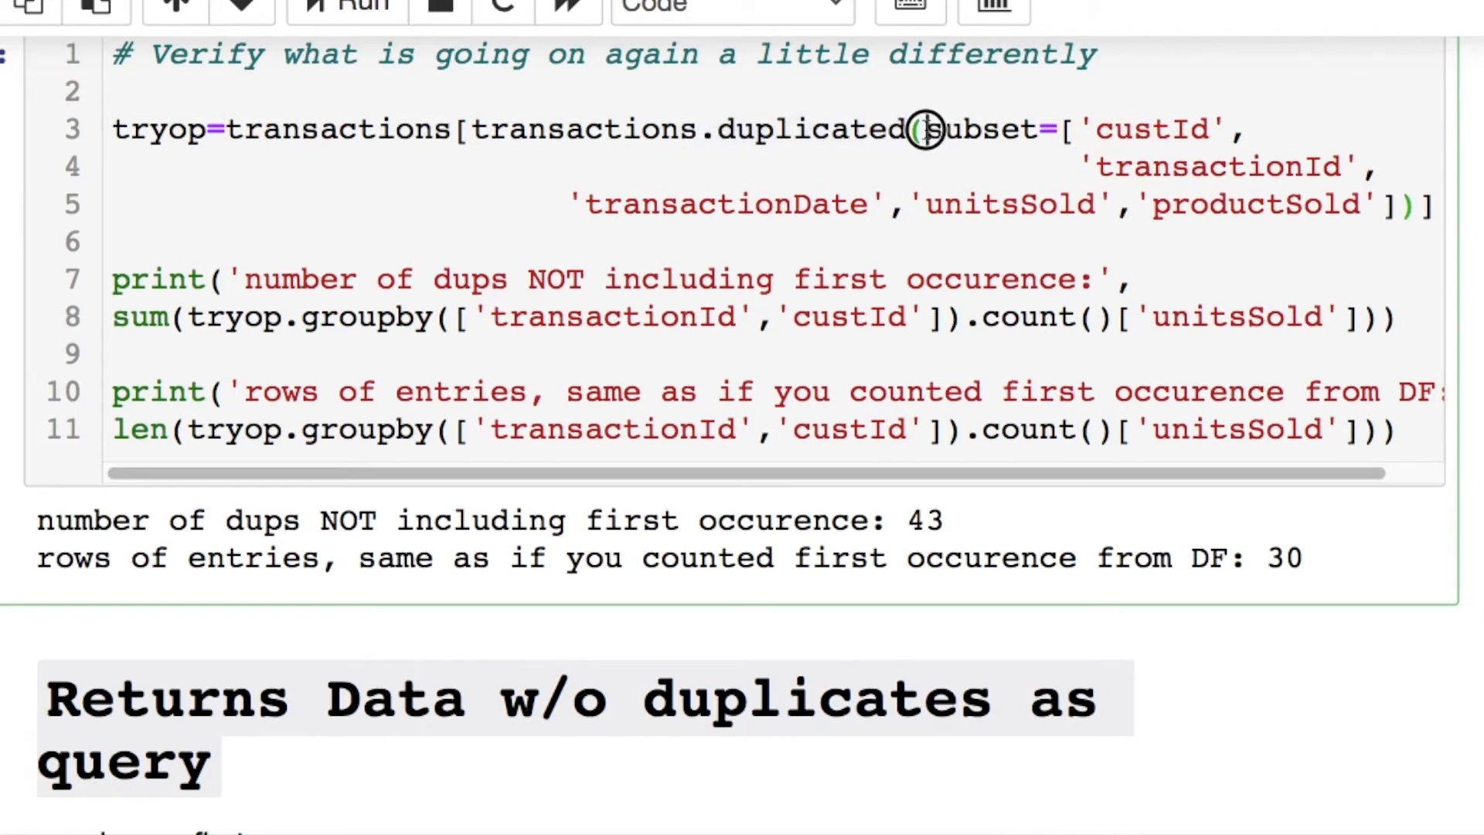
drag(926, 130, 1424, 206)
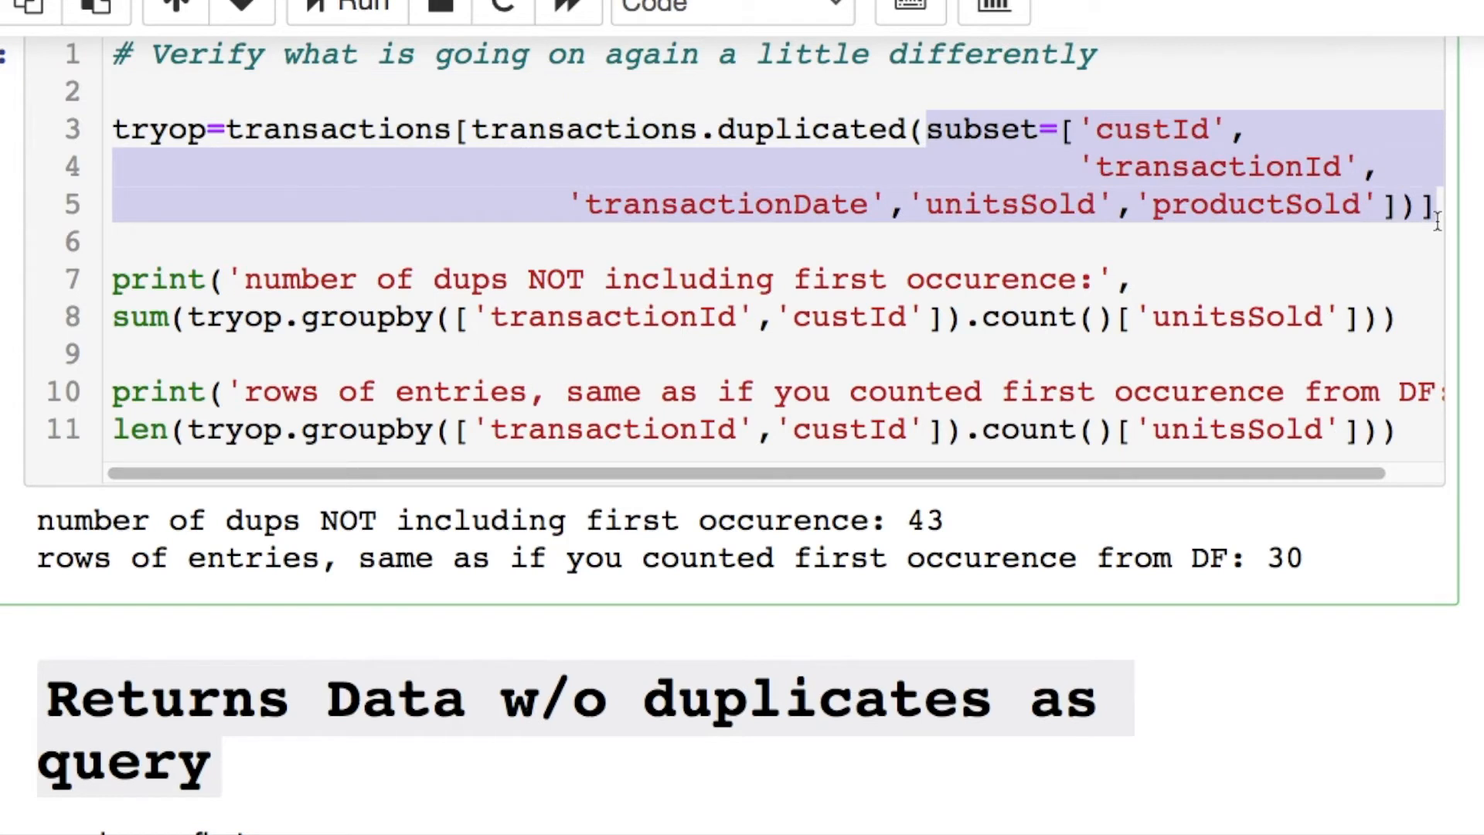
click(1429, 204)
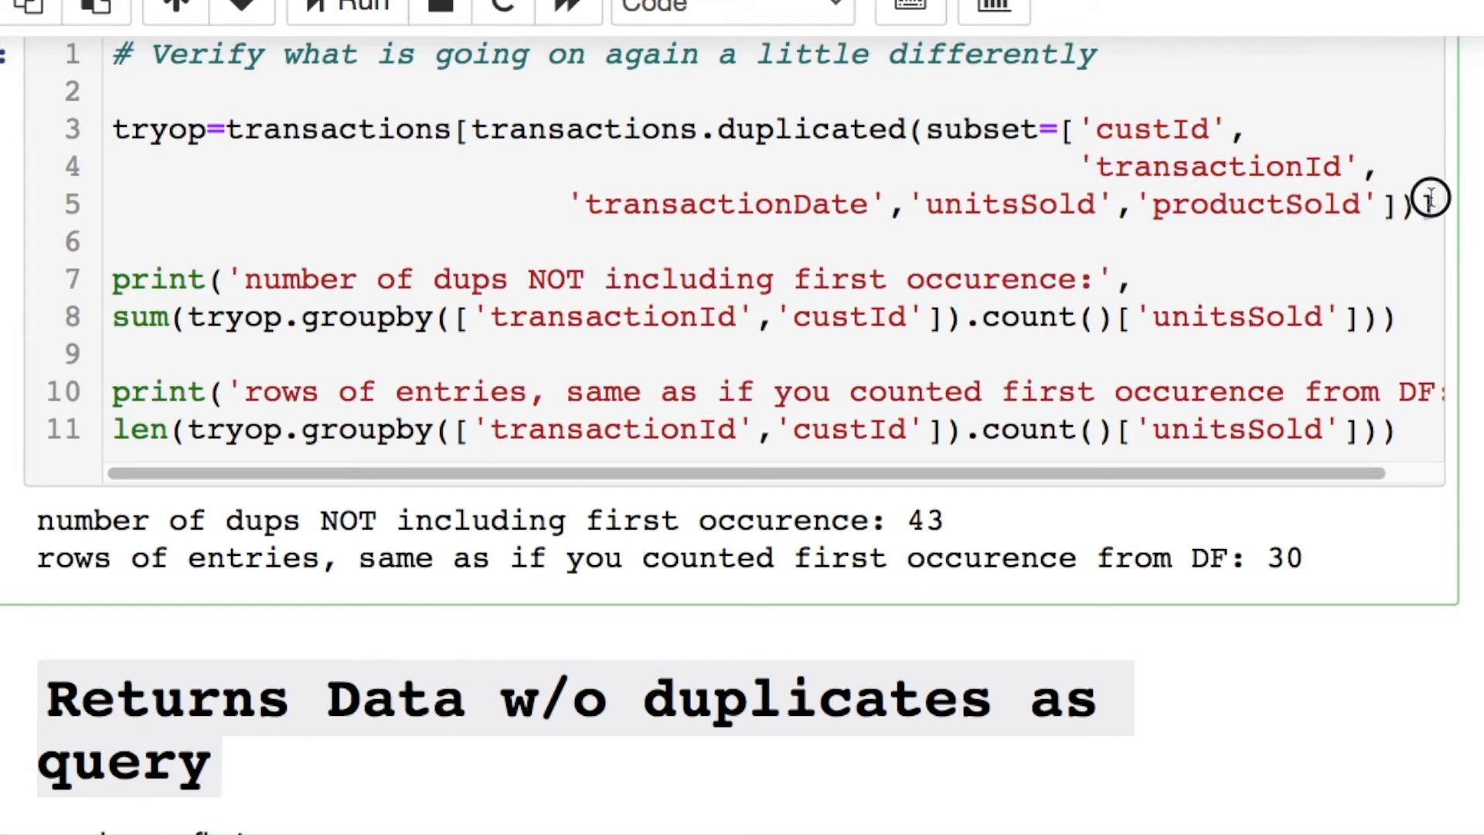
drag(923, 129, 1434, 204)
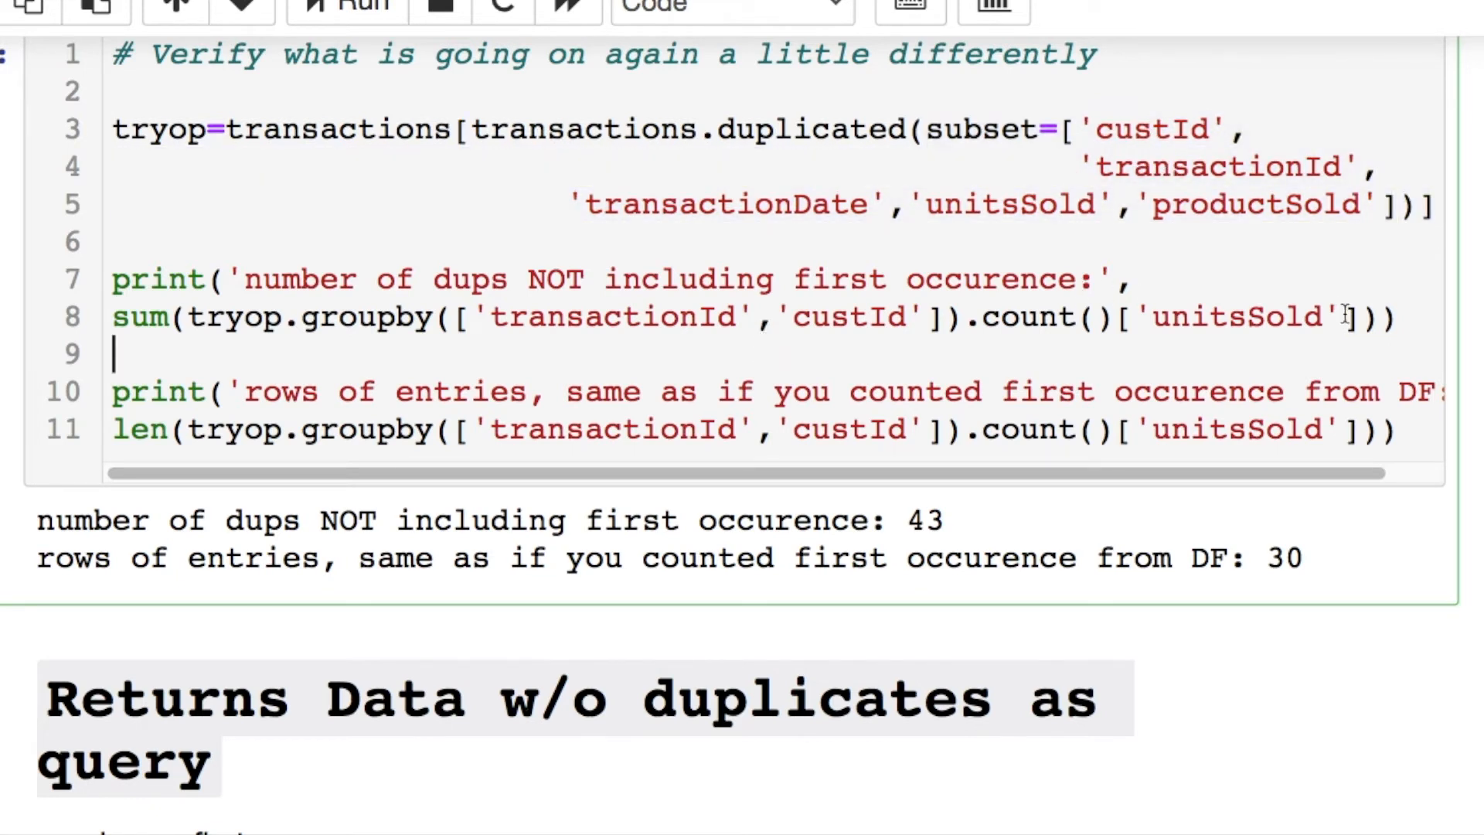
drag(663, 317, 933, 317)
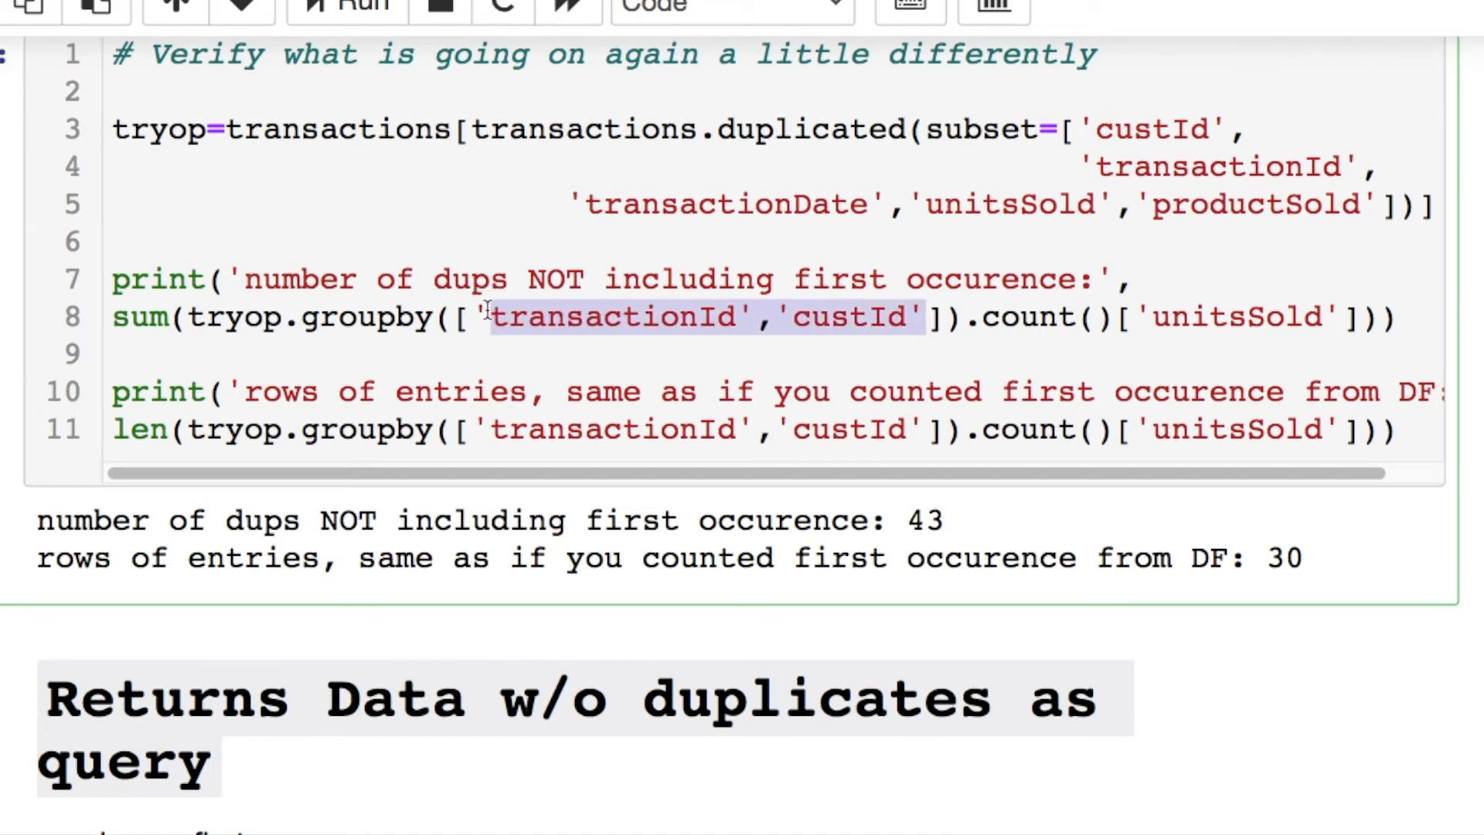
double_click(845, 316)
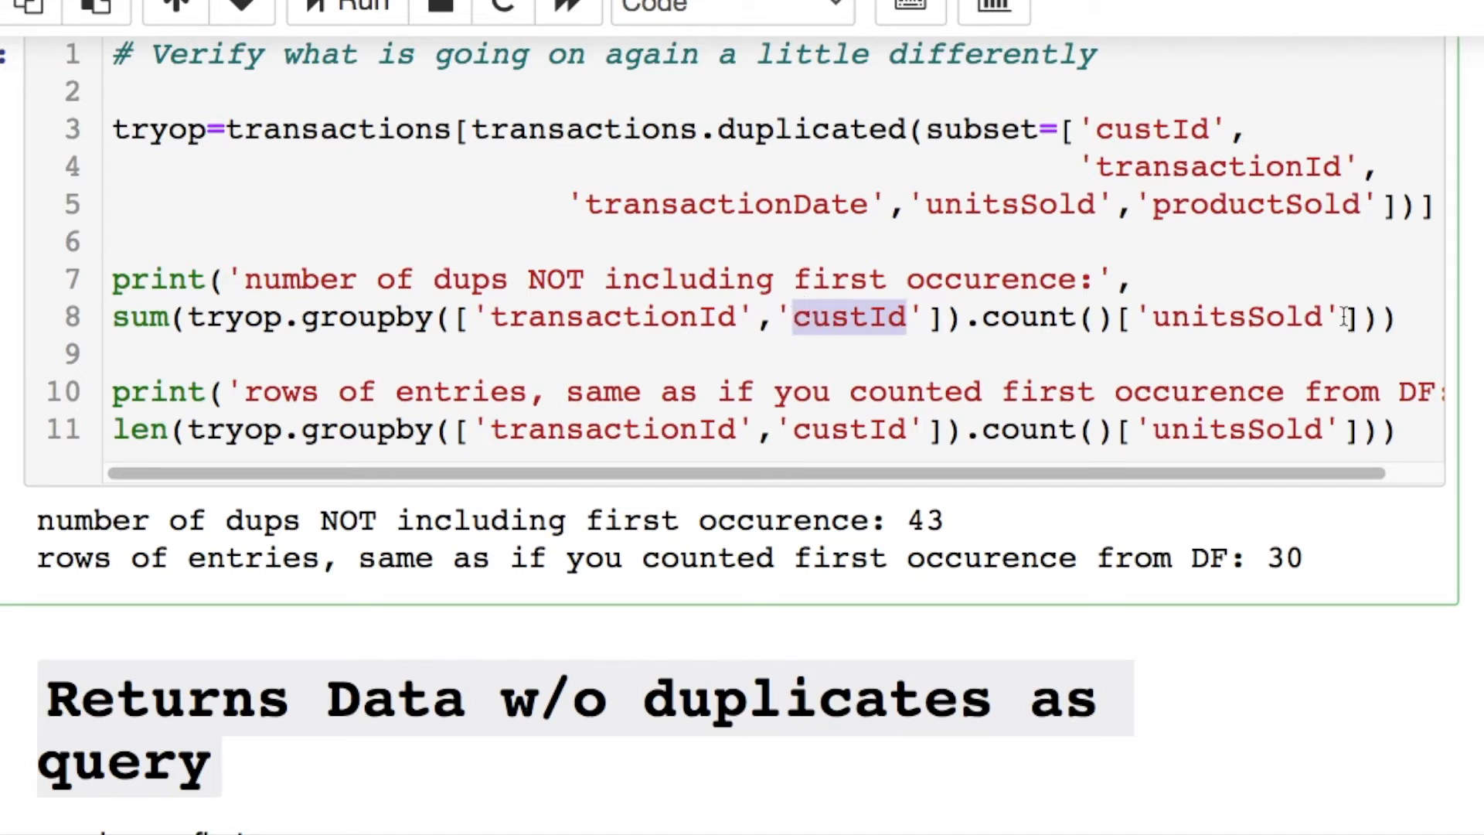
double_click(1234, 317)
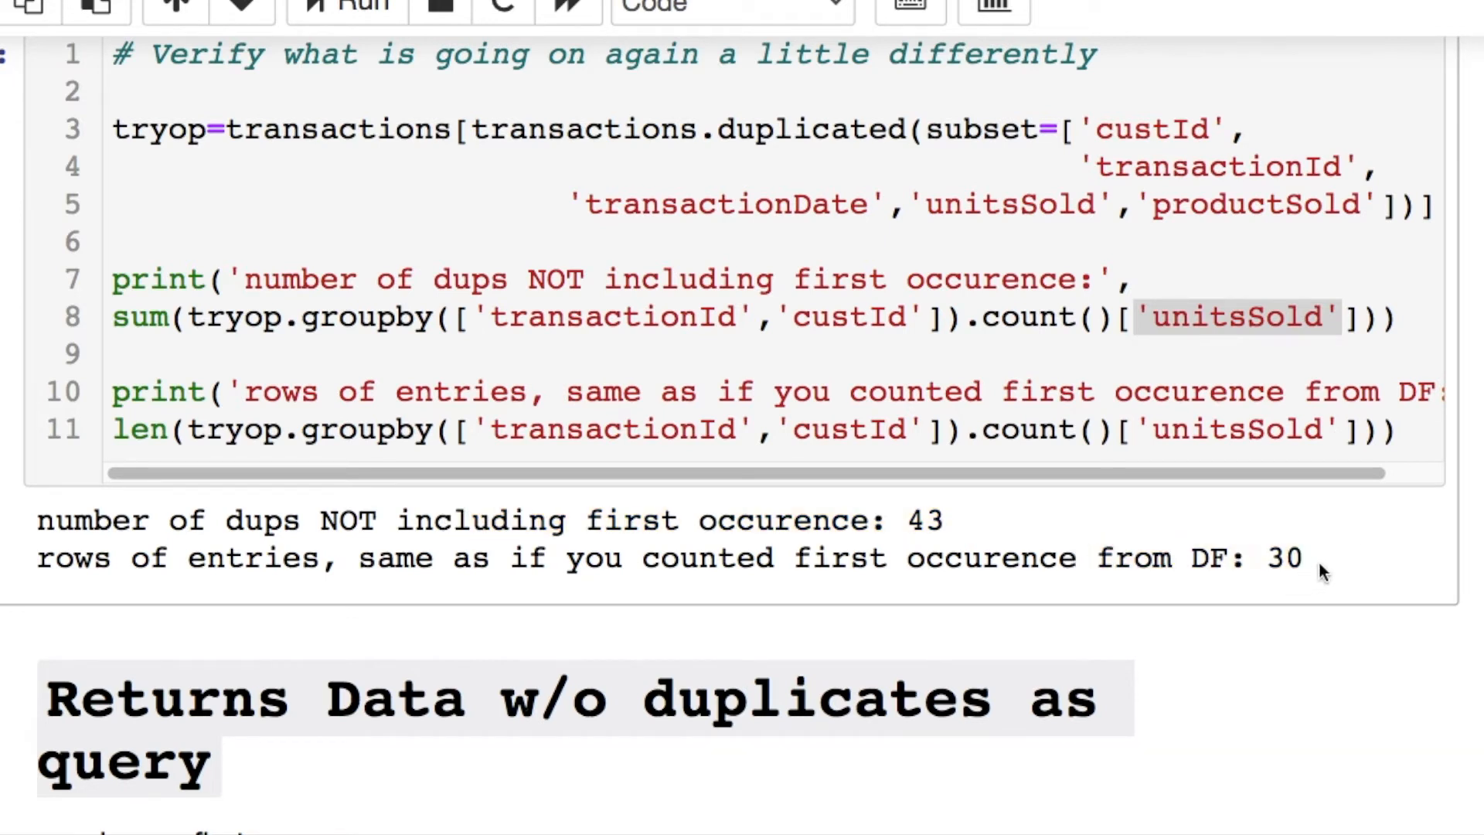
drag(568, 520, 1307, 557)
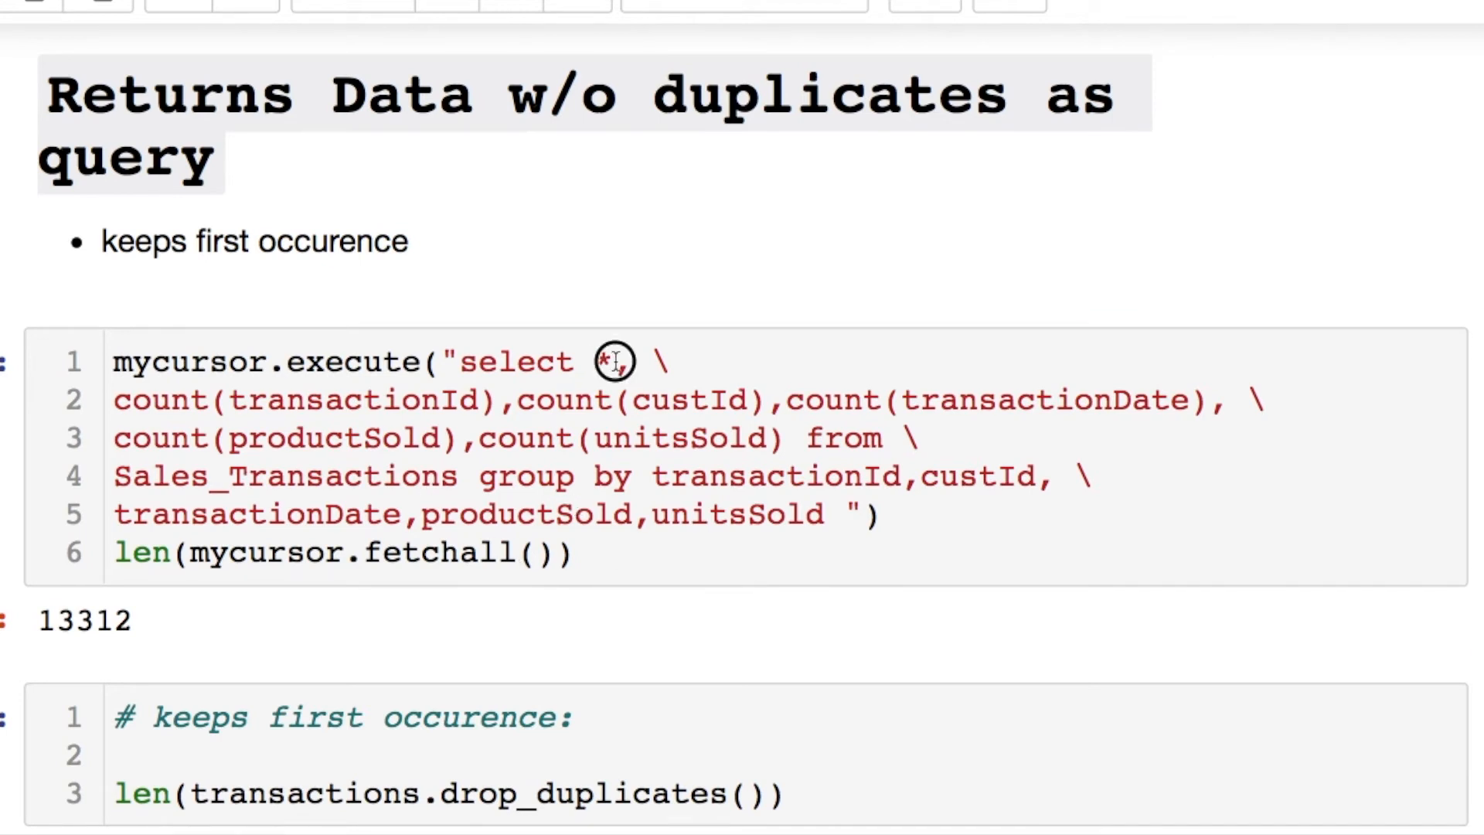
drag(620, 361, 705, 490)
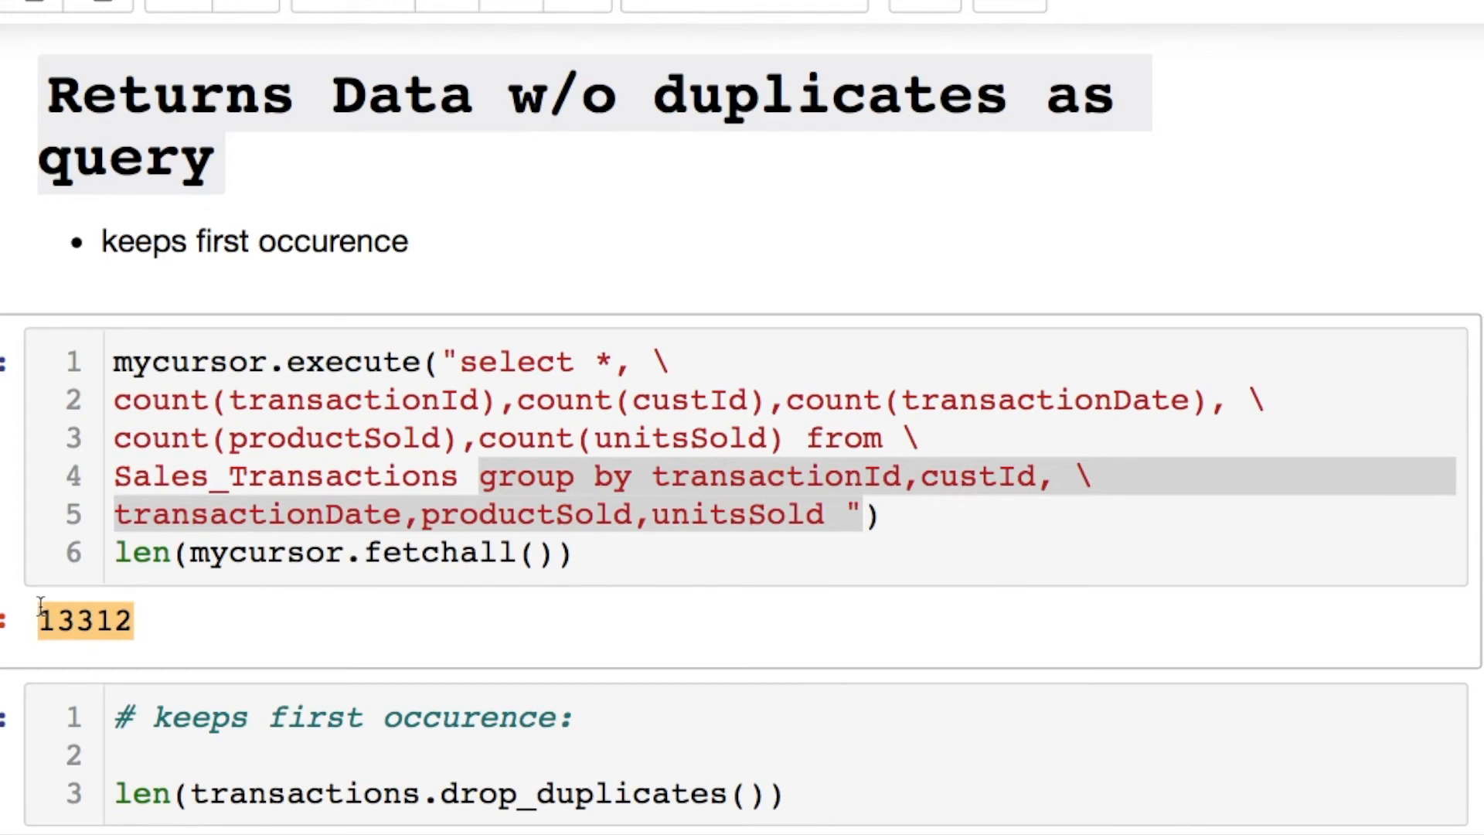
scroll(down, 3)
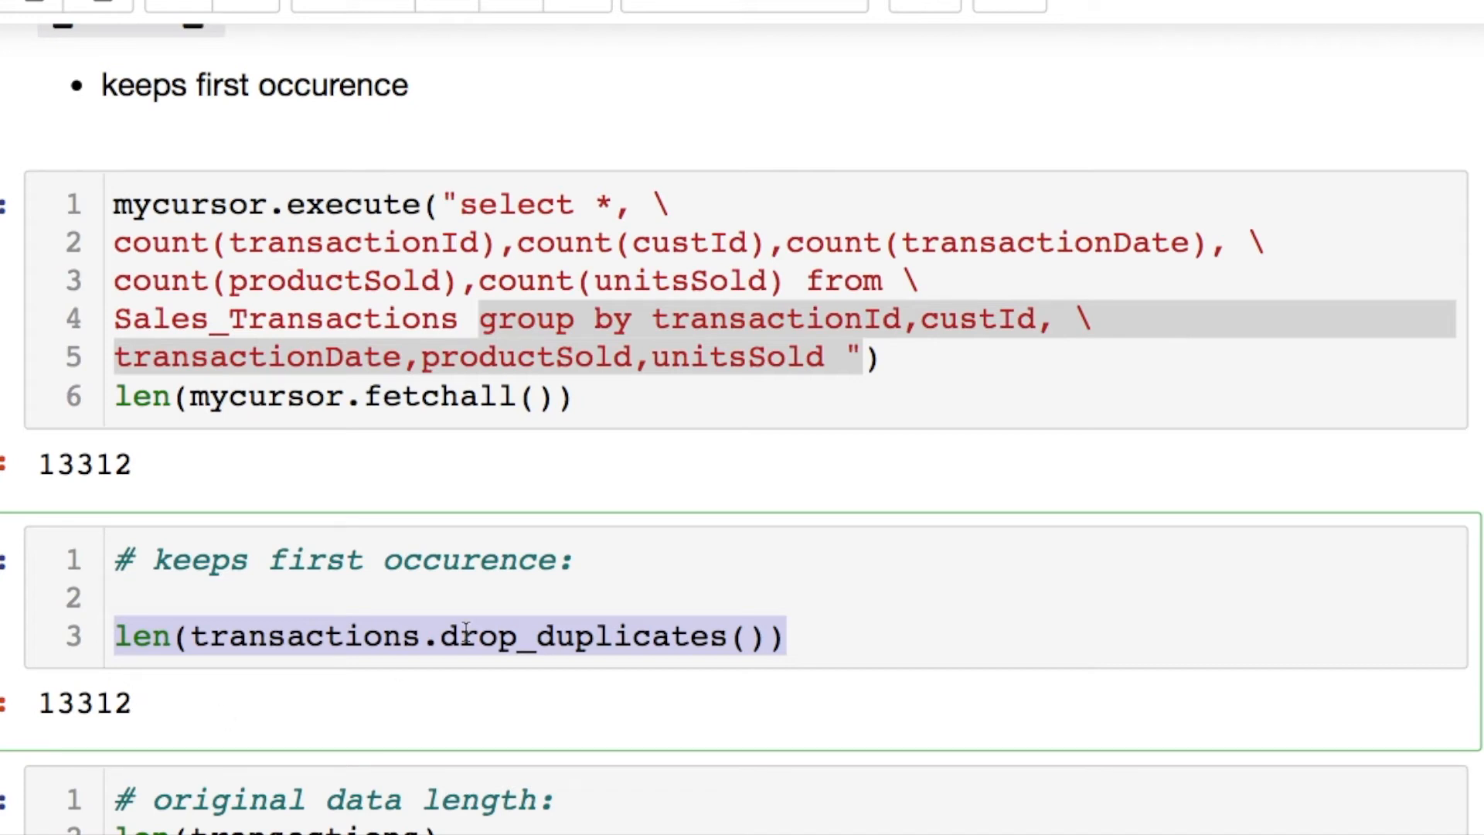
scroll(down, 3)
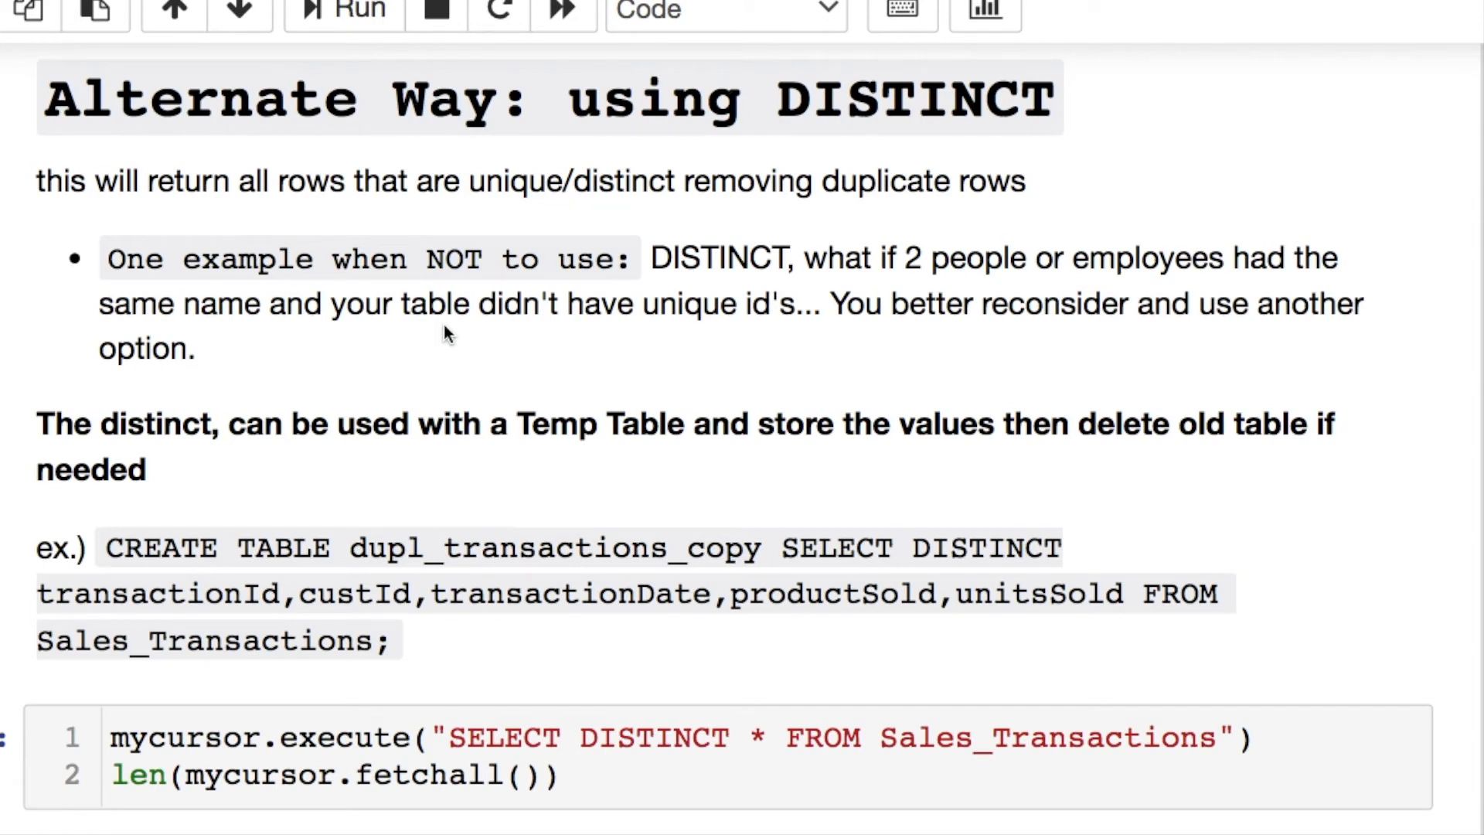
mouse_move(1048, 122)
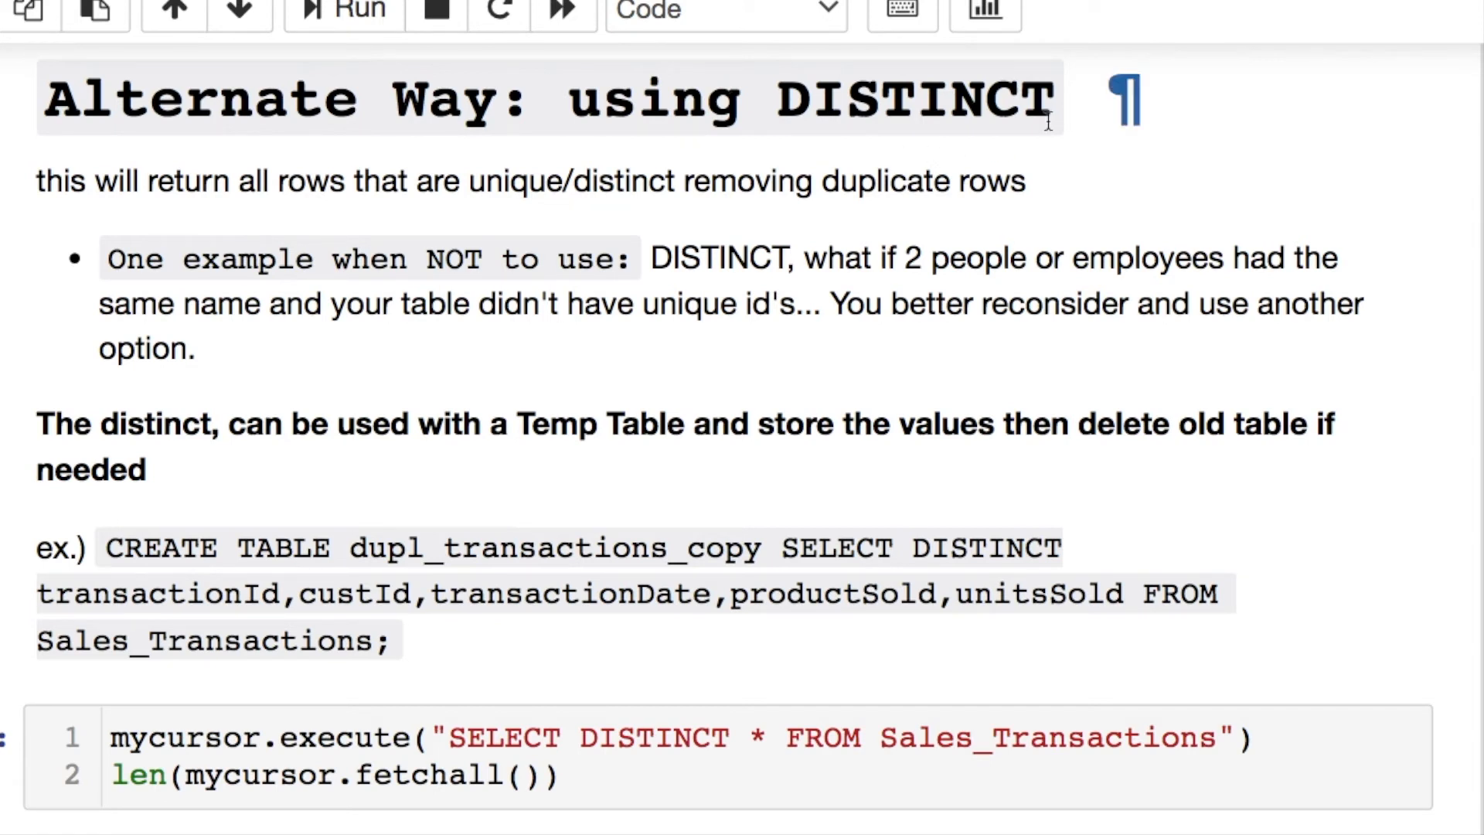
Step: Highlight the notes on DISTINCT returning unique rows and on using a temp table
click(725, 10)
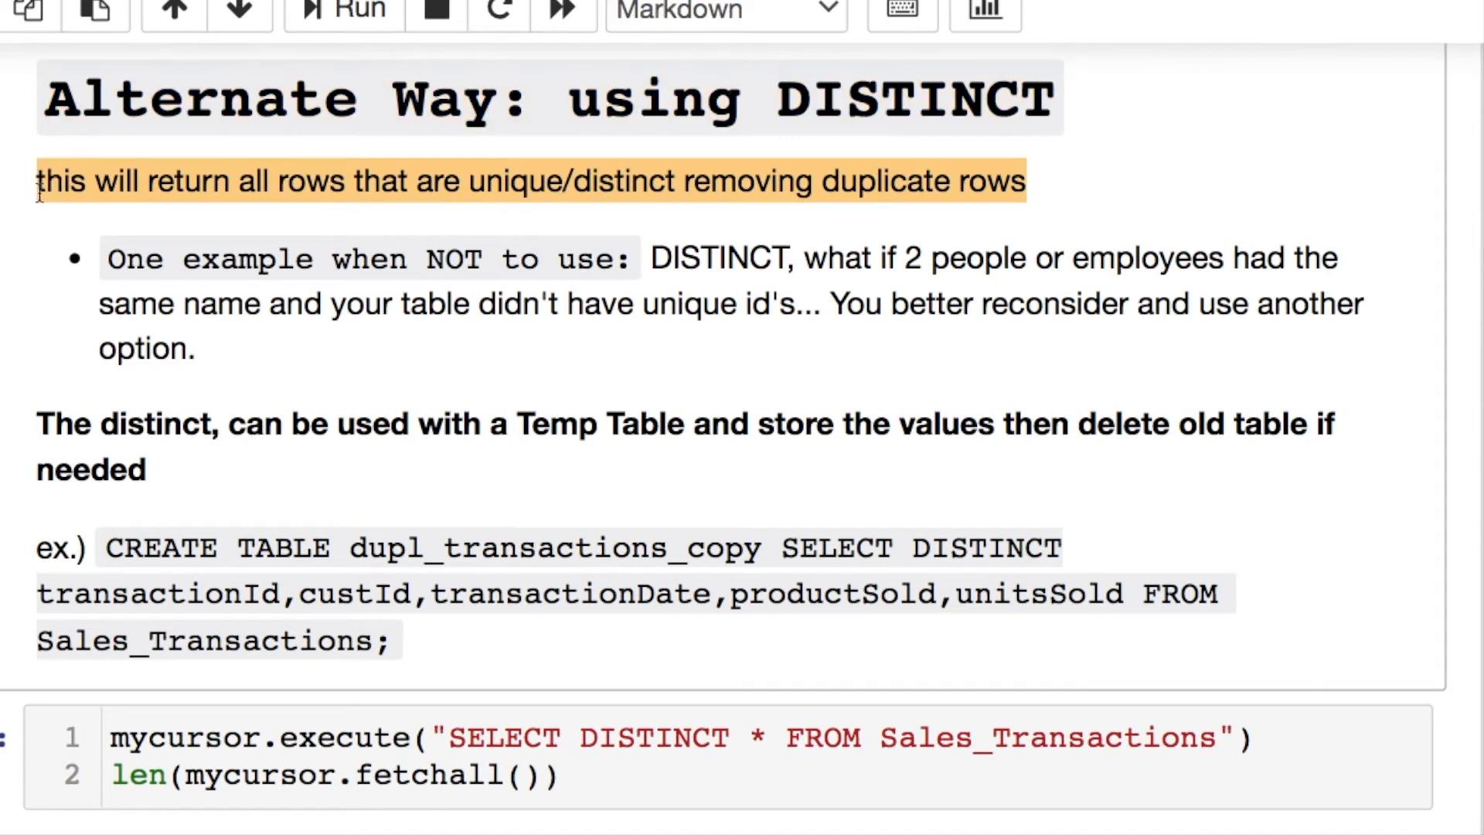
mouse_move(139, 239)
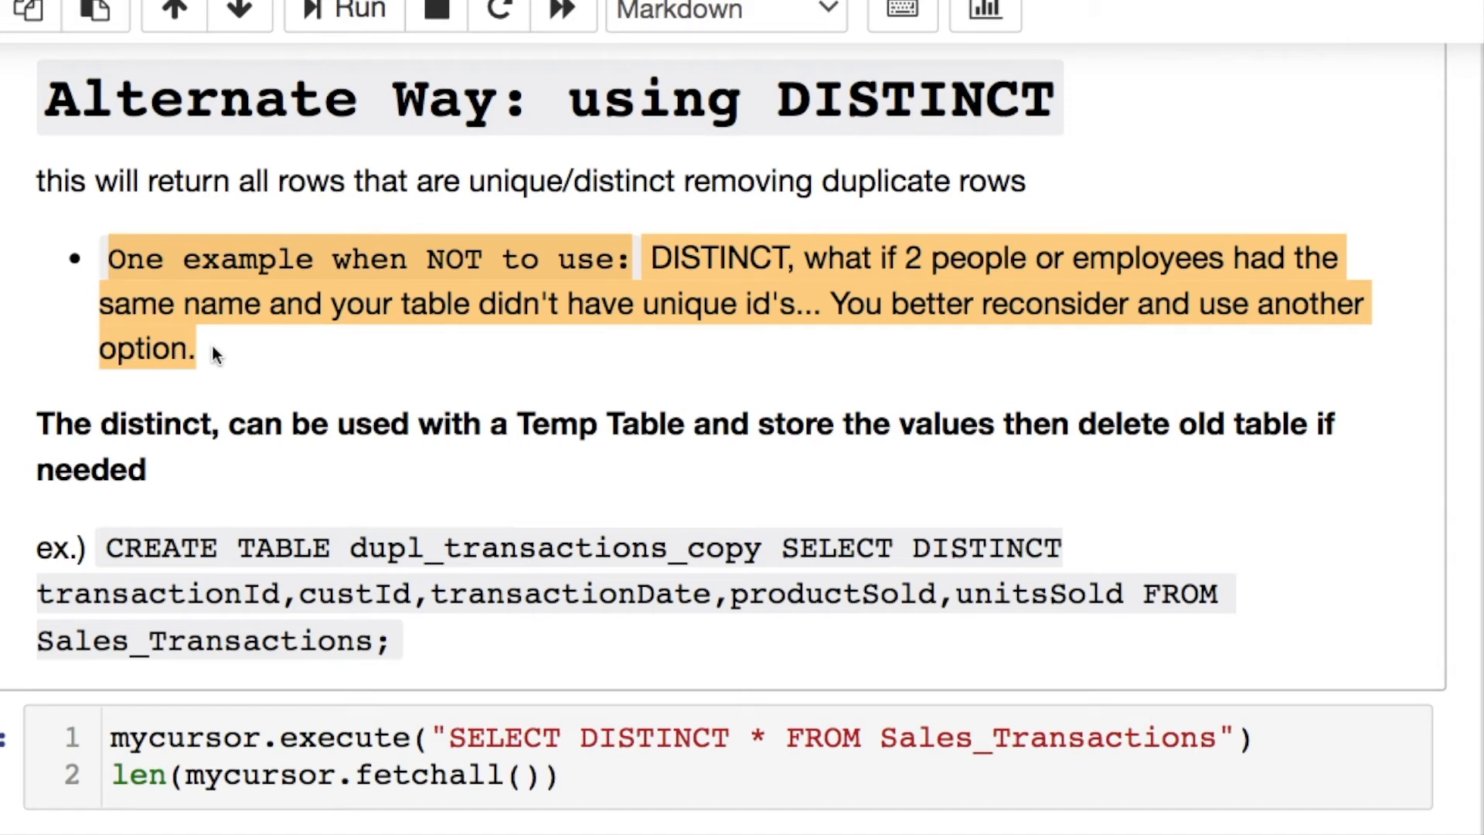
click(38, 423)
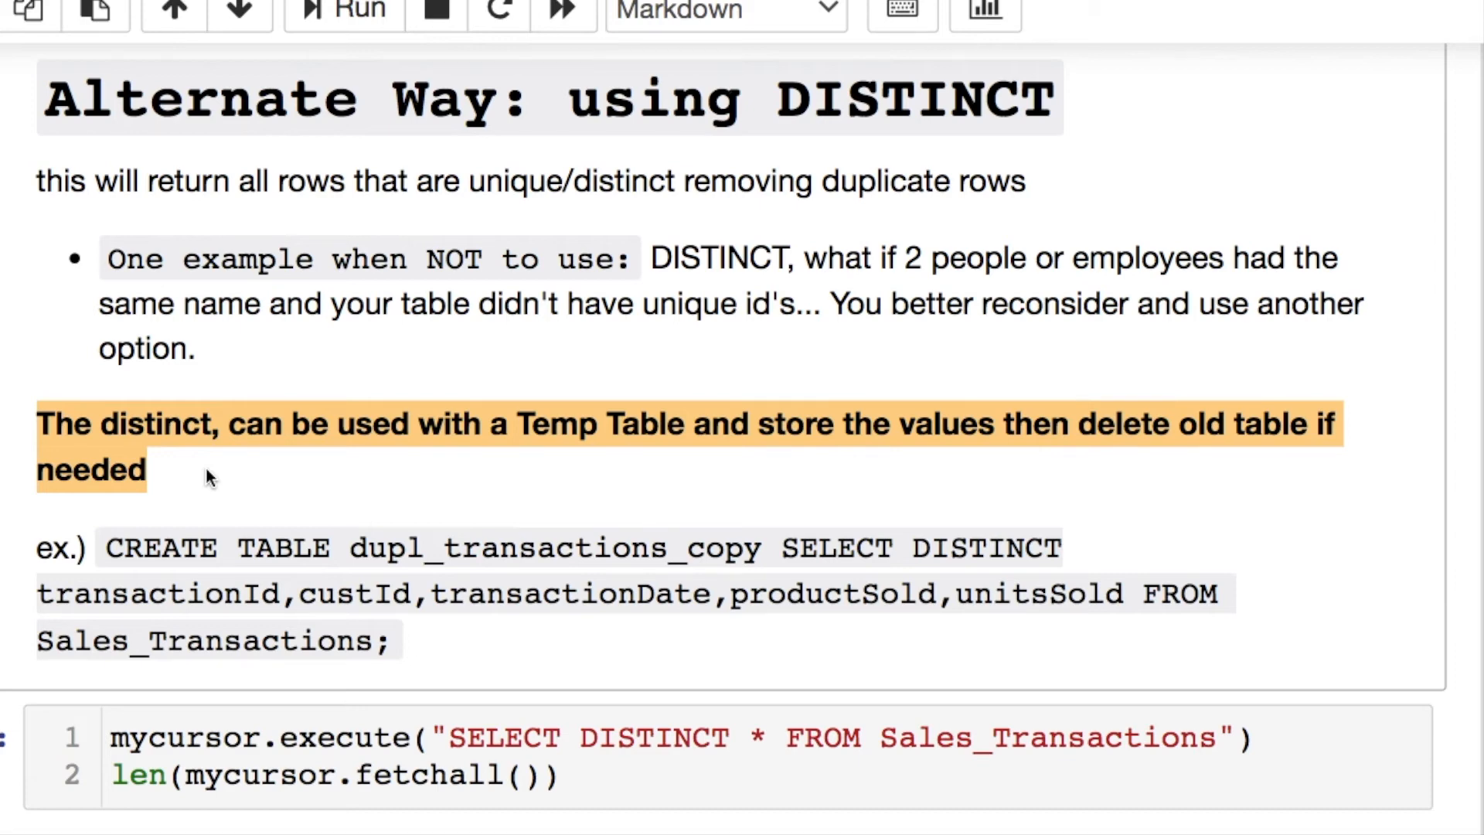
scroll(down, 3)
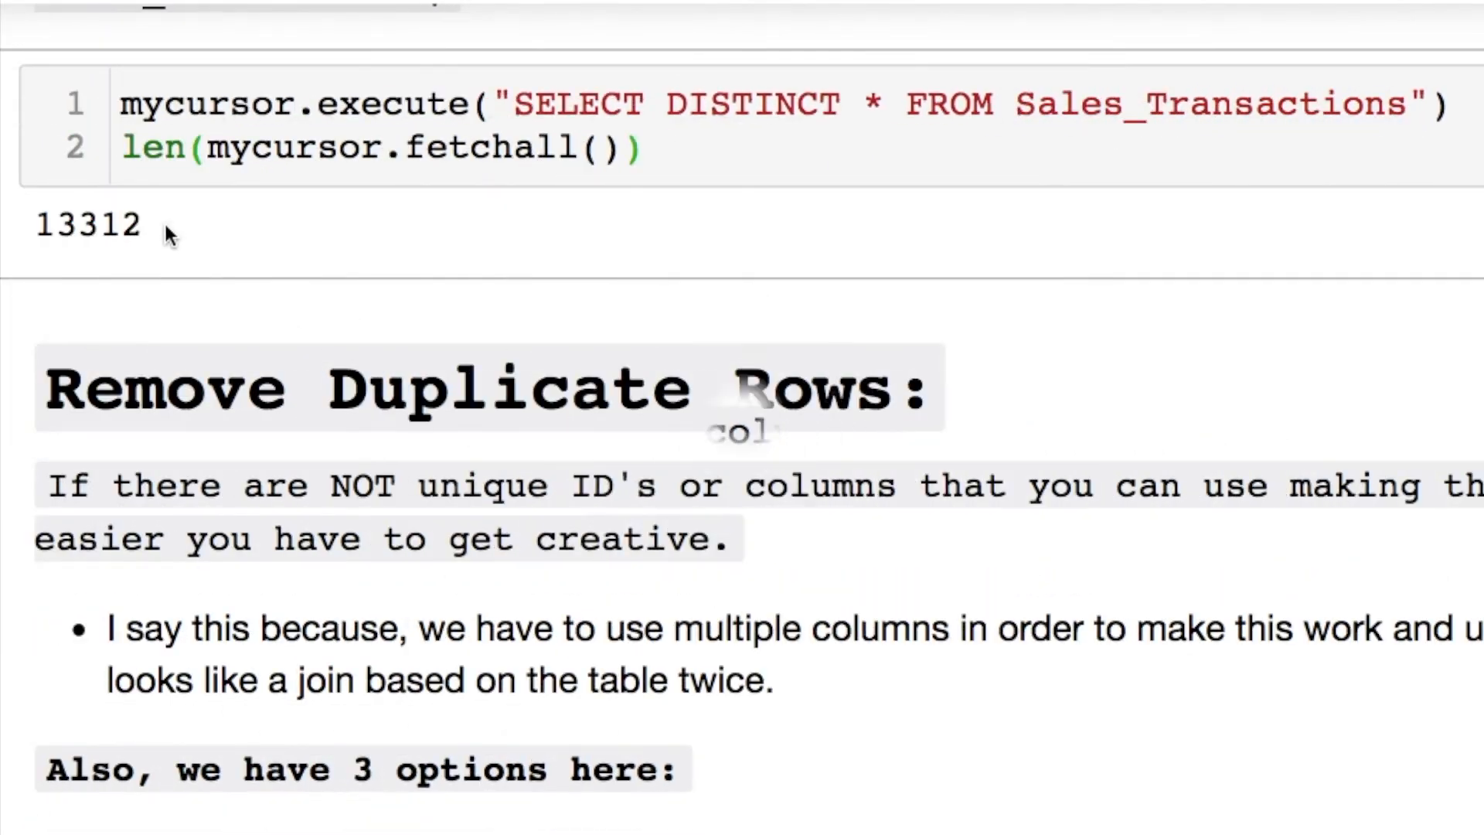
double_click(85, 224)
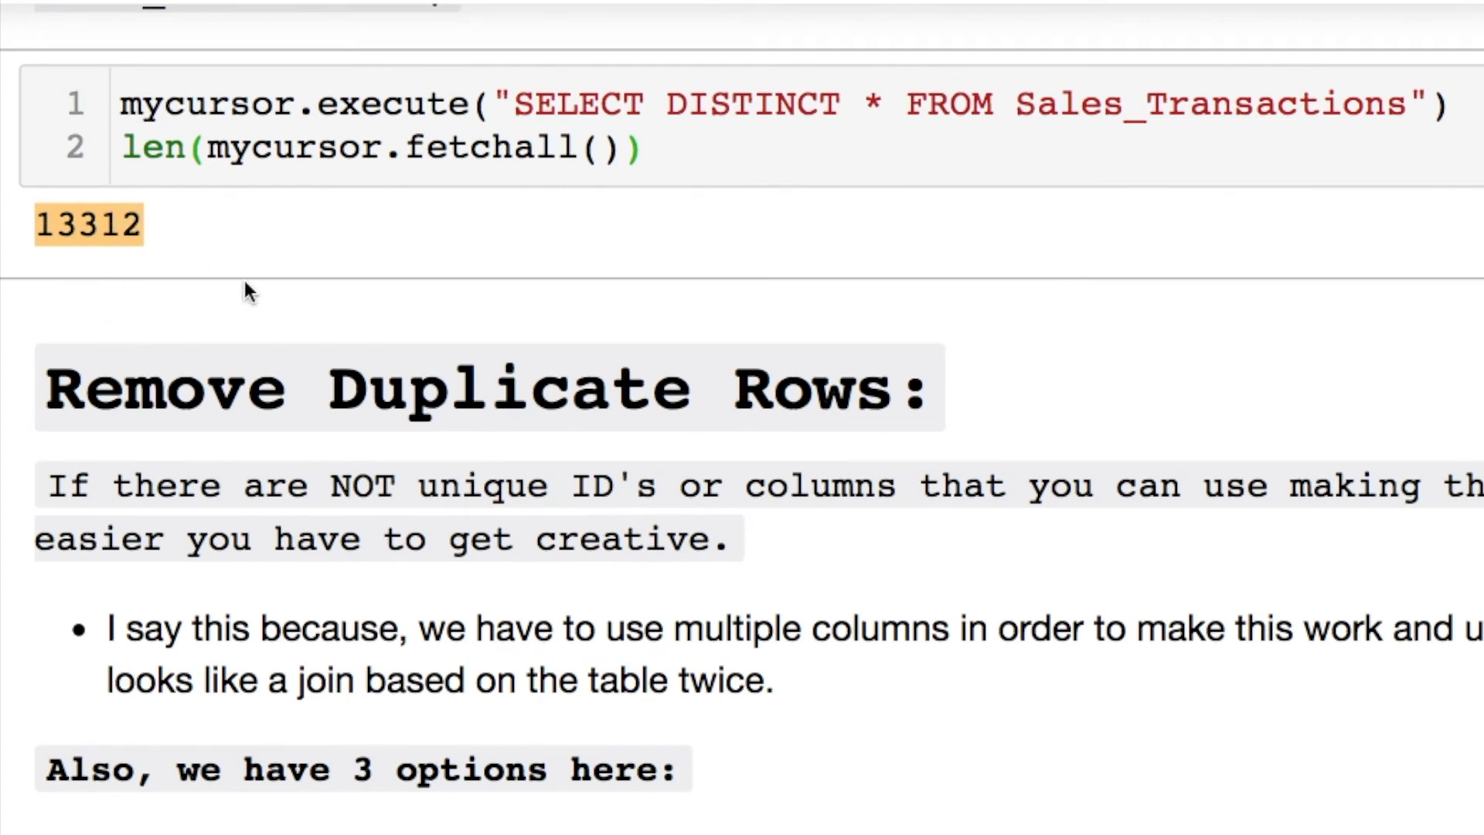
scroll(down, 3)
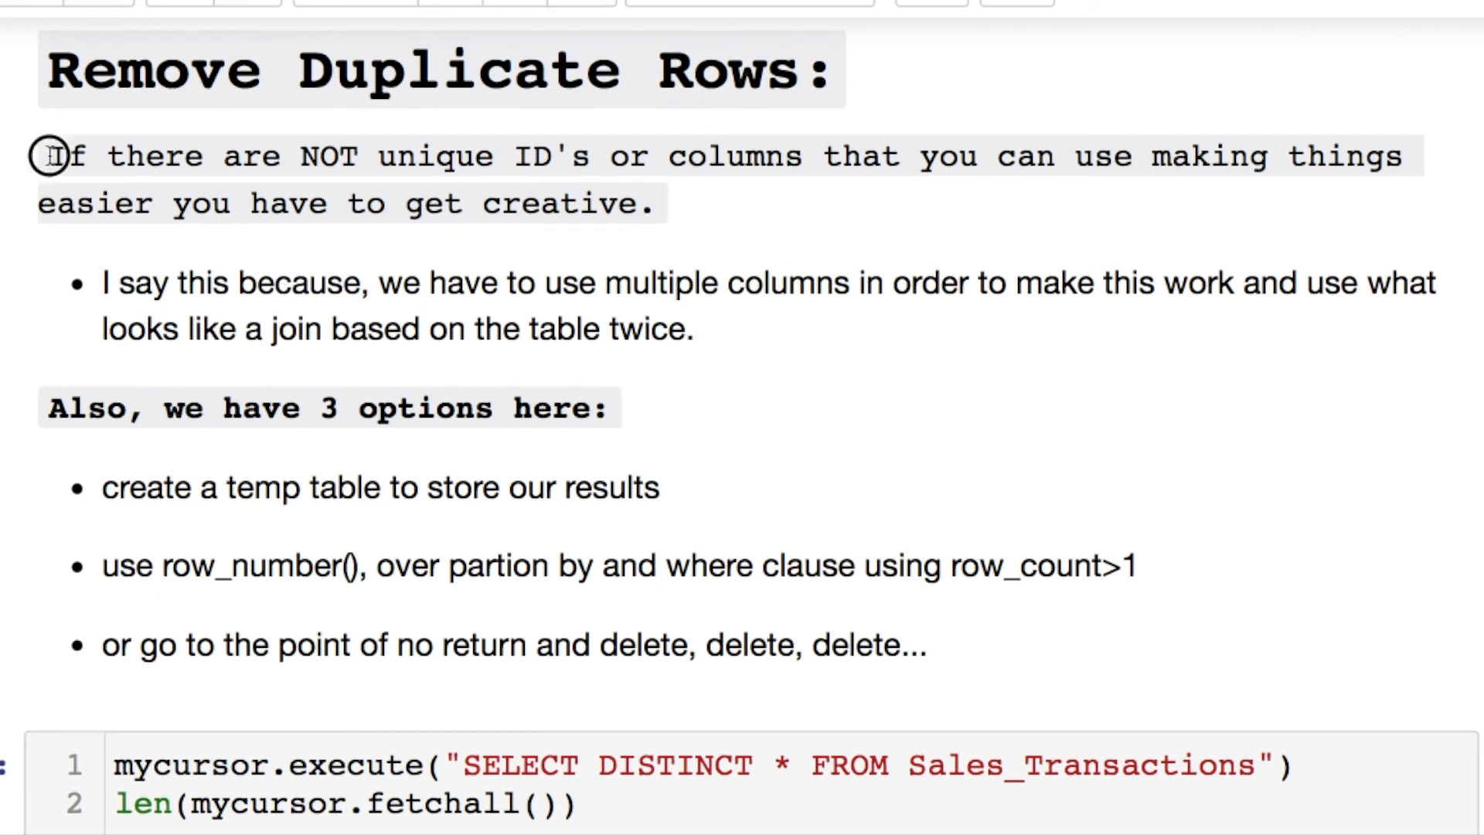
drag(49, 156, 663, 204)
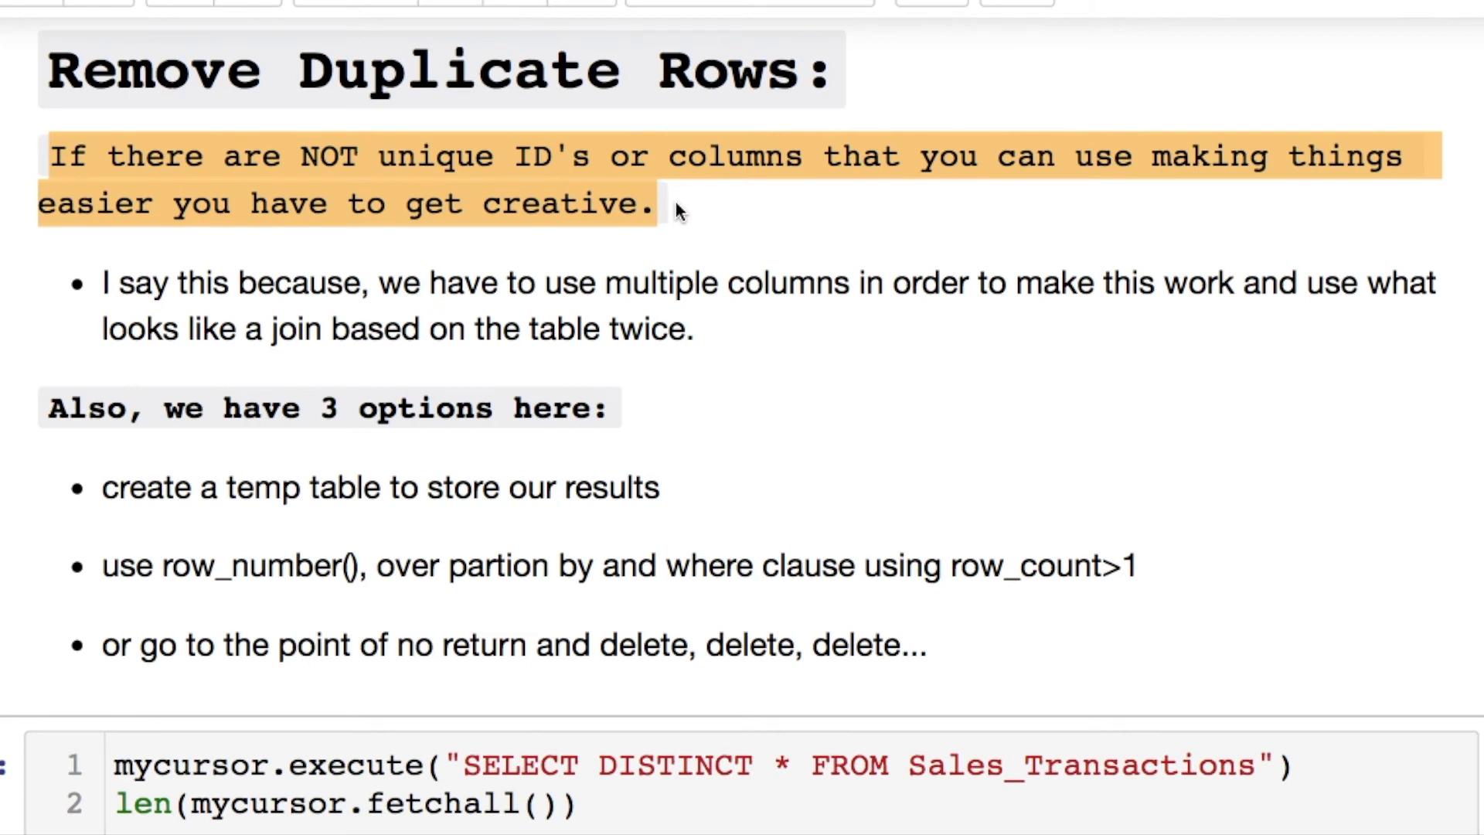
mouse_move(452, 266)
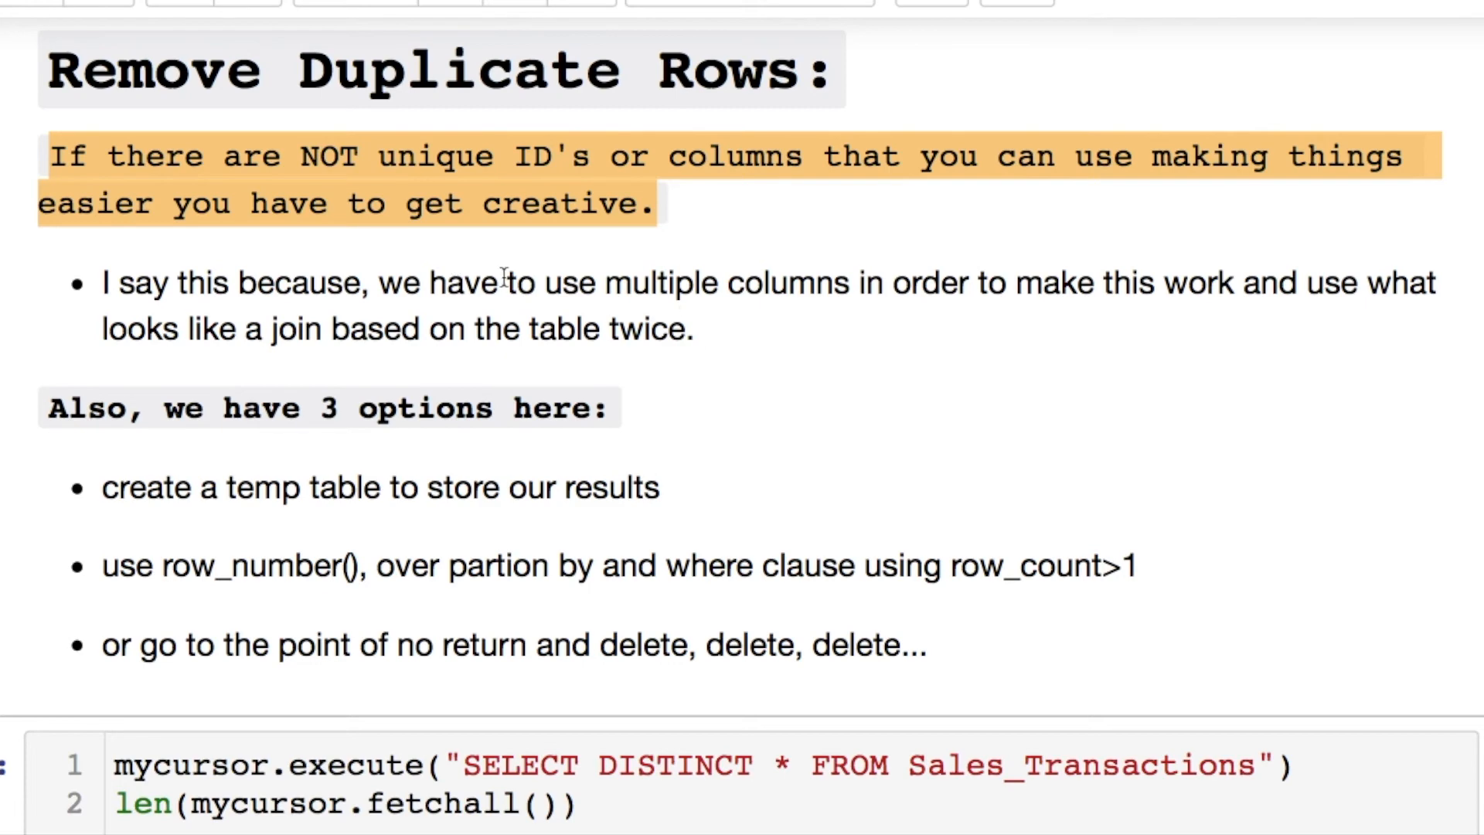
drag(544, 282, 691, 328)
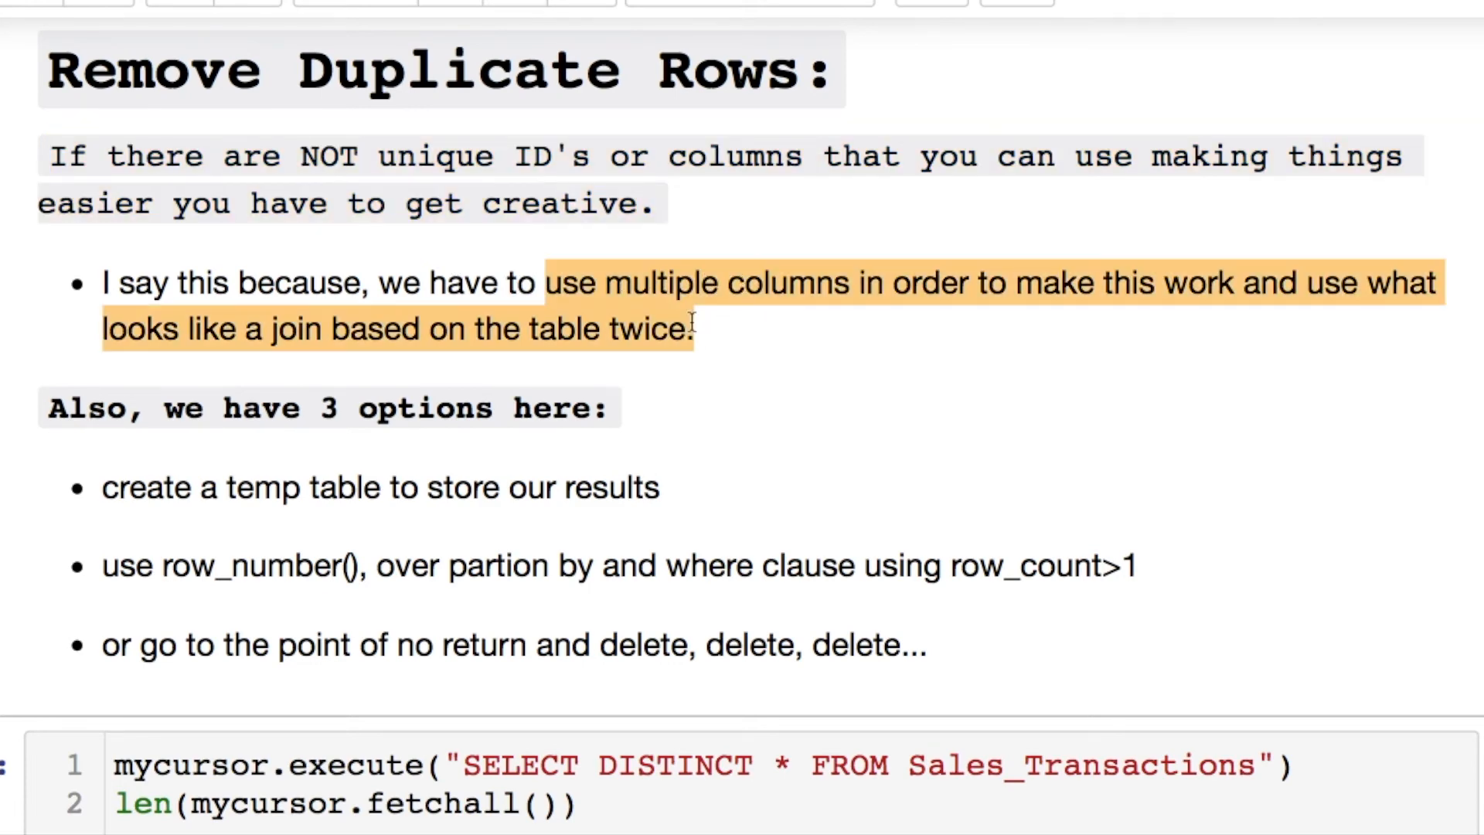
scroll(down, 3)
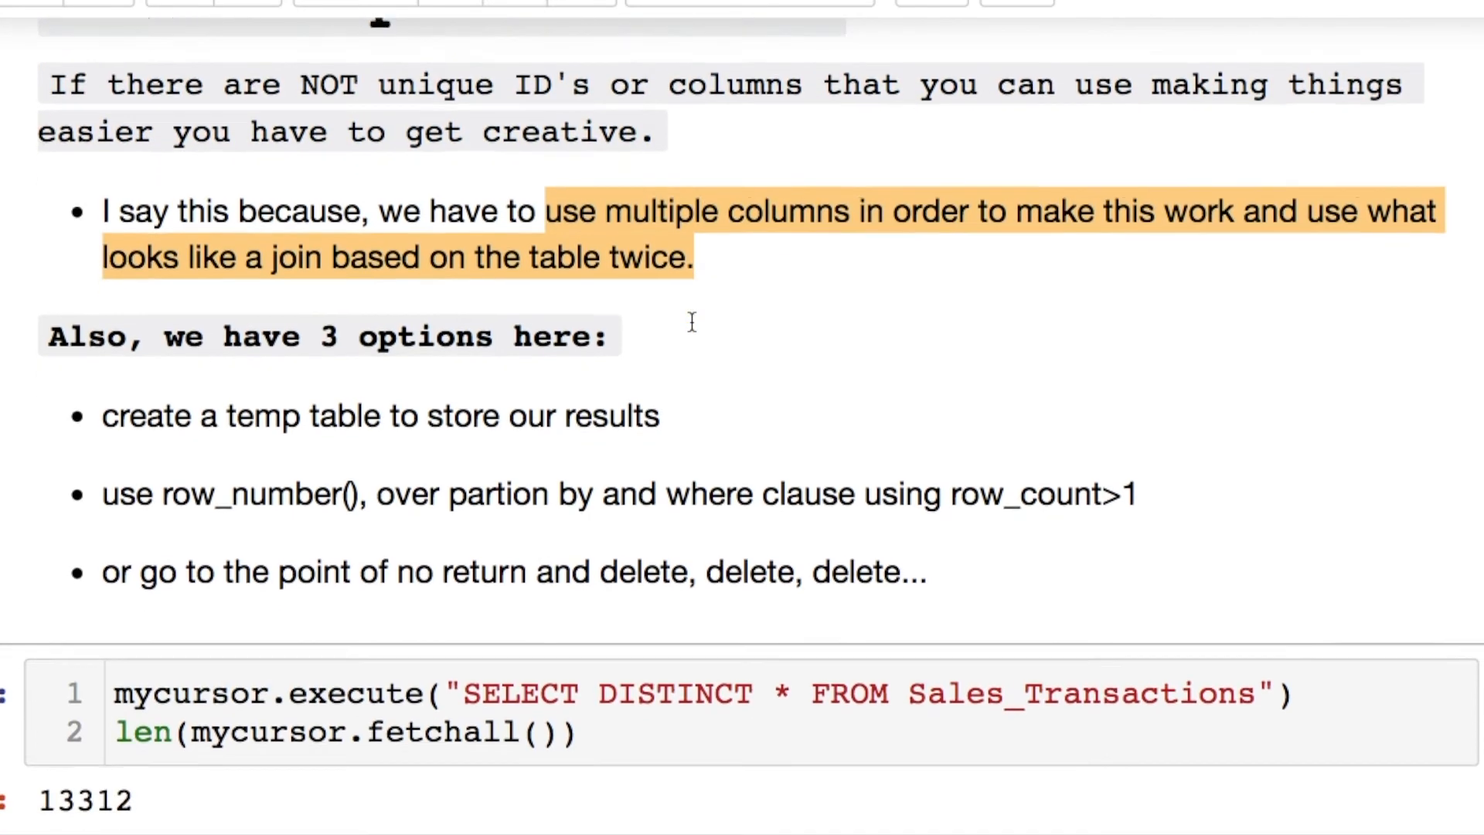
scroll(down, 3)
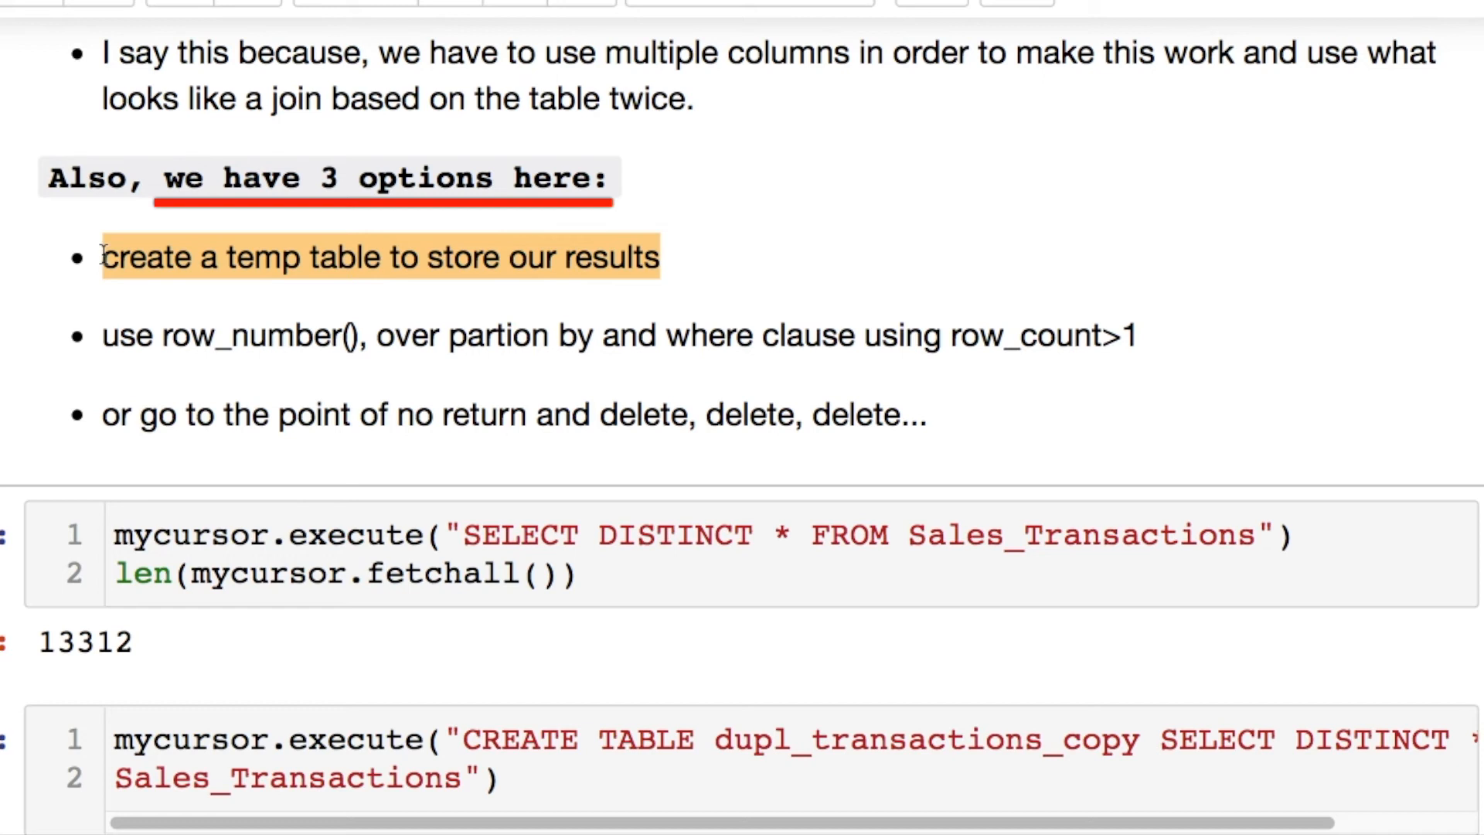
mouse_move(1135, 319)
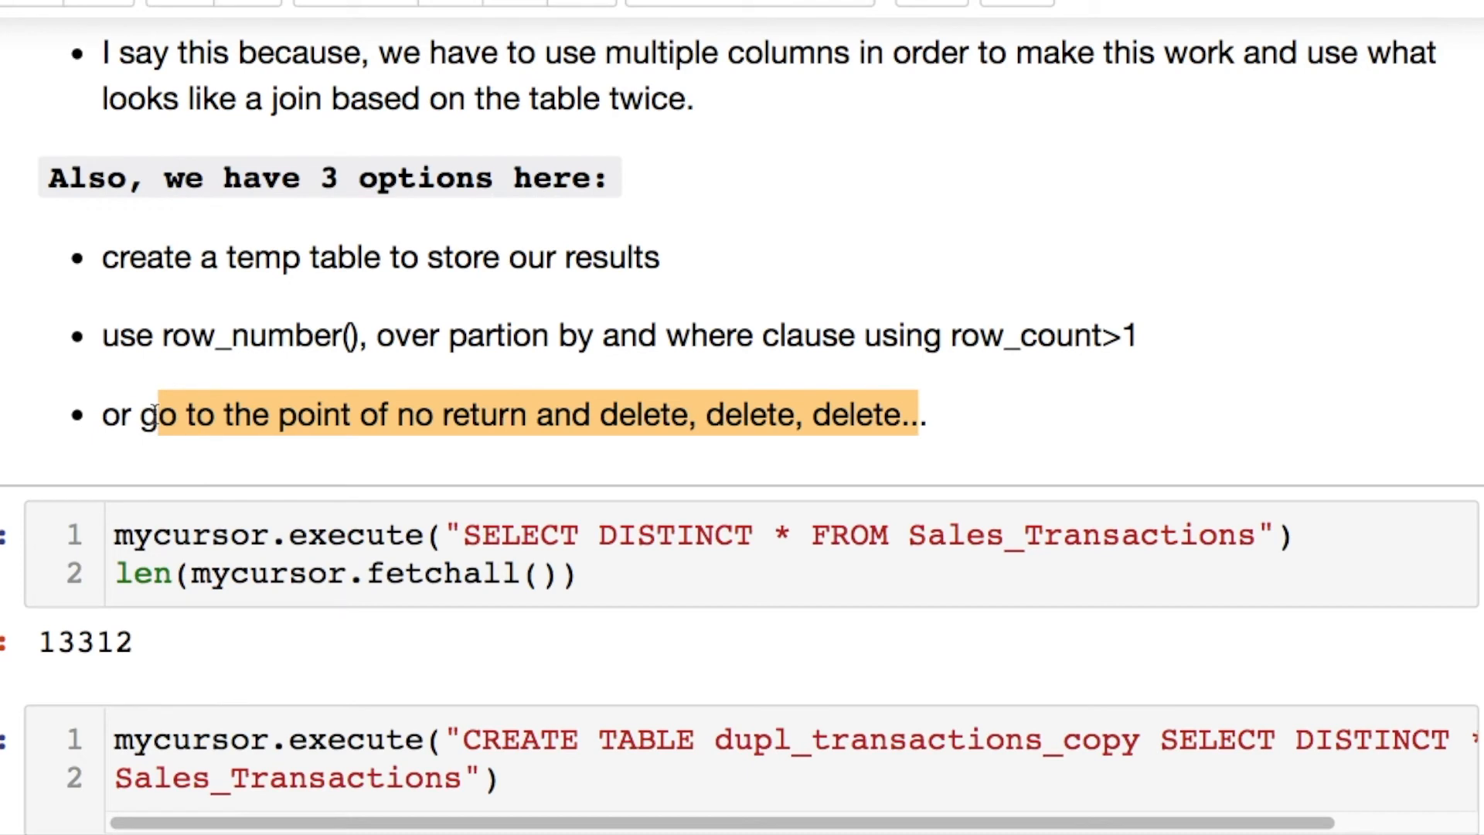
scroll(down, 3)
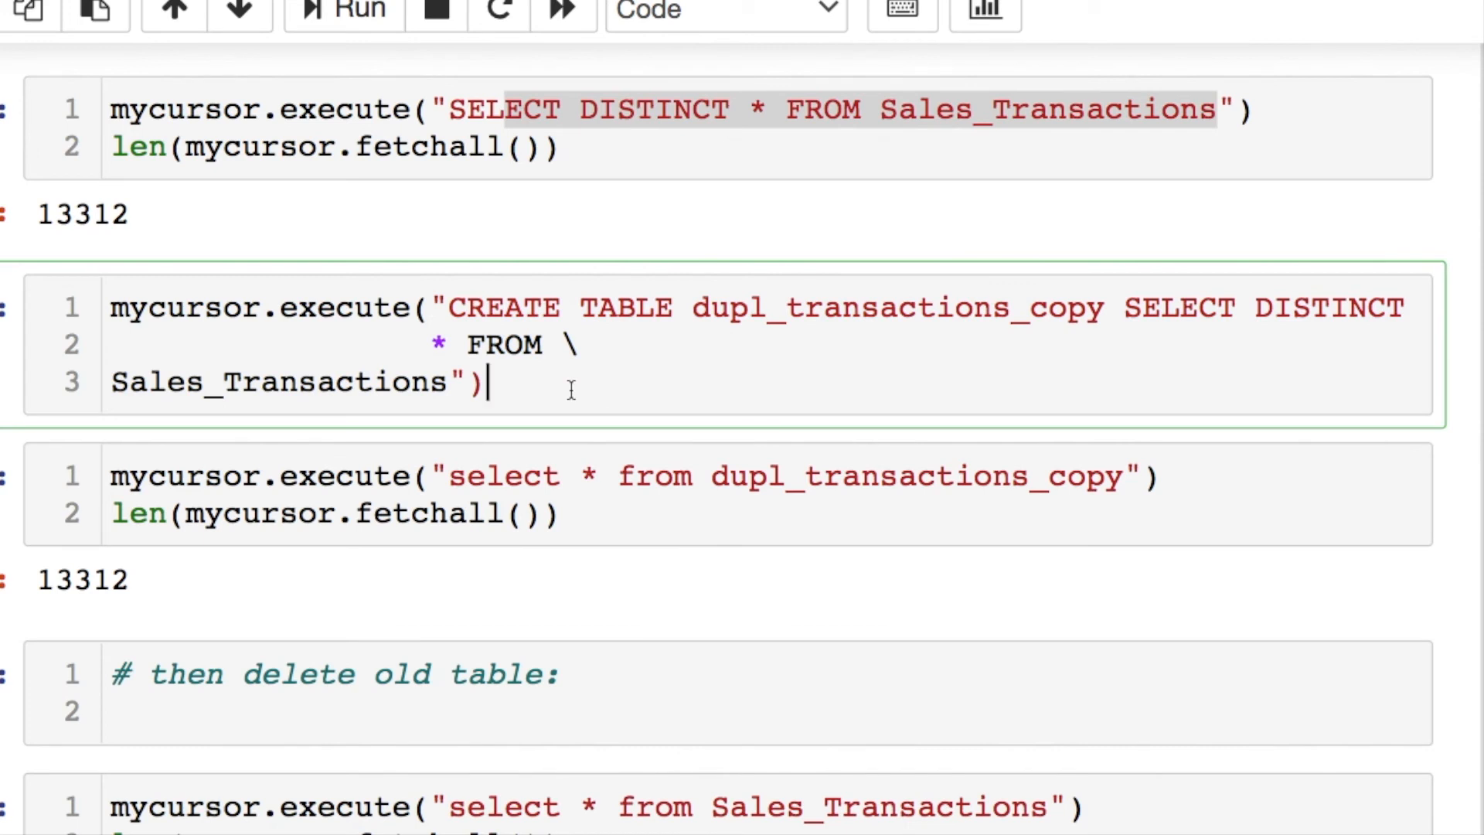
Step: Highlight the copy table's 13312 row count and its source table Sales_Transactions
double_click(897, 307)
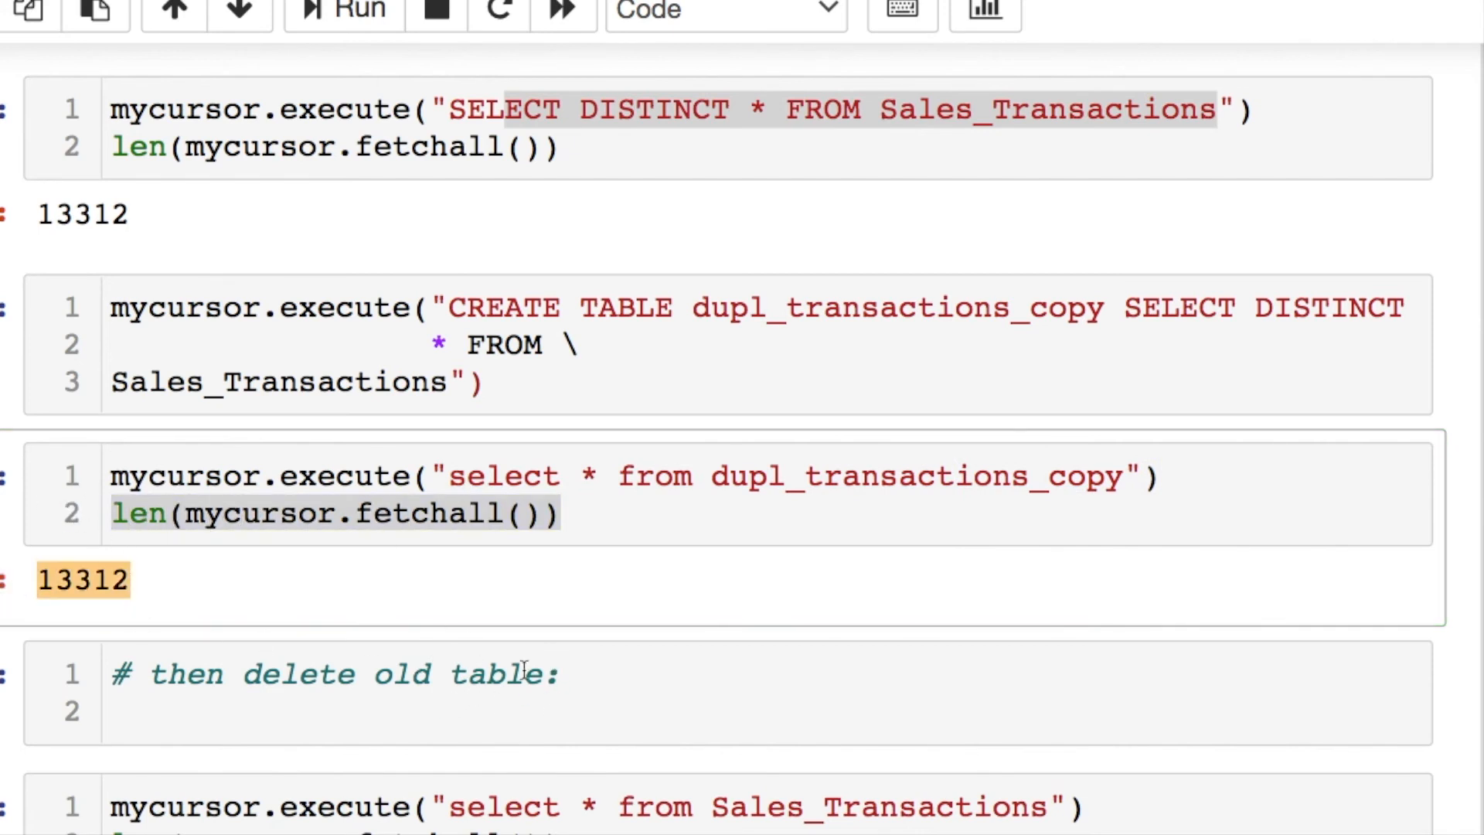
click(118, 381)
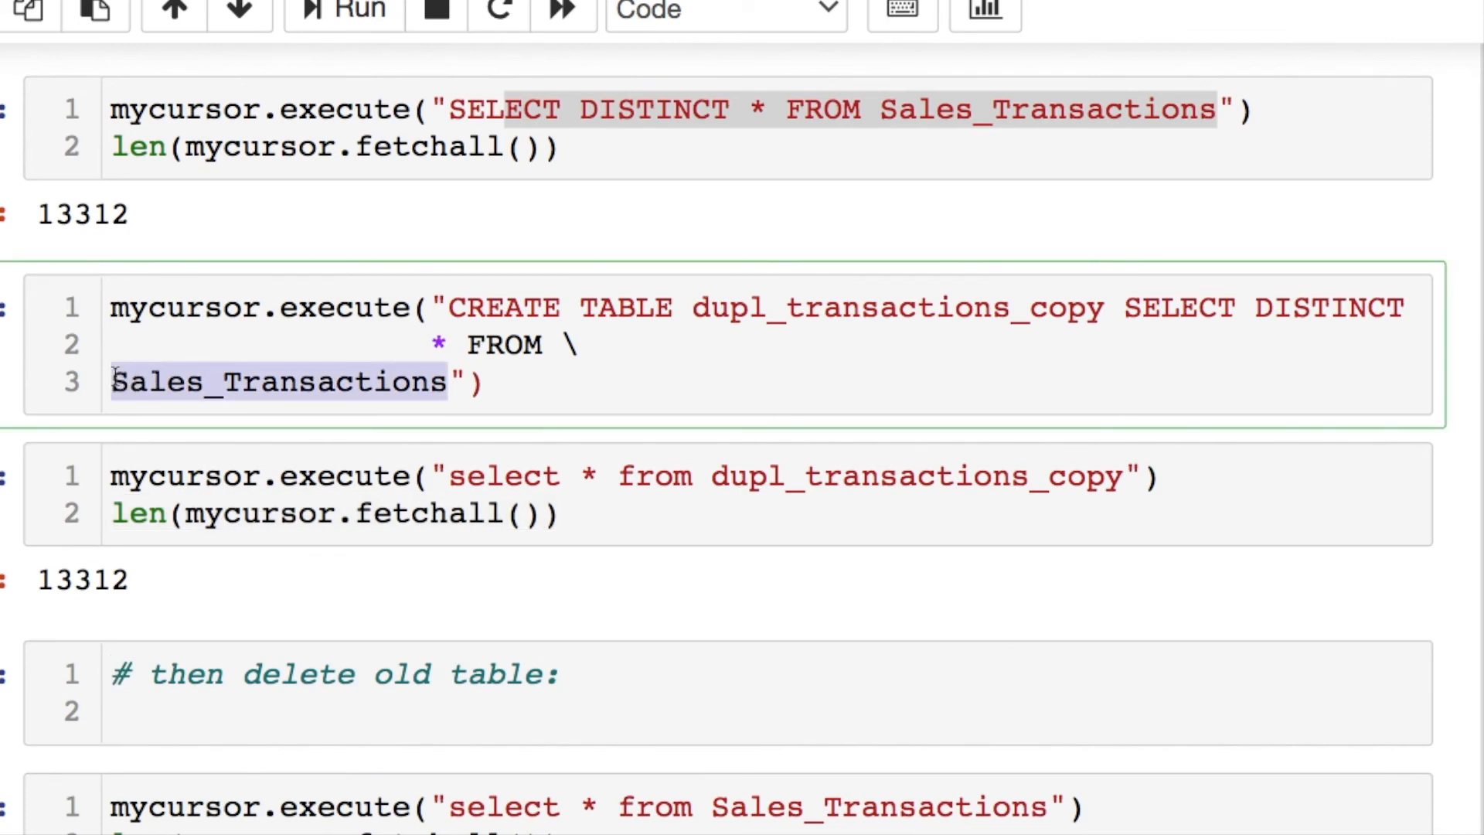
scroll(down, 3)
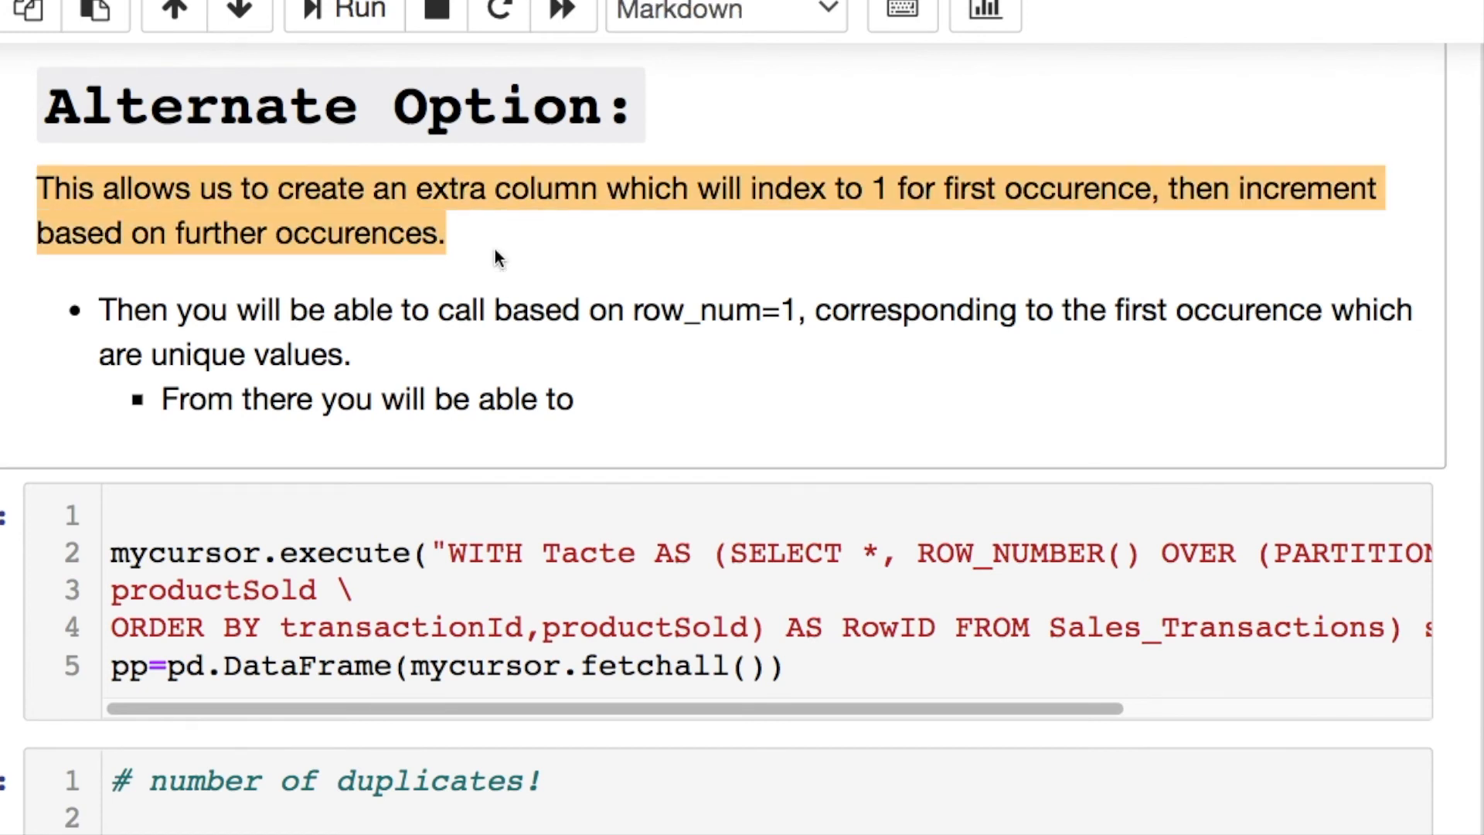
mouse_move(109, 309)
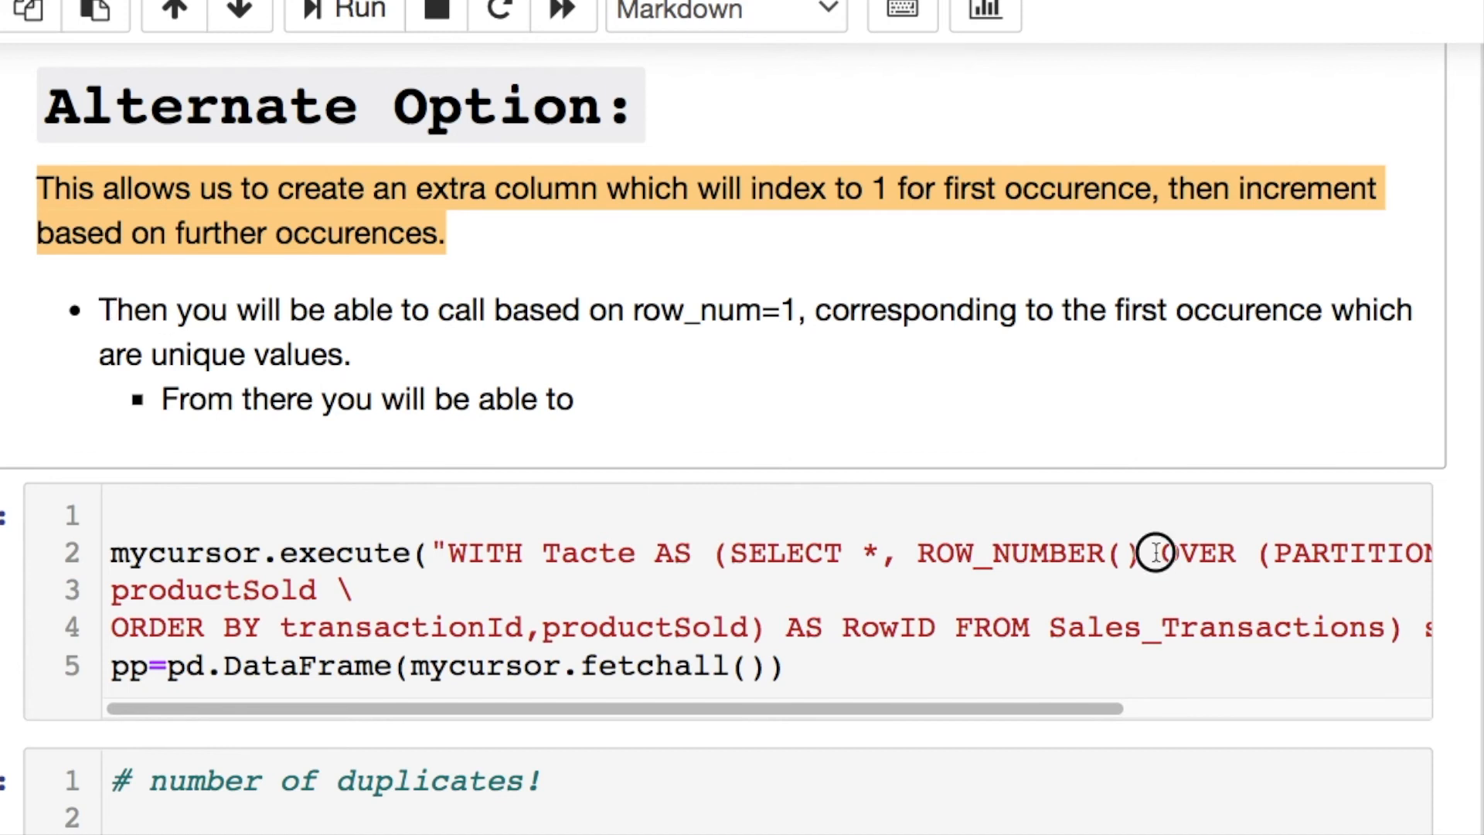
Step: Walk through ROW_NUMBER(), Tacte, PARTITION BY and RowID, then add select * from Tacte")
double_click(1032, 552)
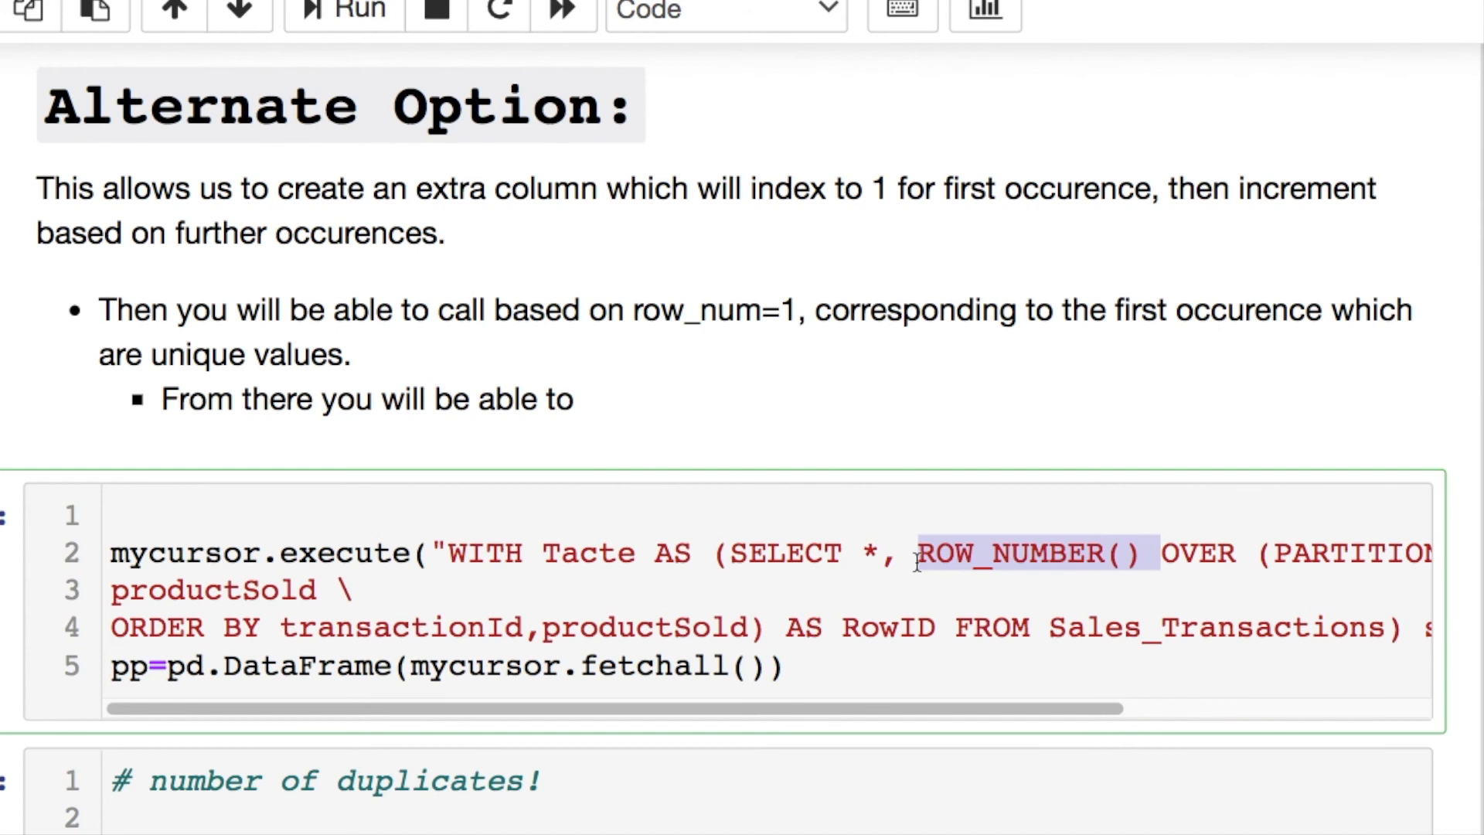
scroll(down, 3)
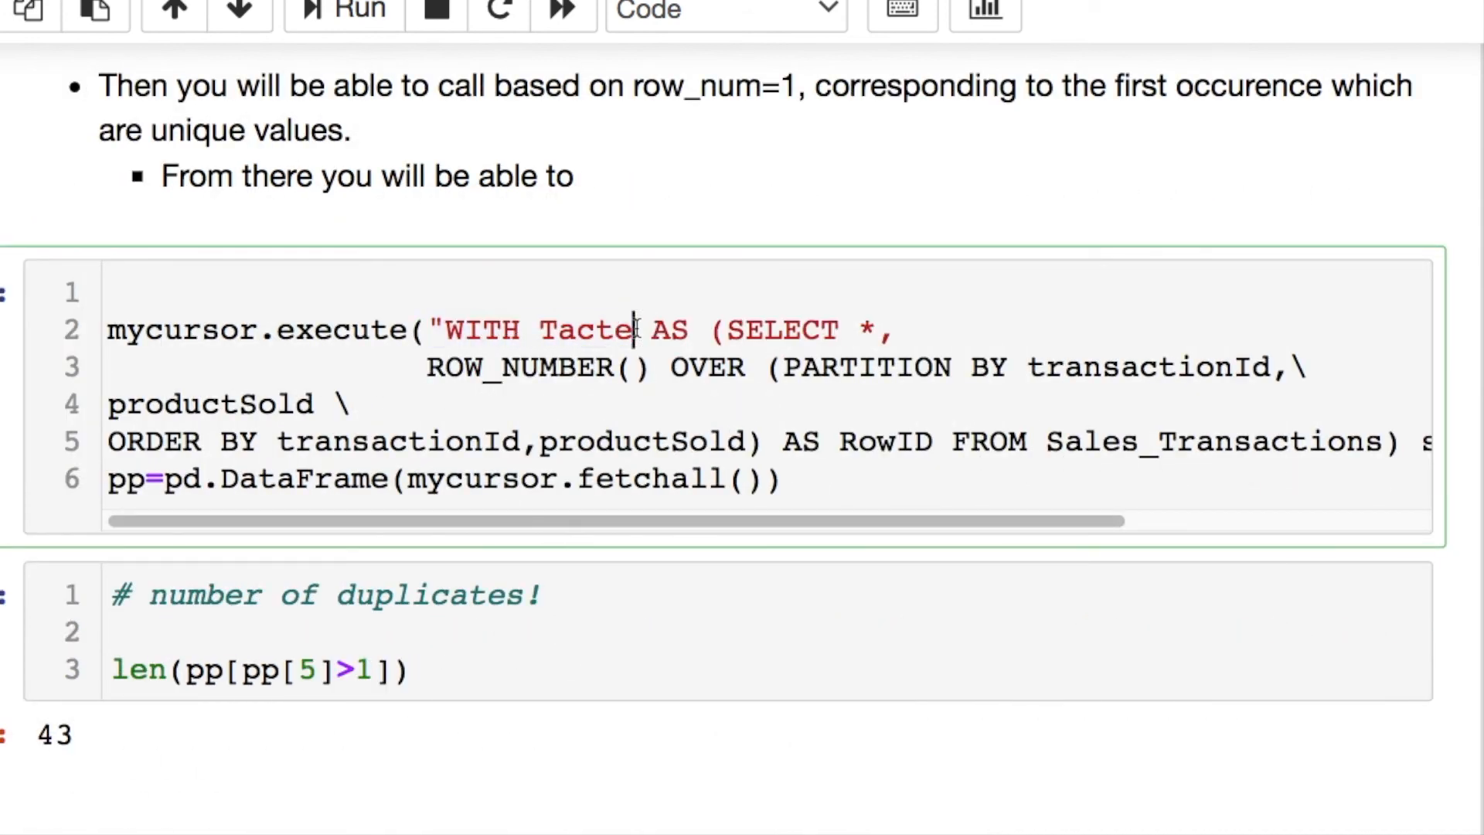
double_click(582, 330)
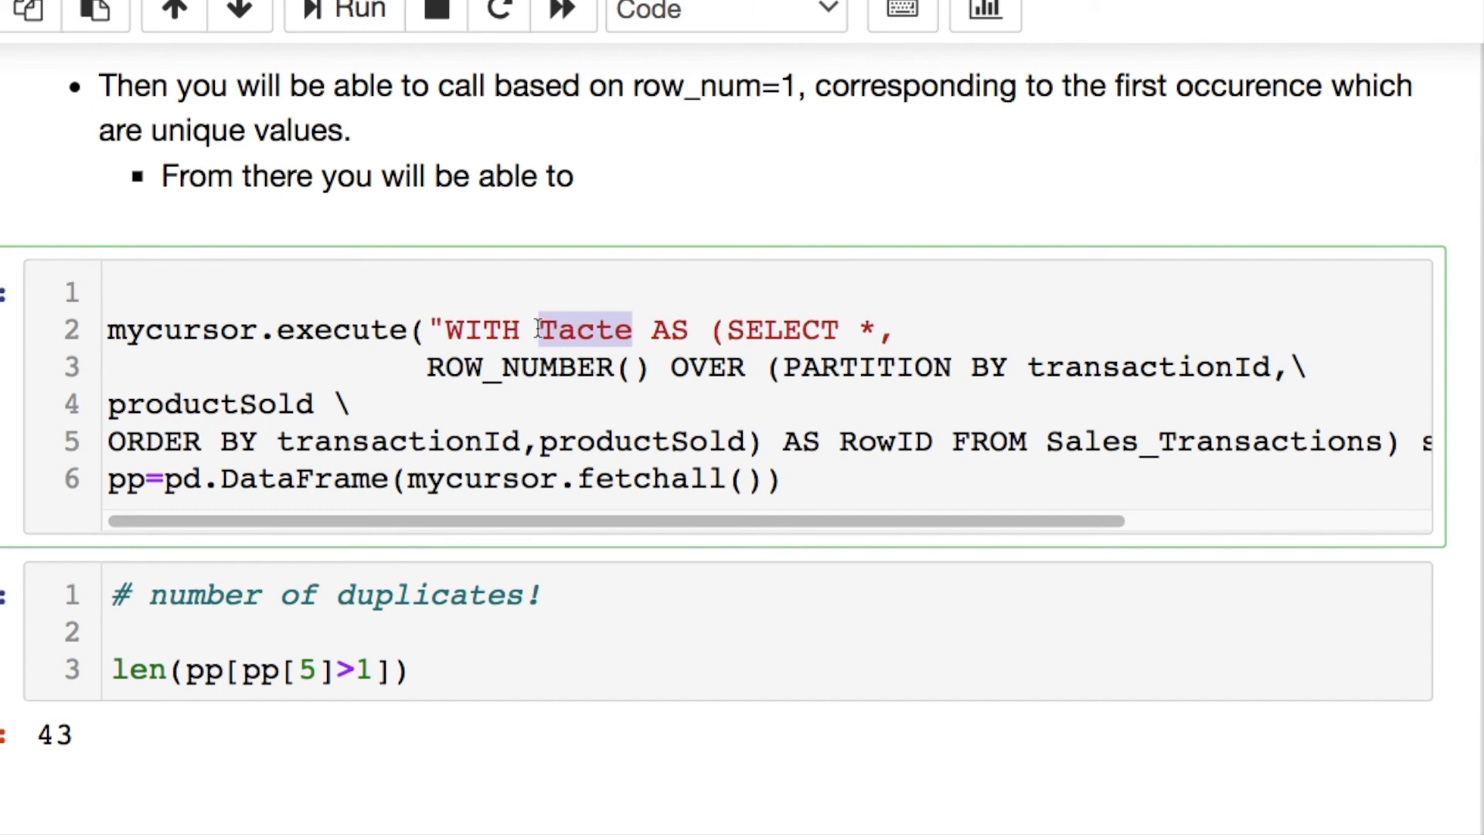
drag(568, 329, 876, 329)
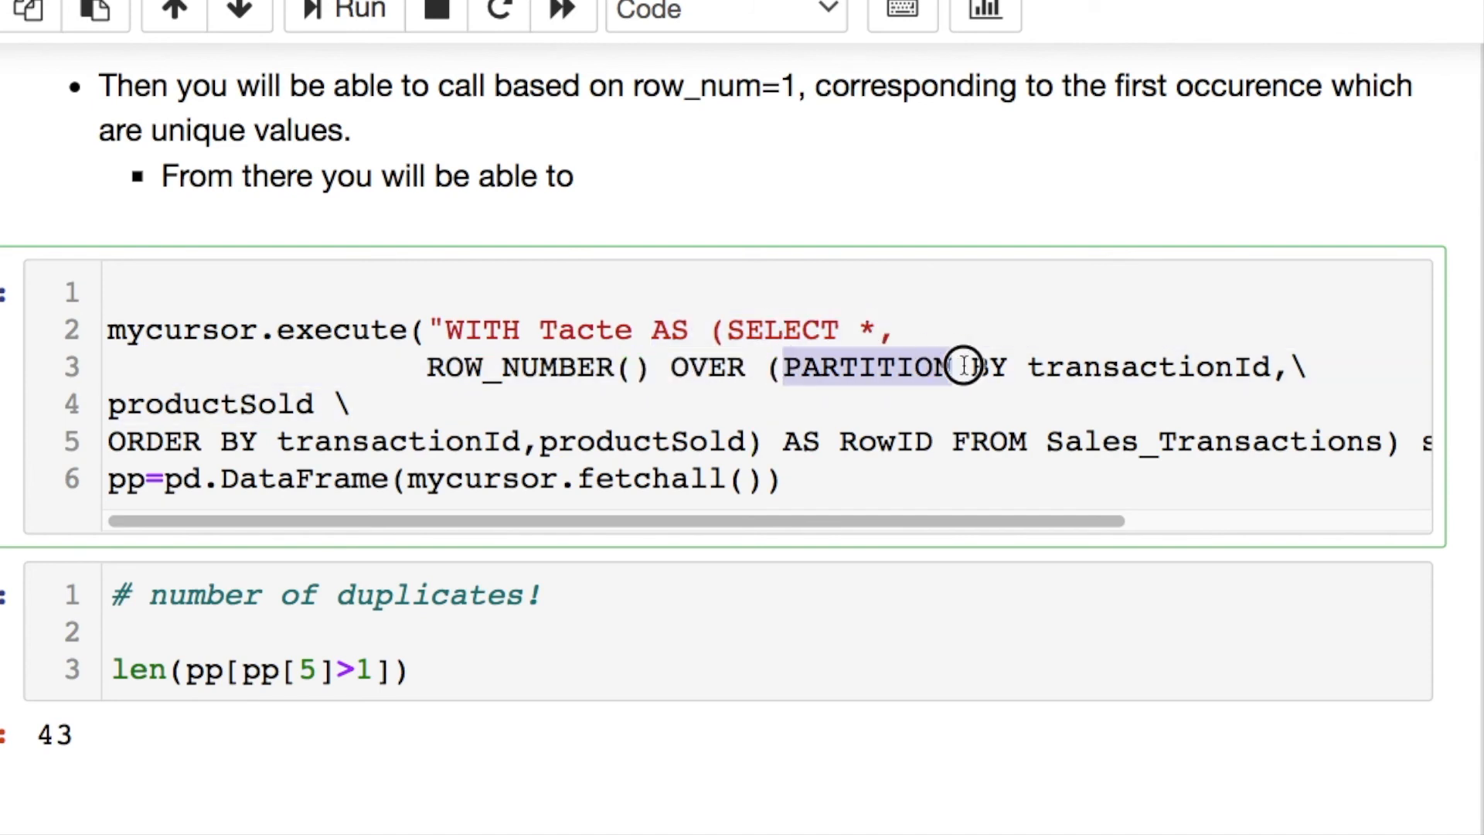
drag(966, 367, 1273, 367)
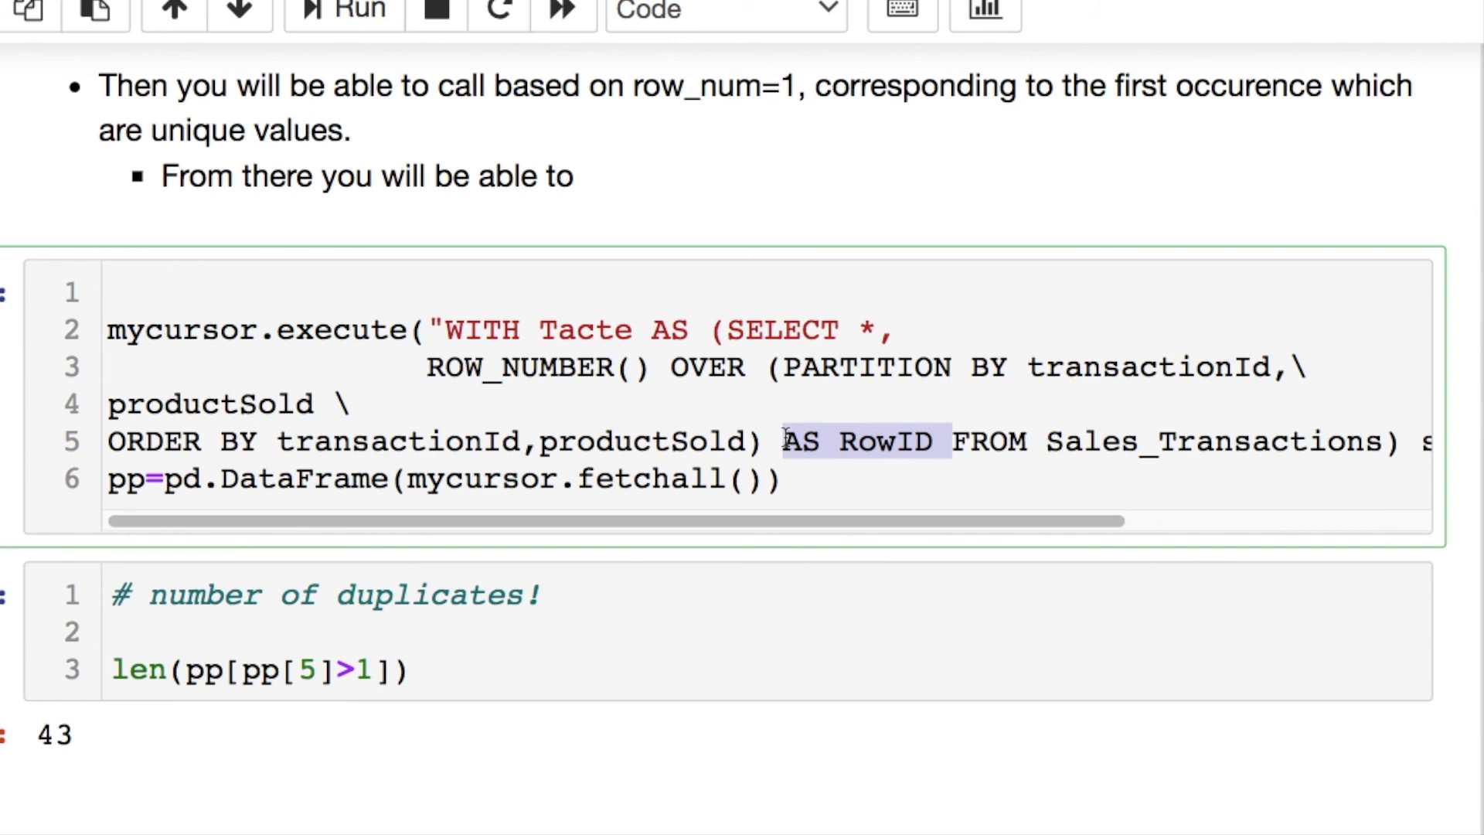
text(select * from Tacte"))
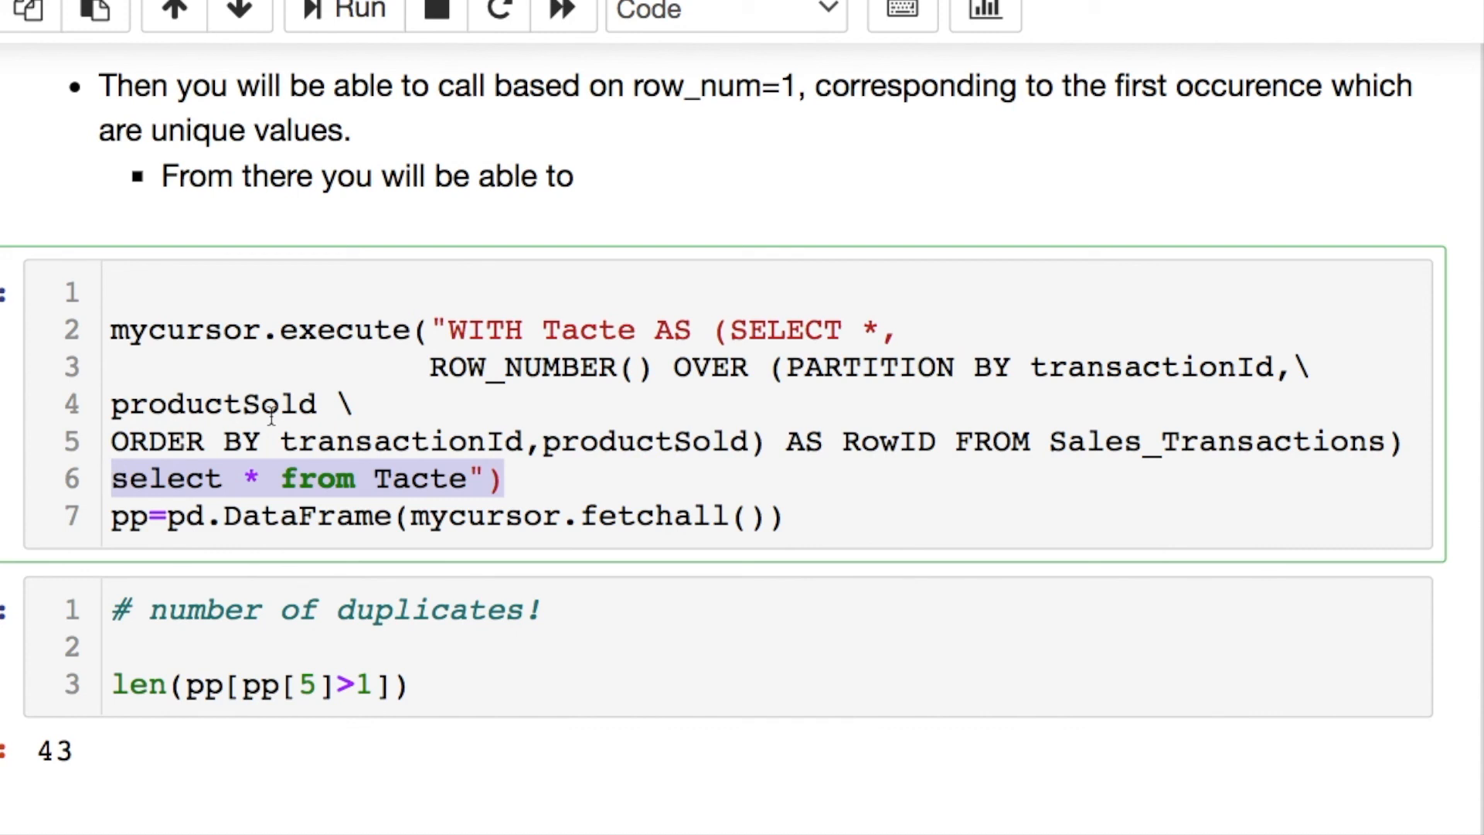
double_click(587, 329)
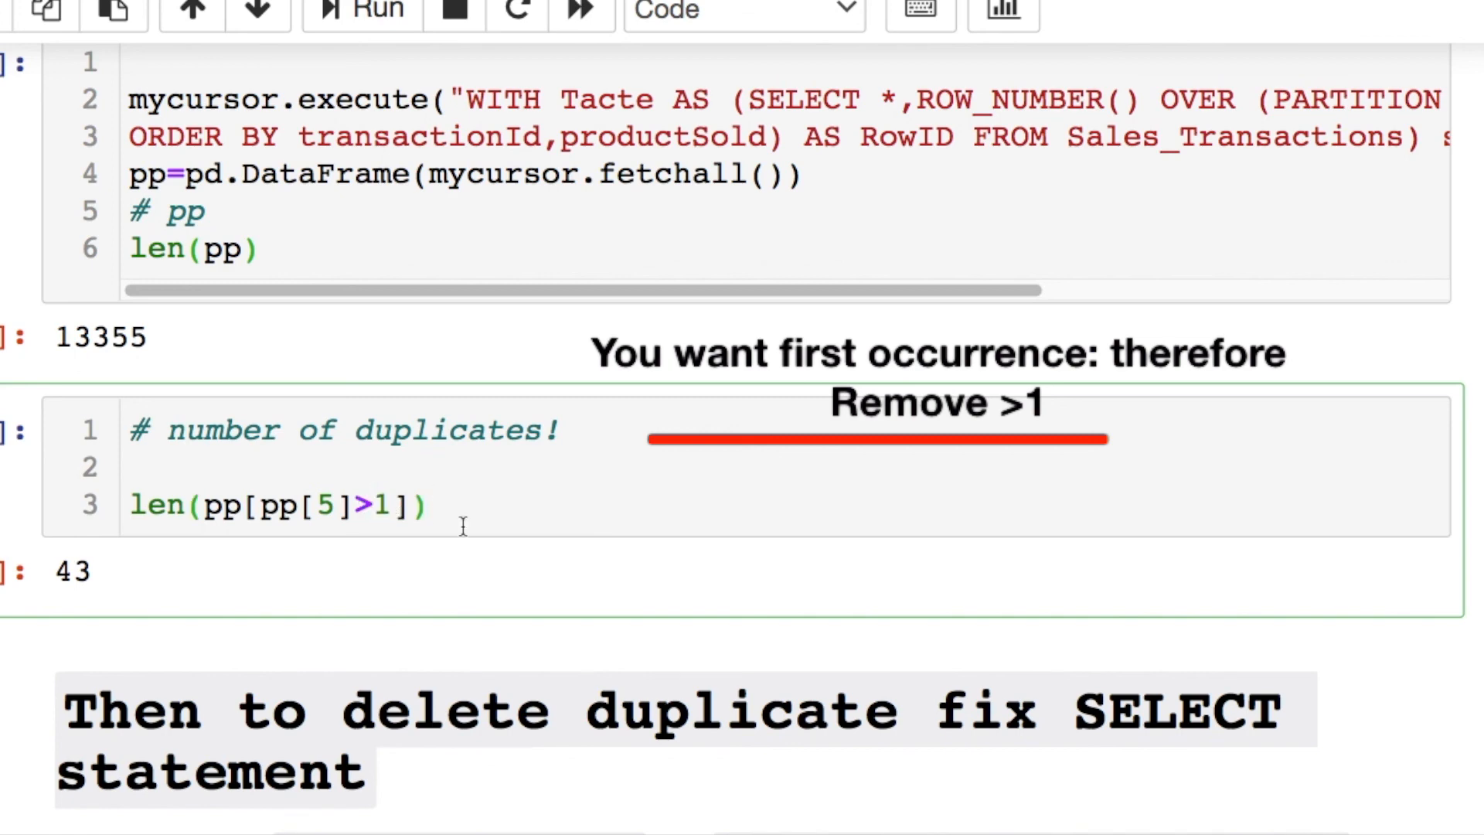
scroll(down, 3)
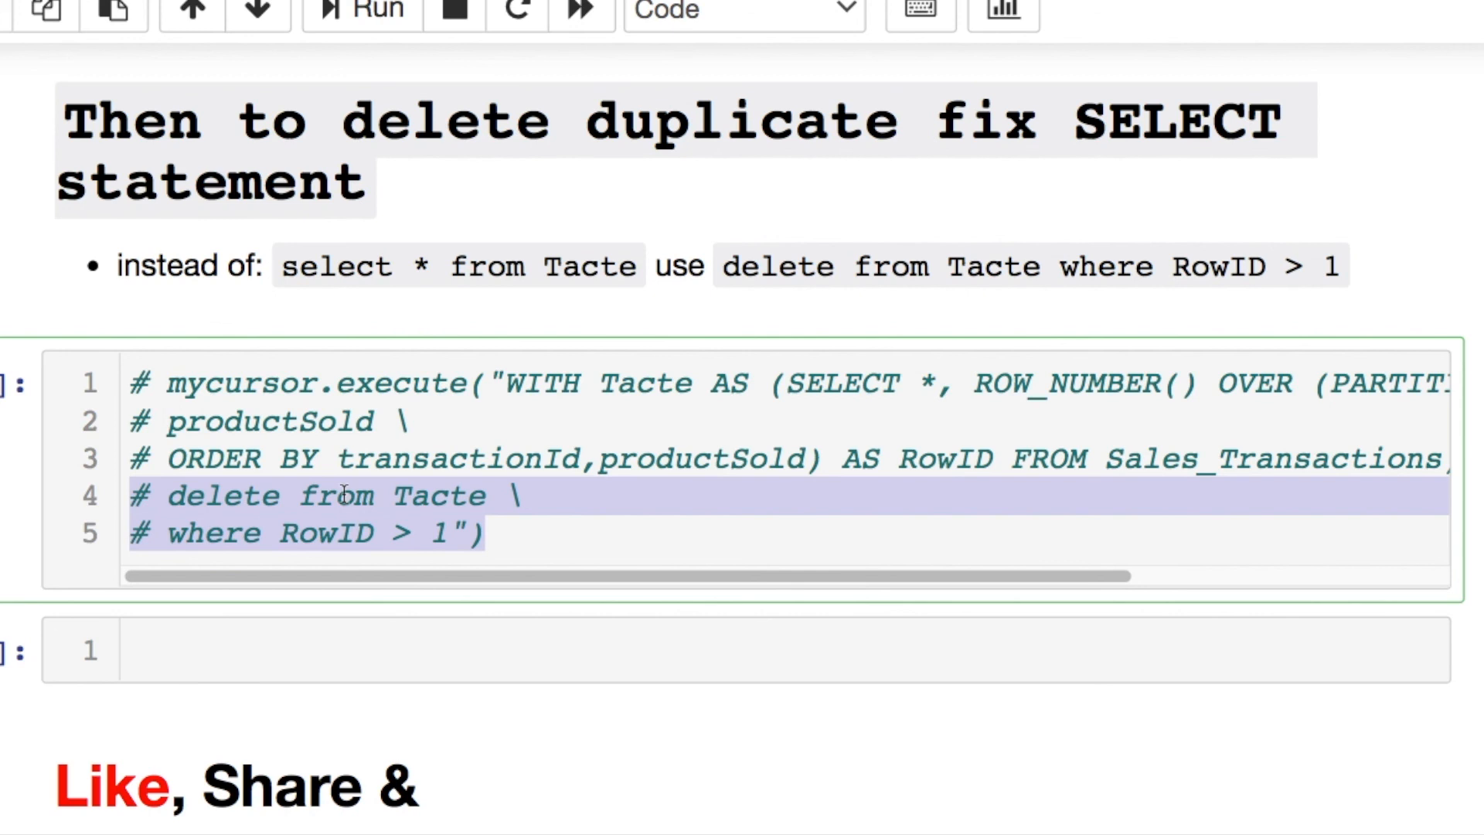
mouse_move(273, 535)
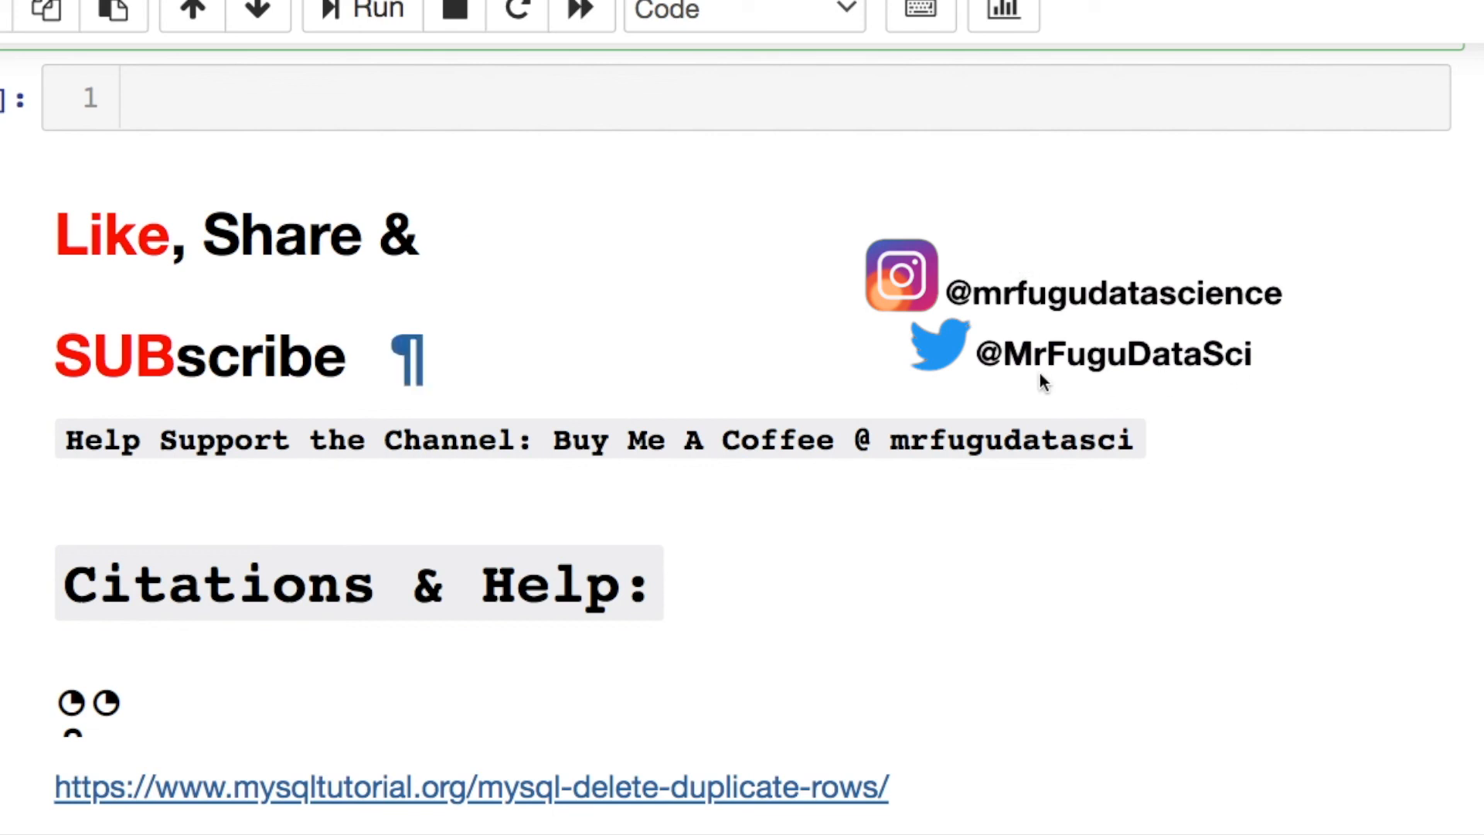
click(744, 12)
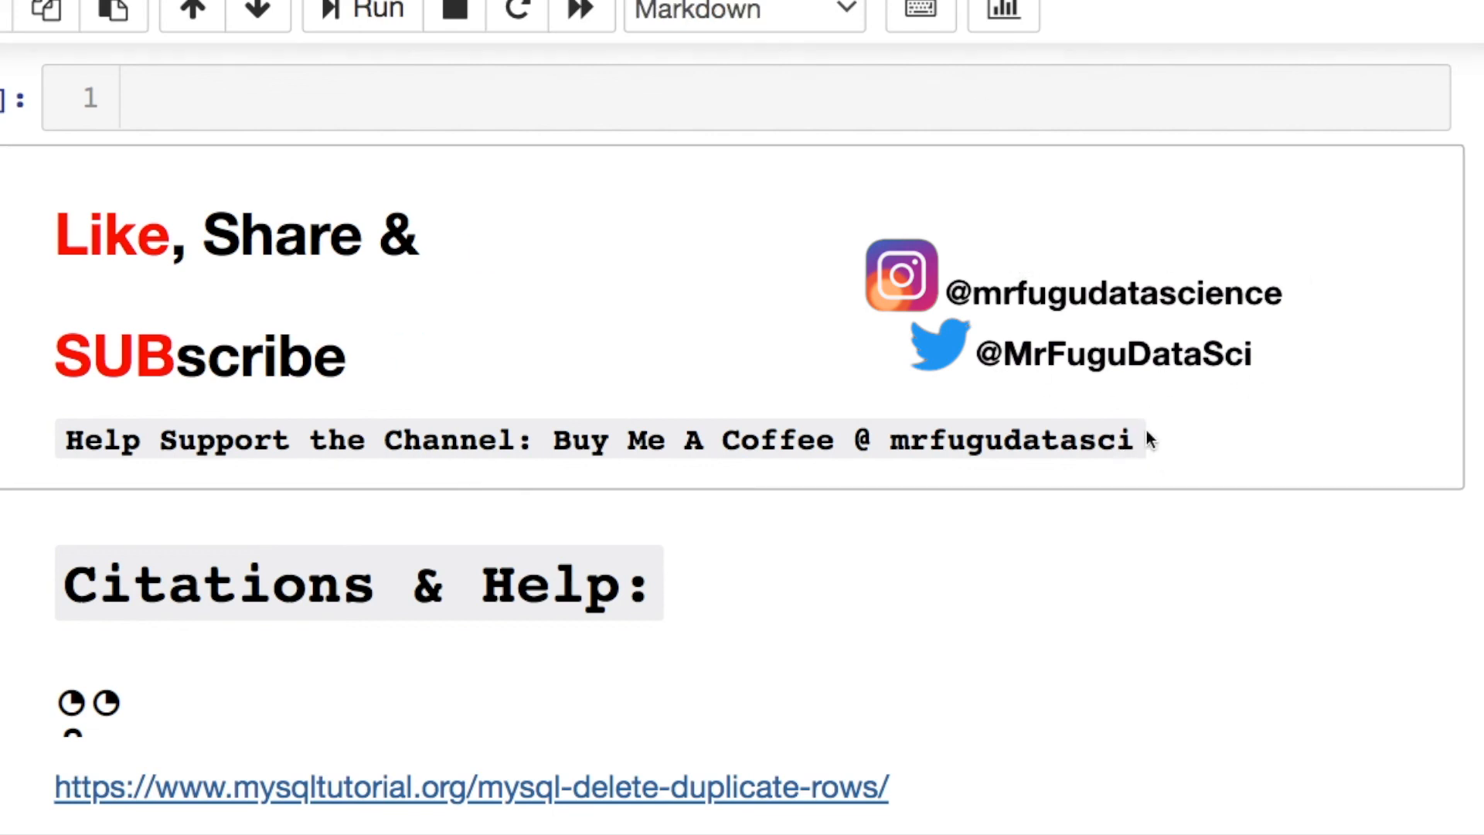